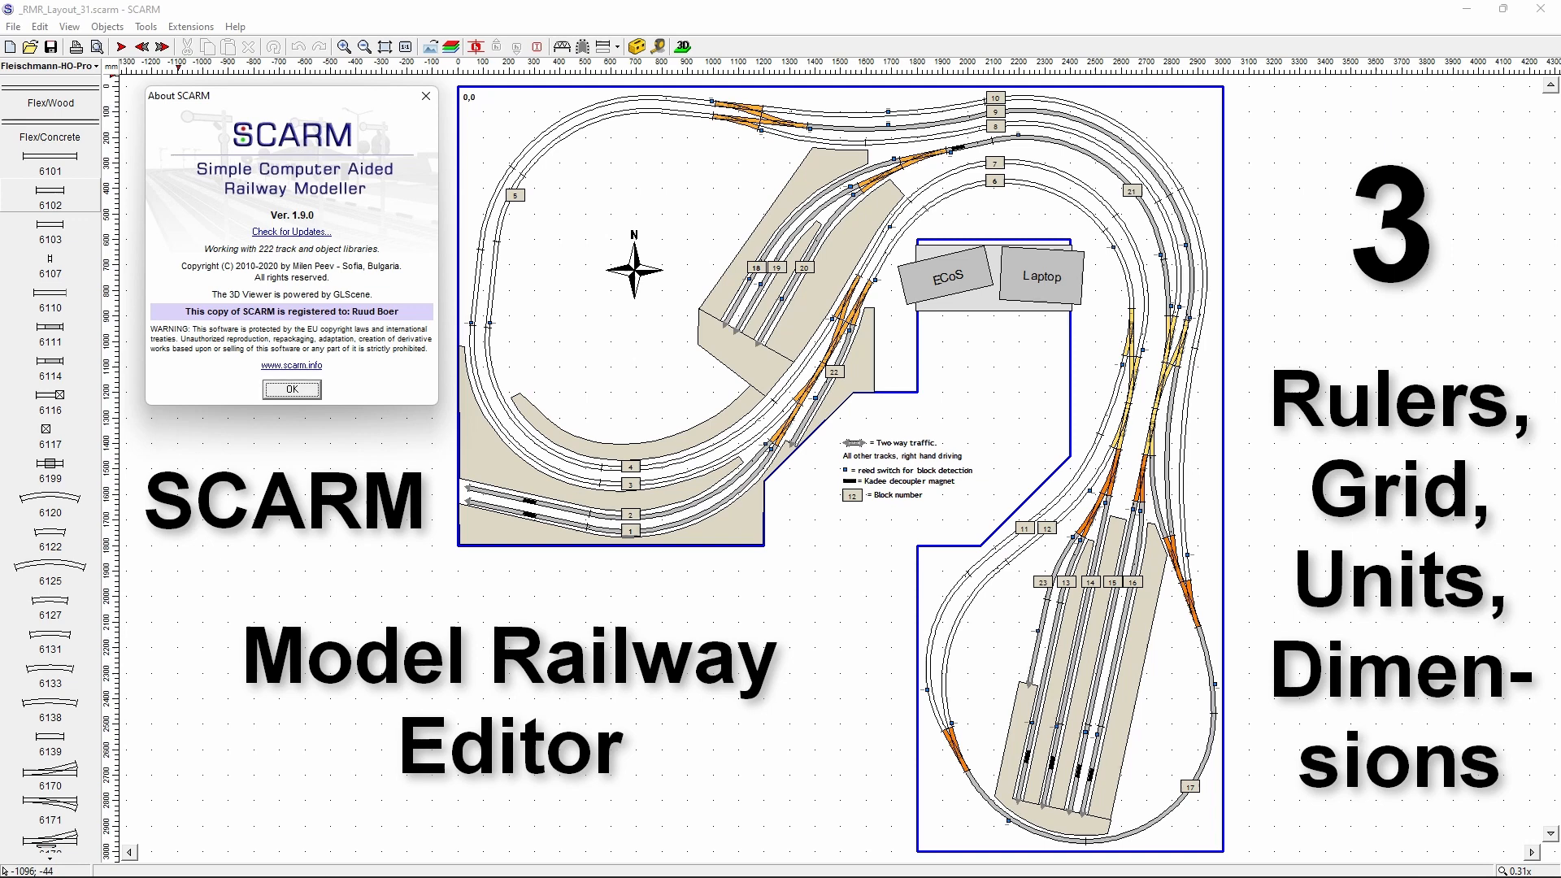
{"action": "mouse_move", "coordinate": [1164, 433]}
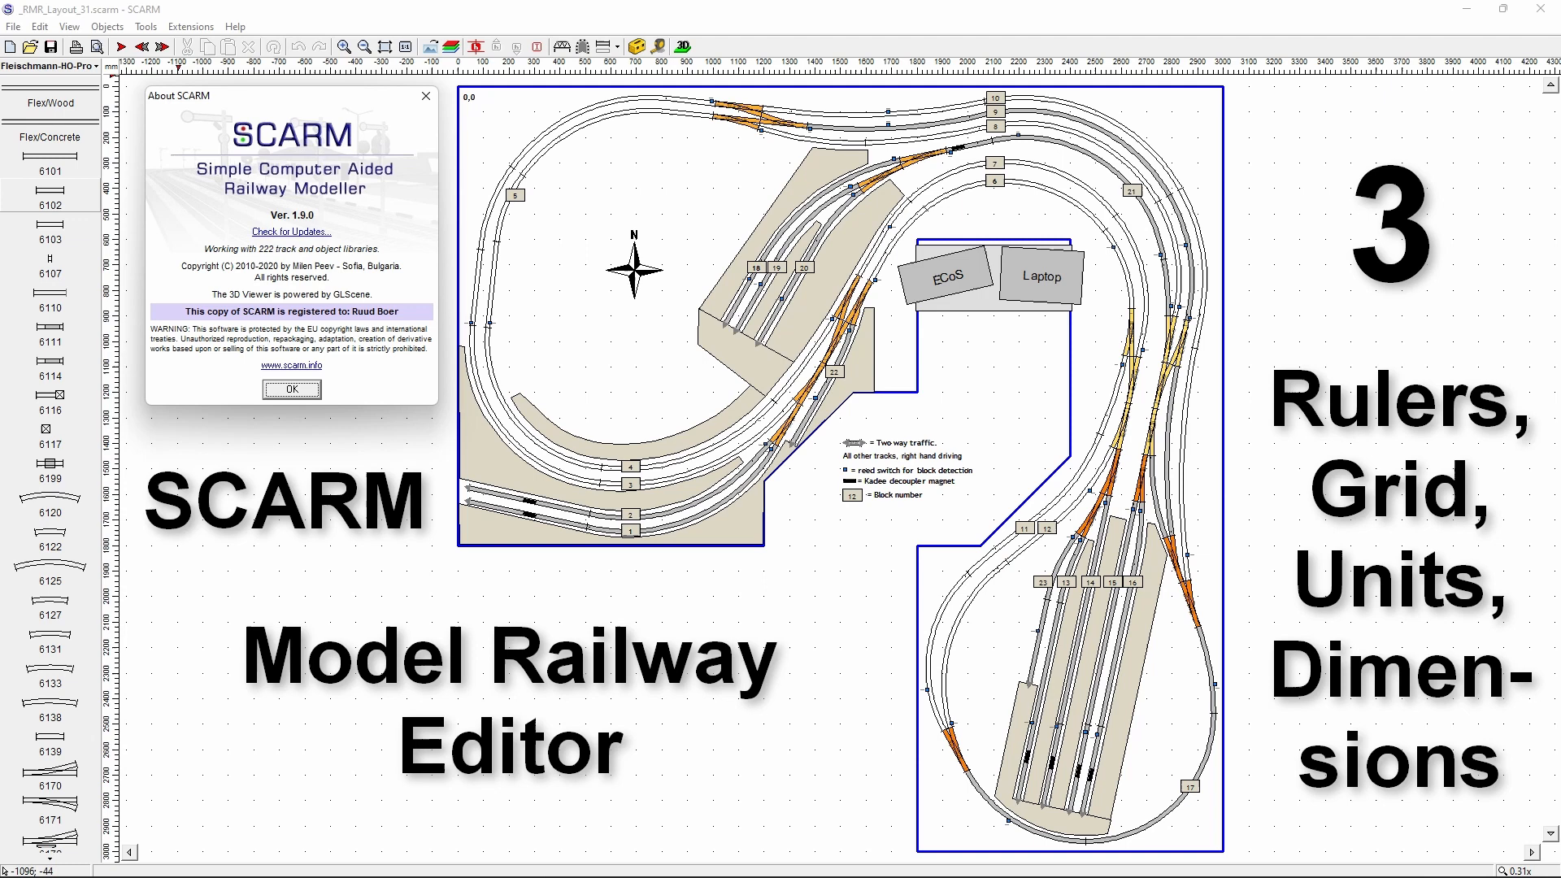
Close the About SCARM dialog to reveal the layout plan.
{"action": "left_click", "coordinate": [291, 390]}
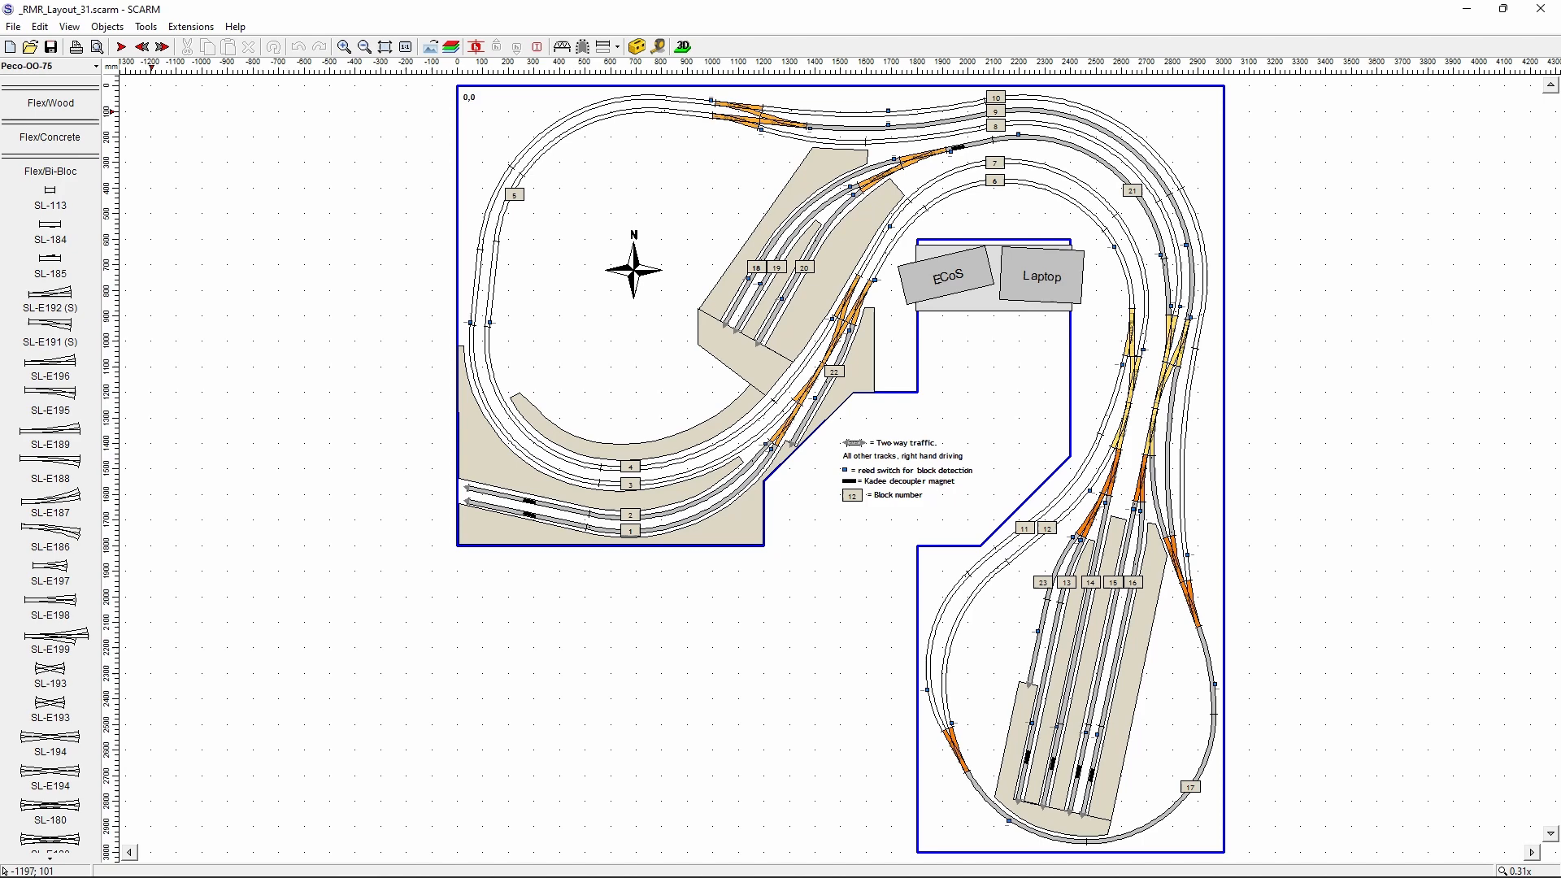
{"action": "mouse_move", "coordinate": [252, 275]}
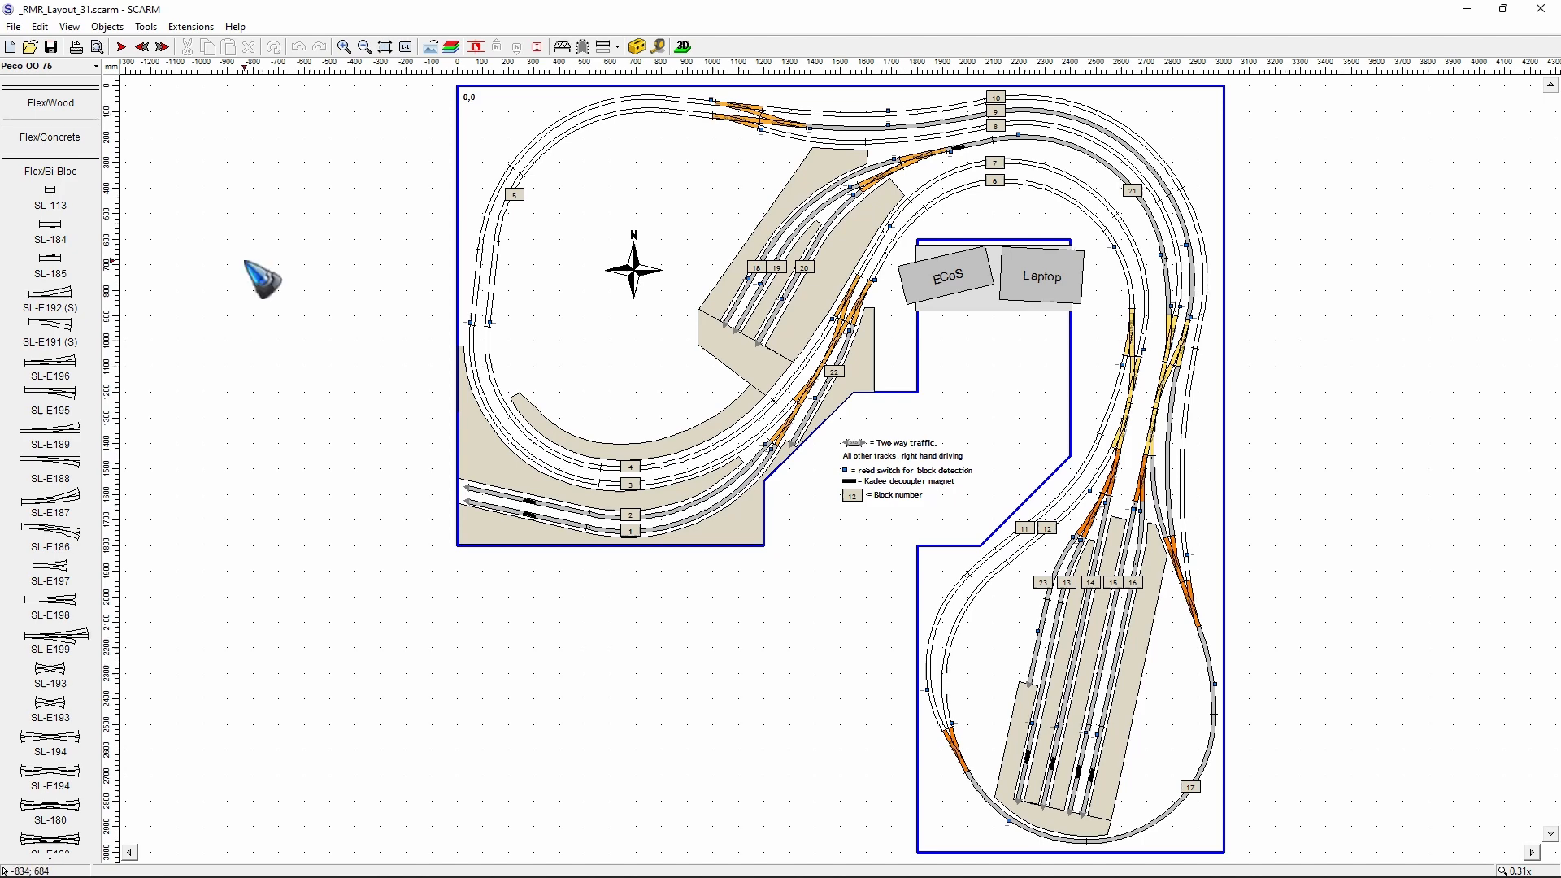
{"action": "mouse_move", "coordinate": [335, 71]}
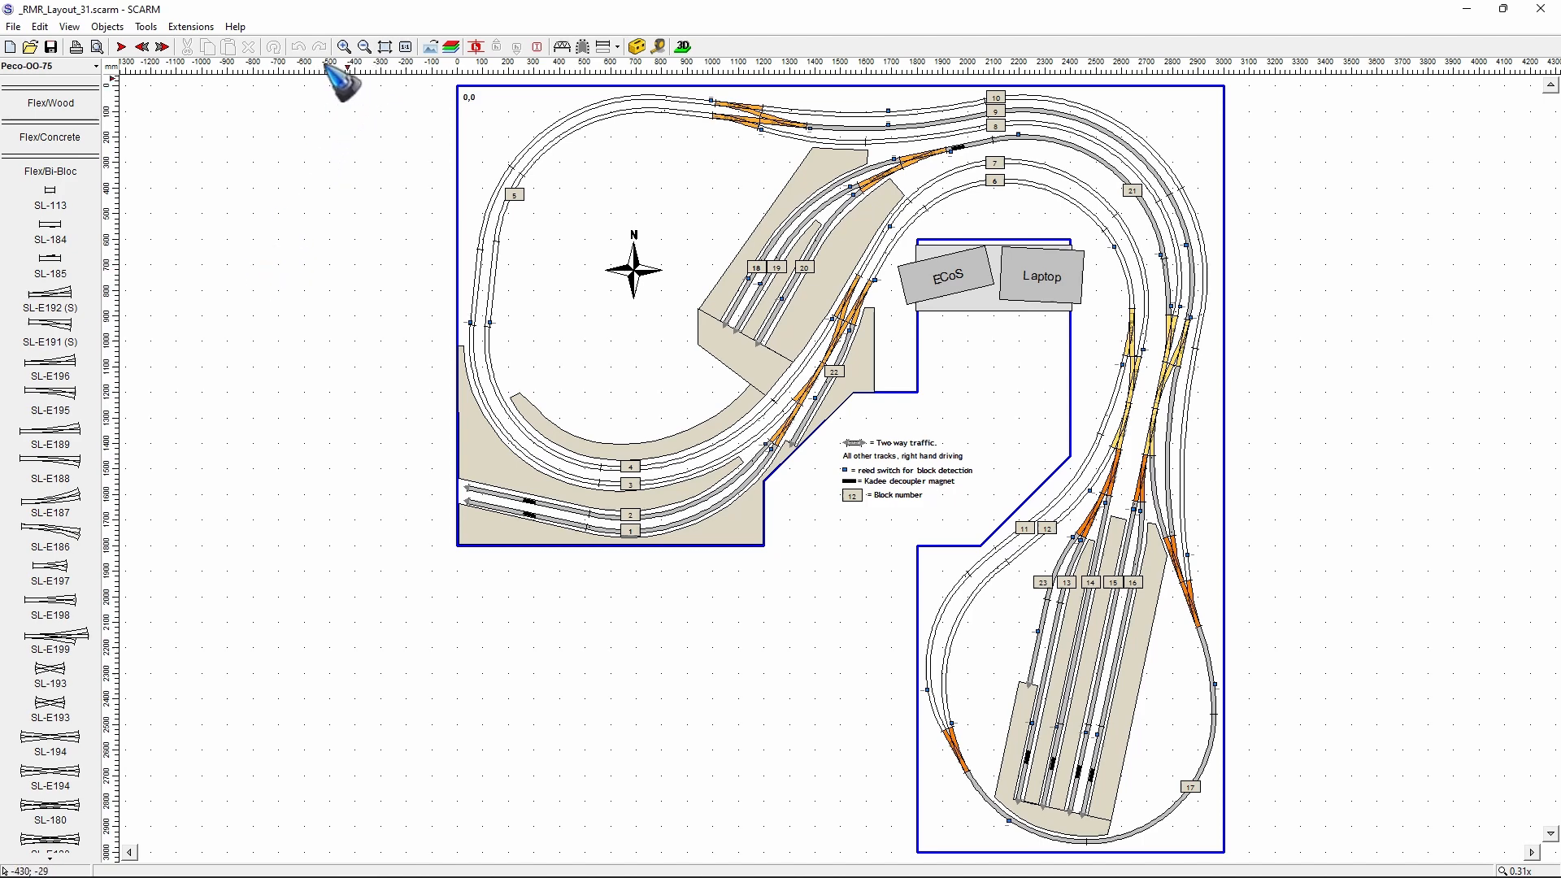
{"action": "mouse_move", "coordinate": [126, 266]}
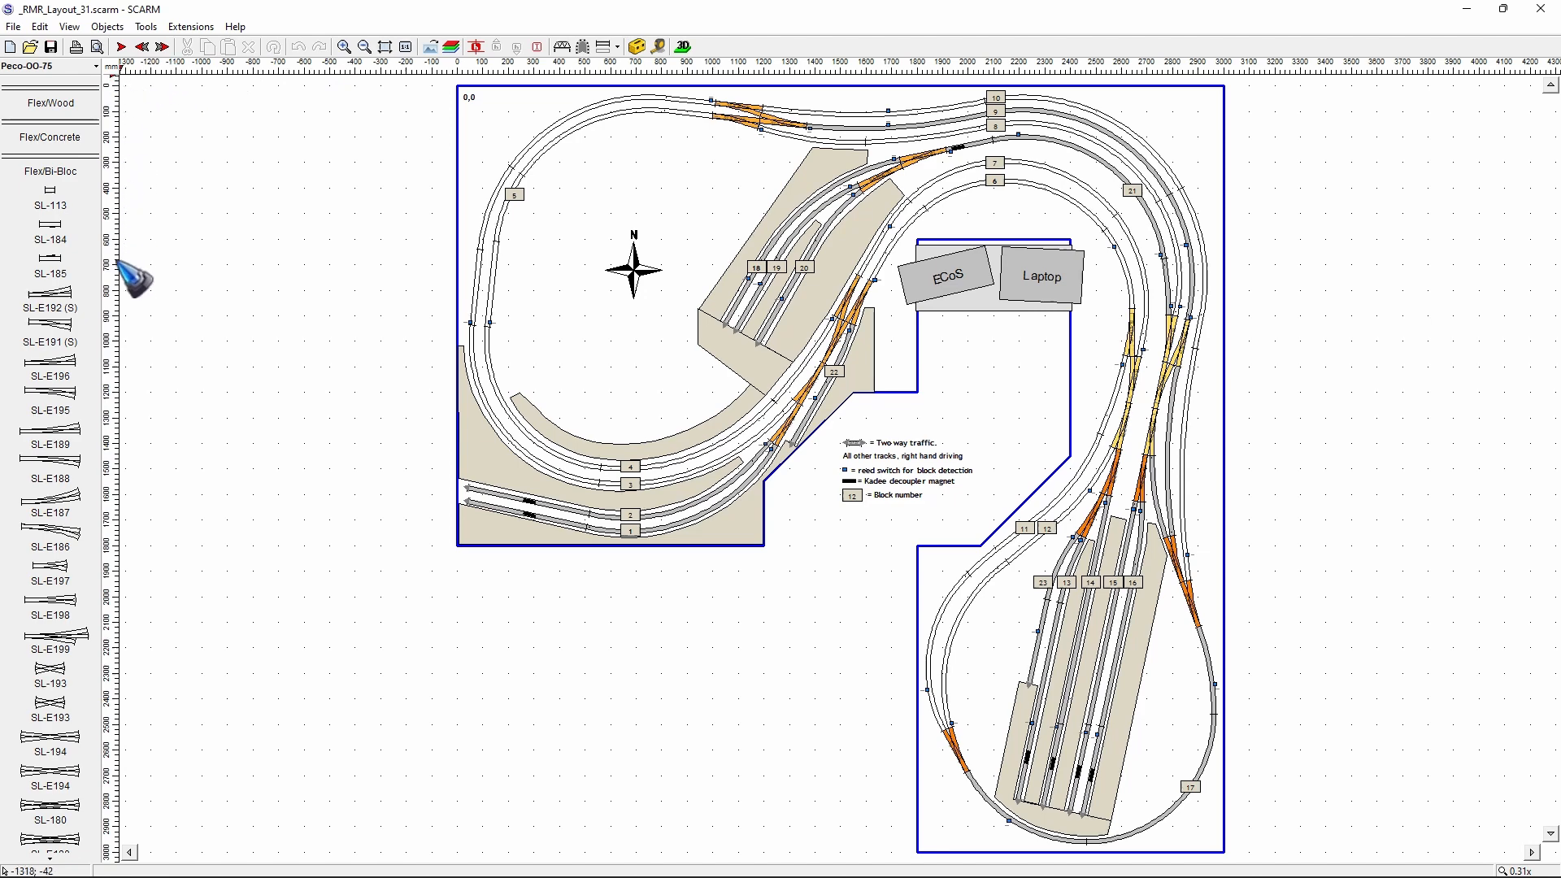
{"action": "mouse_move", "coordinate": [207, 240]}
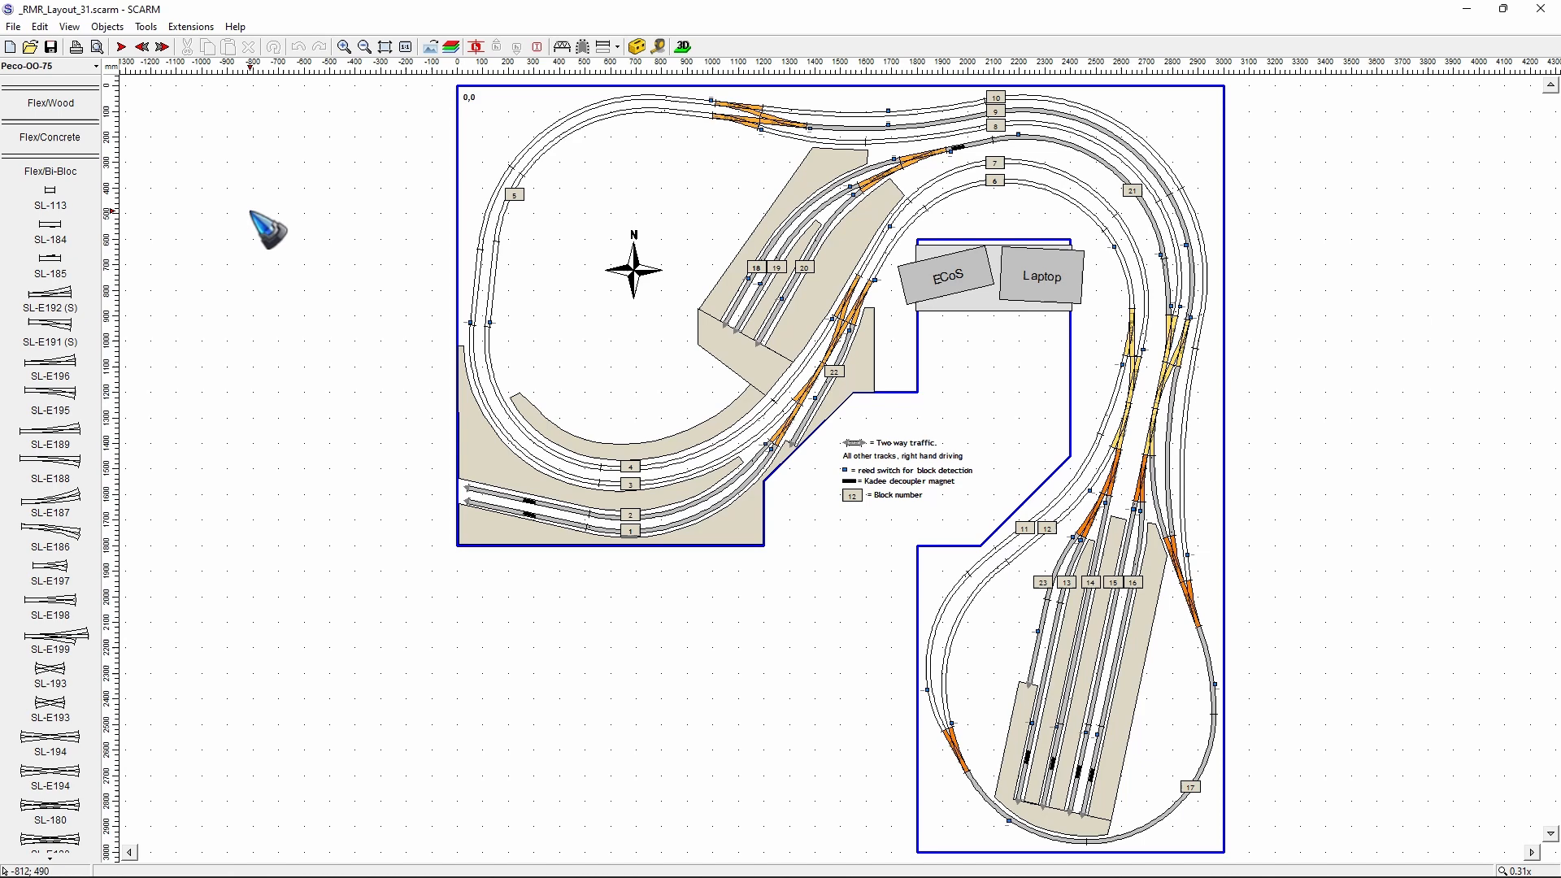
{"action": "mouse_move", "coordinate": [178, 97]}
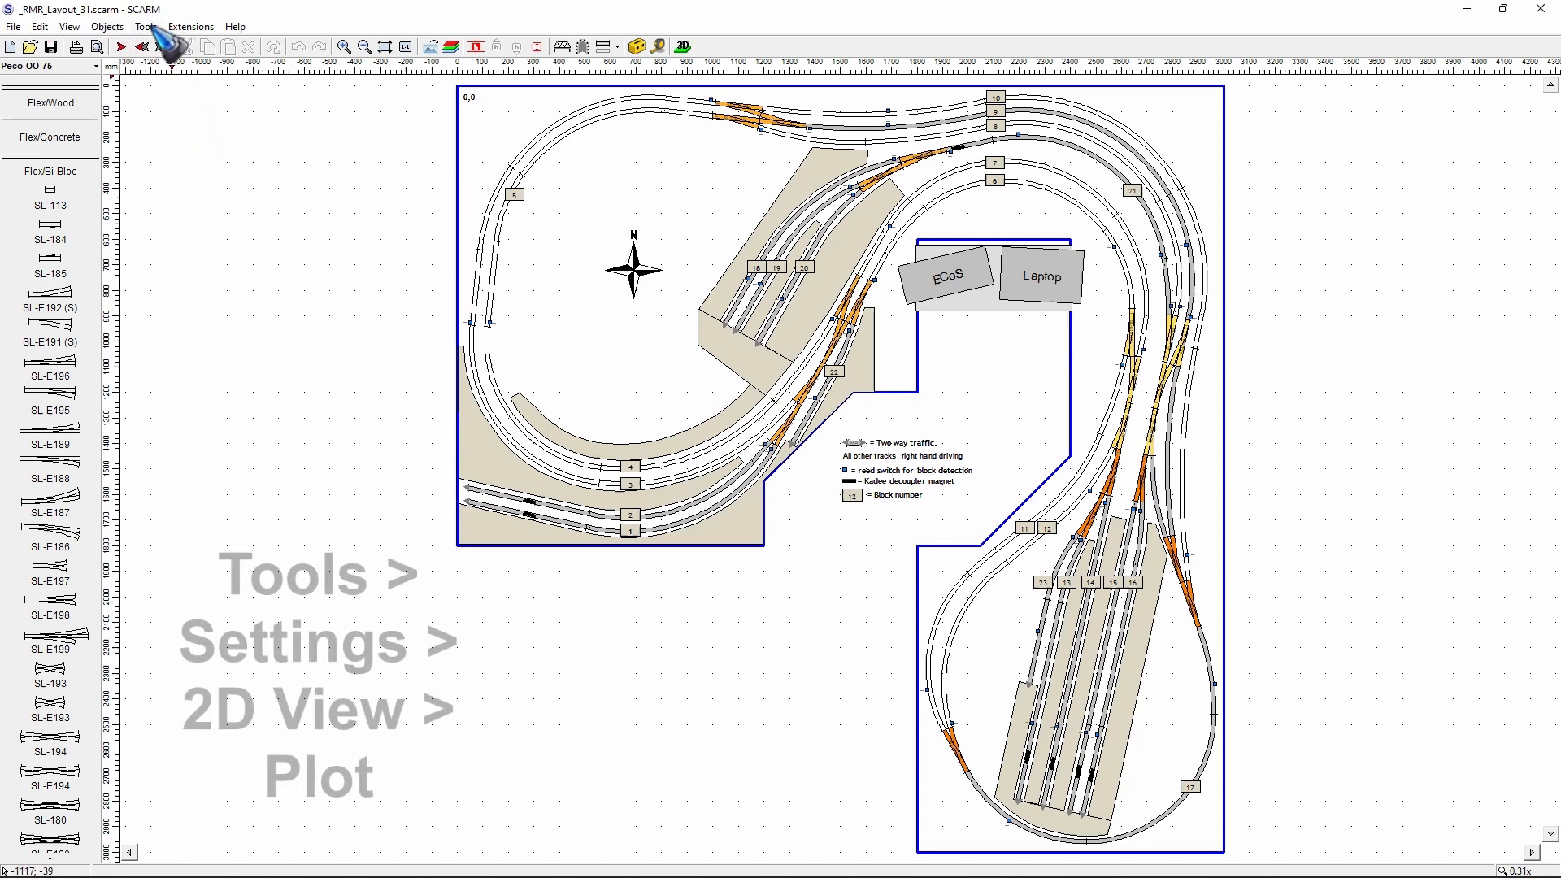
Switch off Rulers and Grid in the 2D View settings.
{"action": "left_click", "coordinate": [146, 26]}
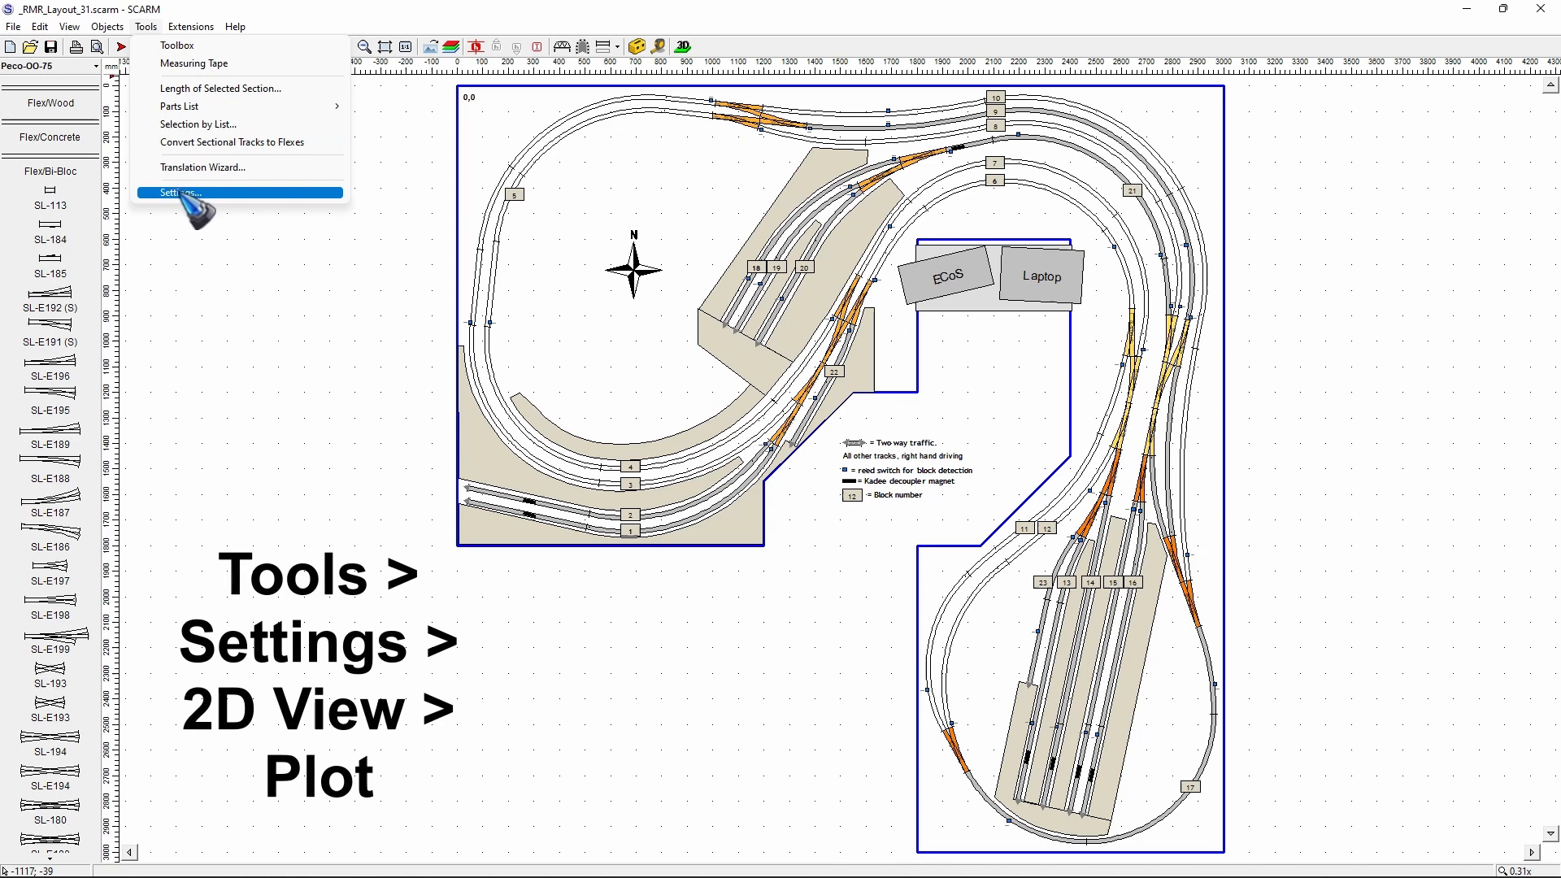
{"action": "left_click", "coordinate": [183, 192]}
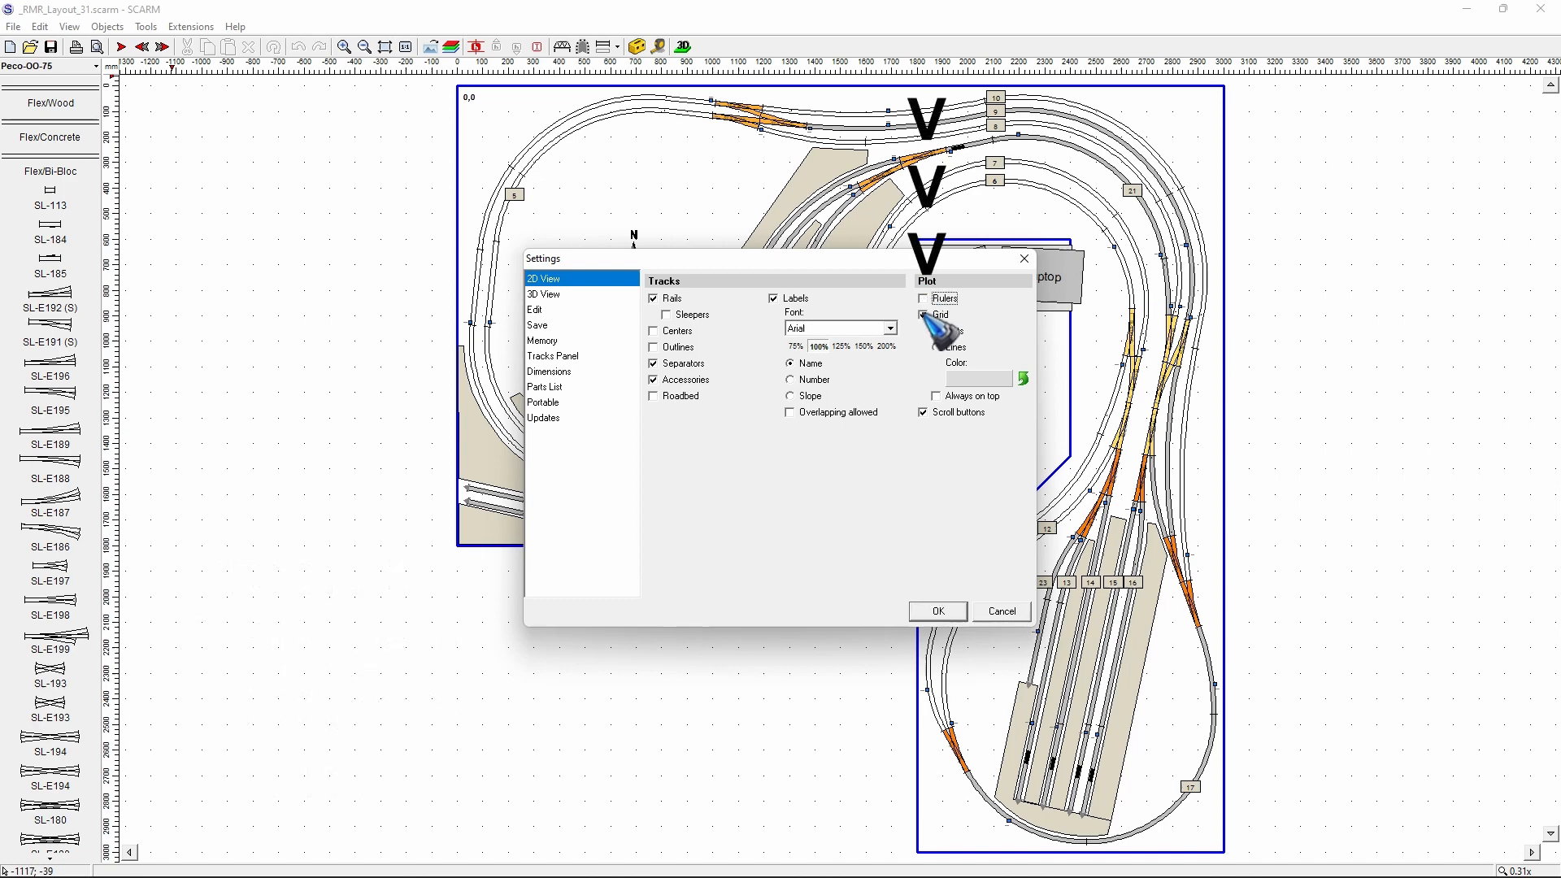
{"action": "left_click", "coordinate": [924, 315]}
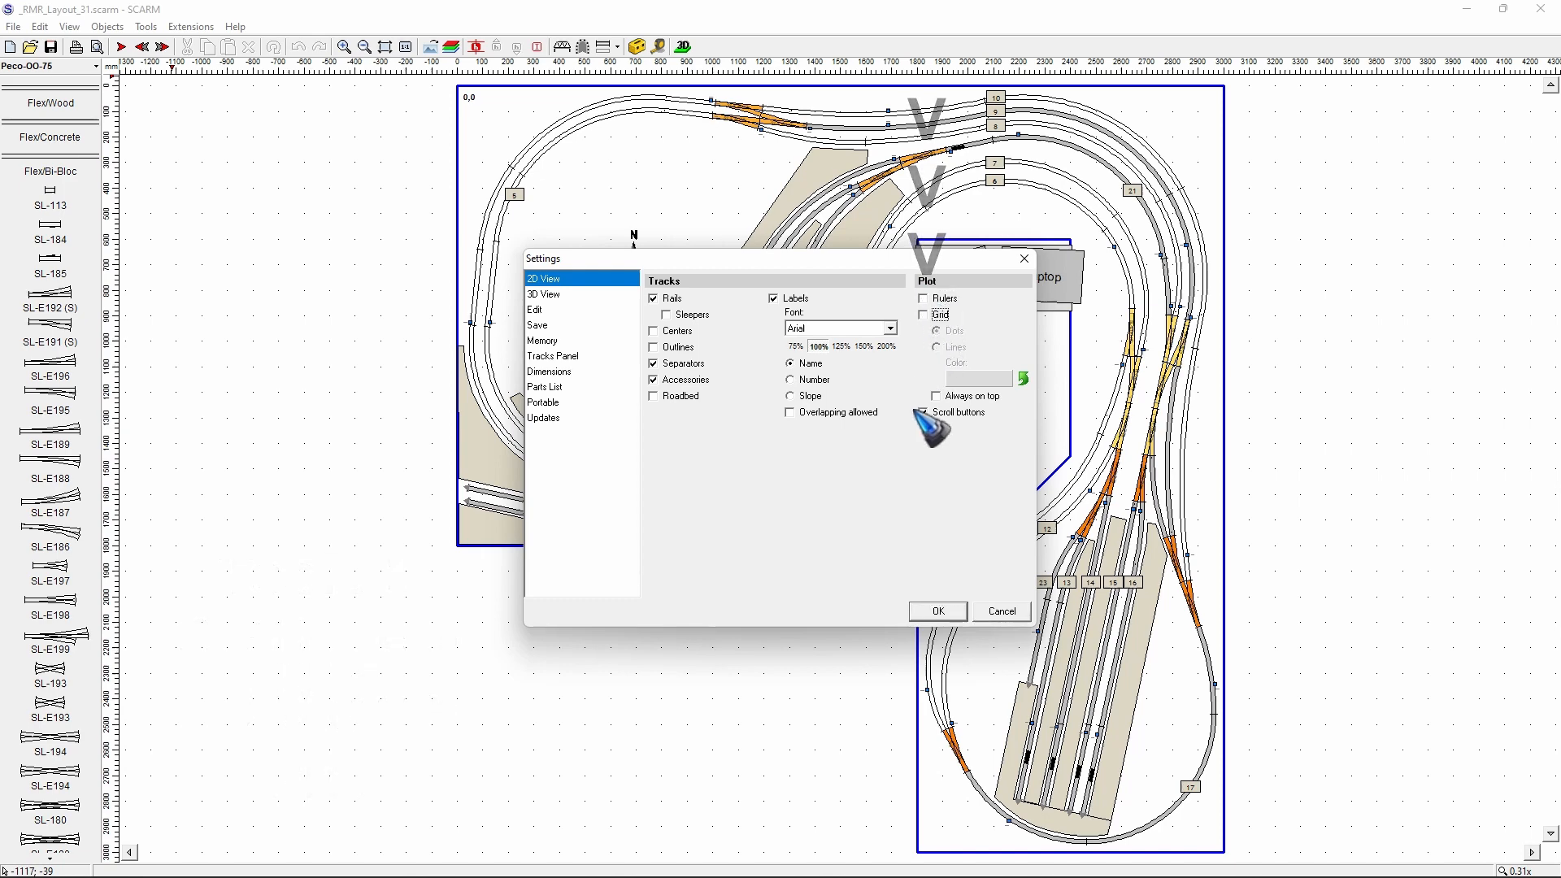
{"action": "left_click", "coordinate": [937, 610]}
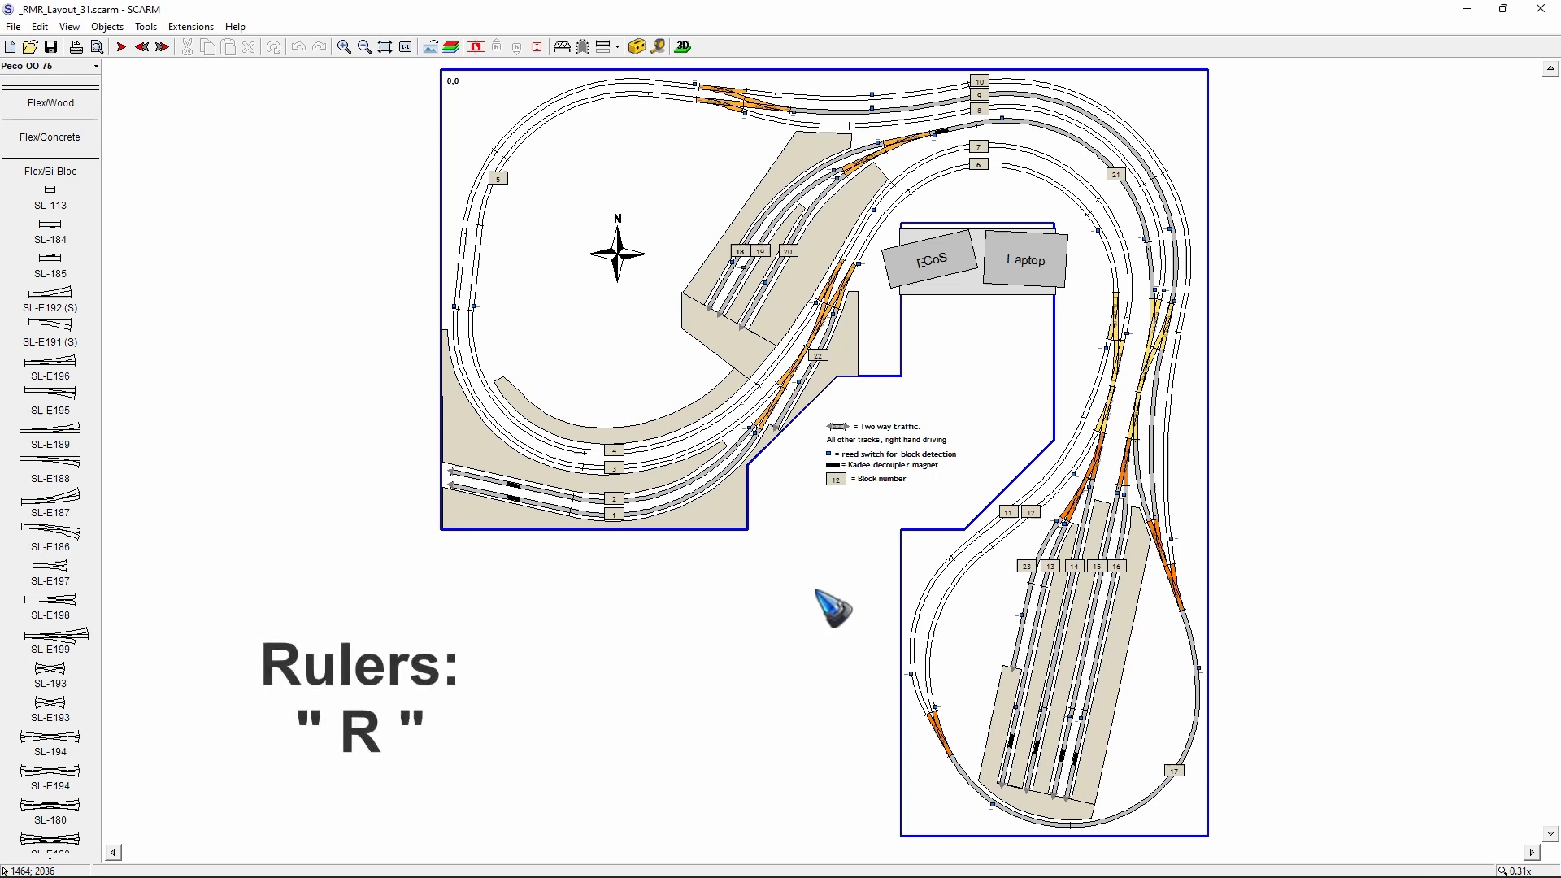
Toggle the rulers back on with R and zoom out to the whole layout.
{"action": "key", "text": "r"}
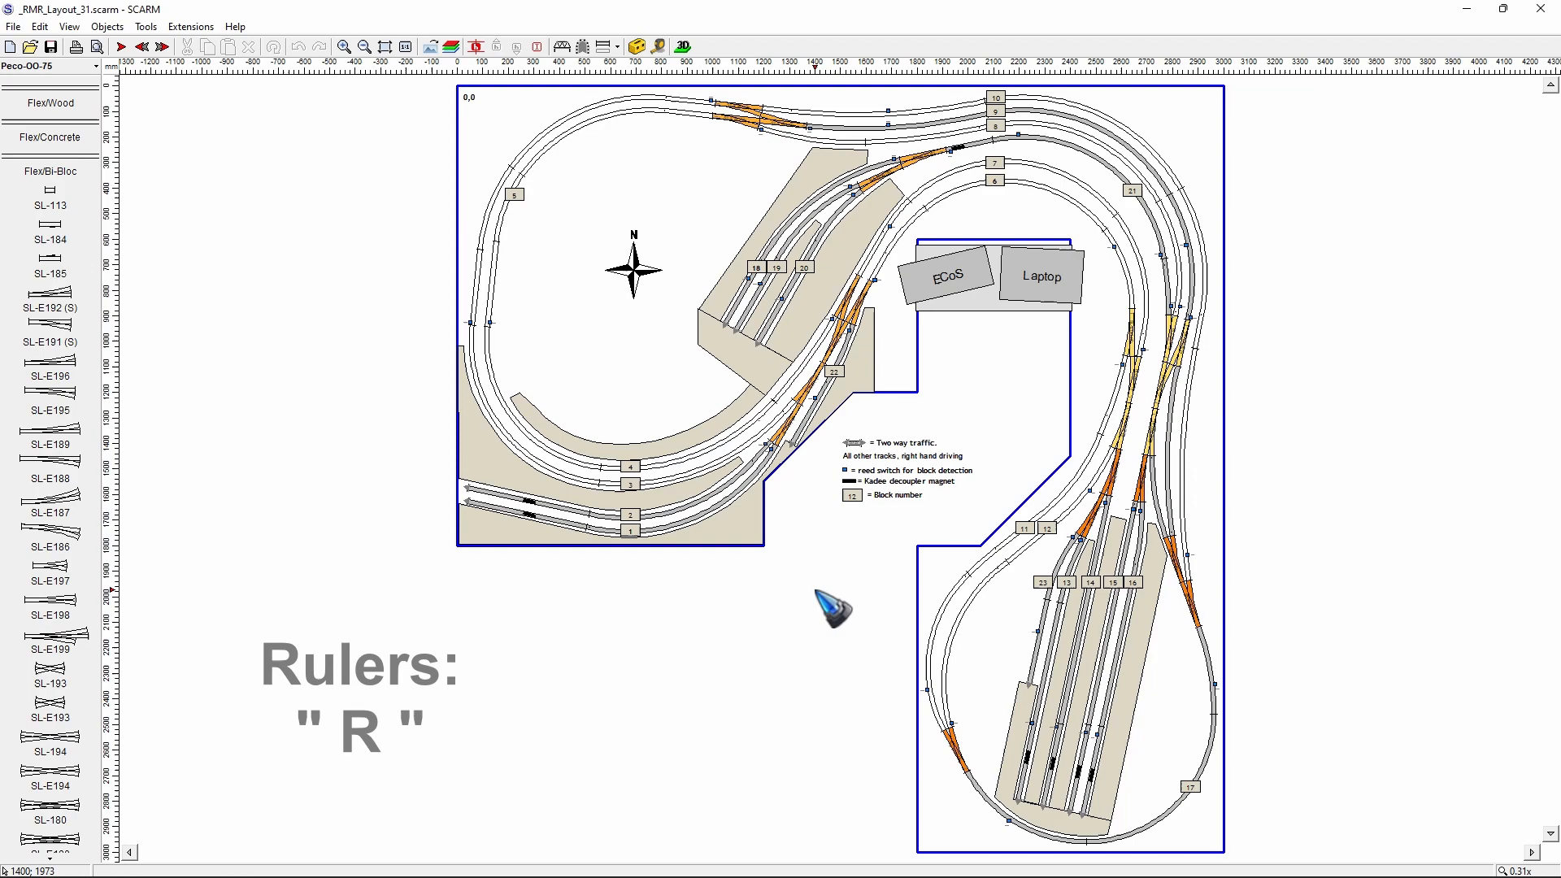
{"action": "mouse_move", "coordinate": [369, 150]}
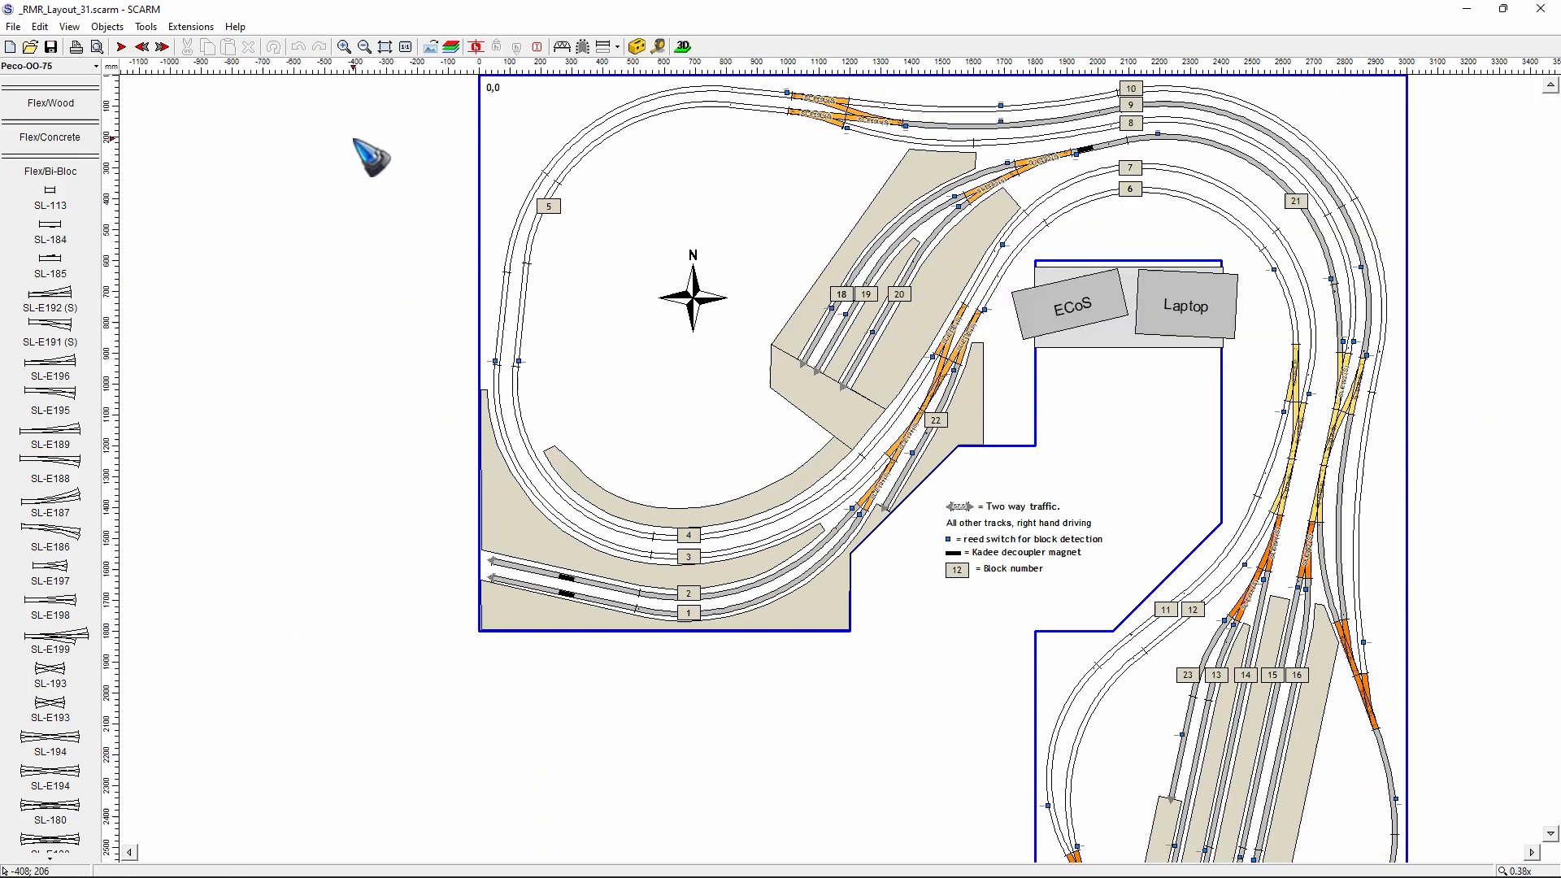
{"action": "left_click", "coordinate": [343, 47]}
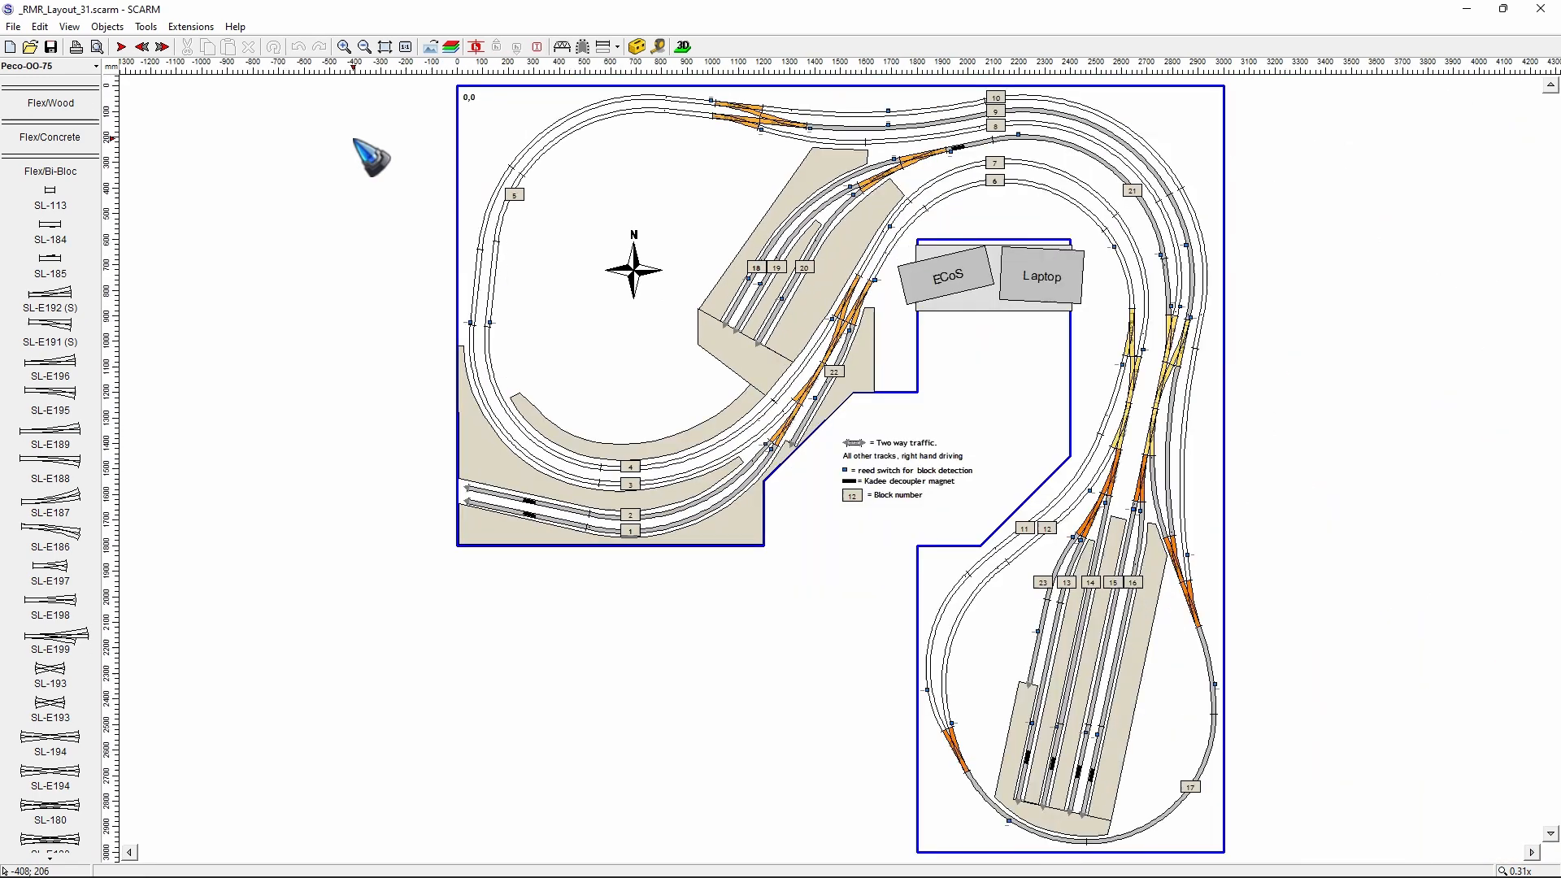
{"action": "mouse_move", "coordinate": [228, 142]}
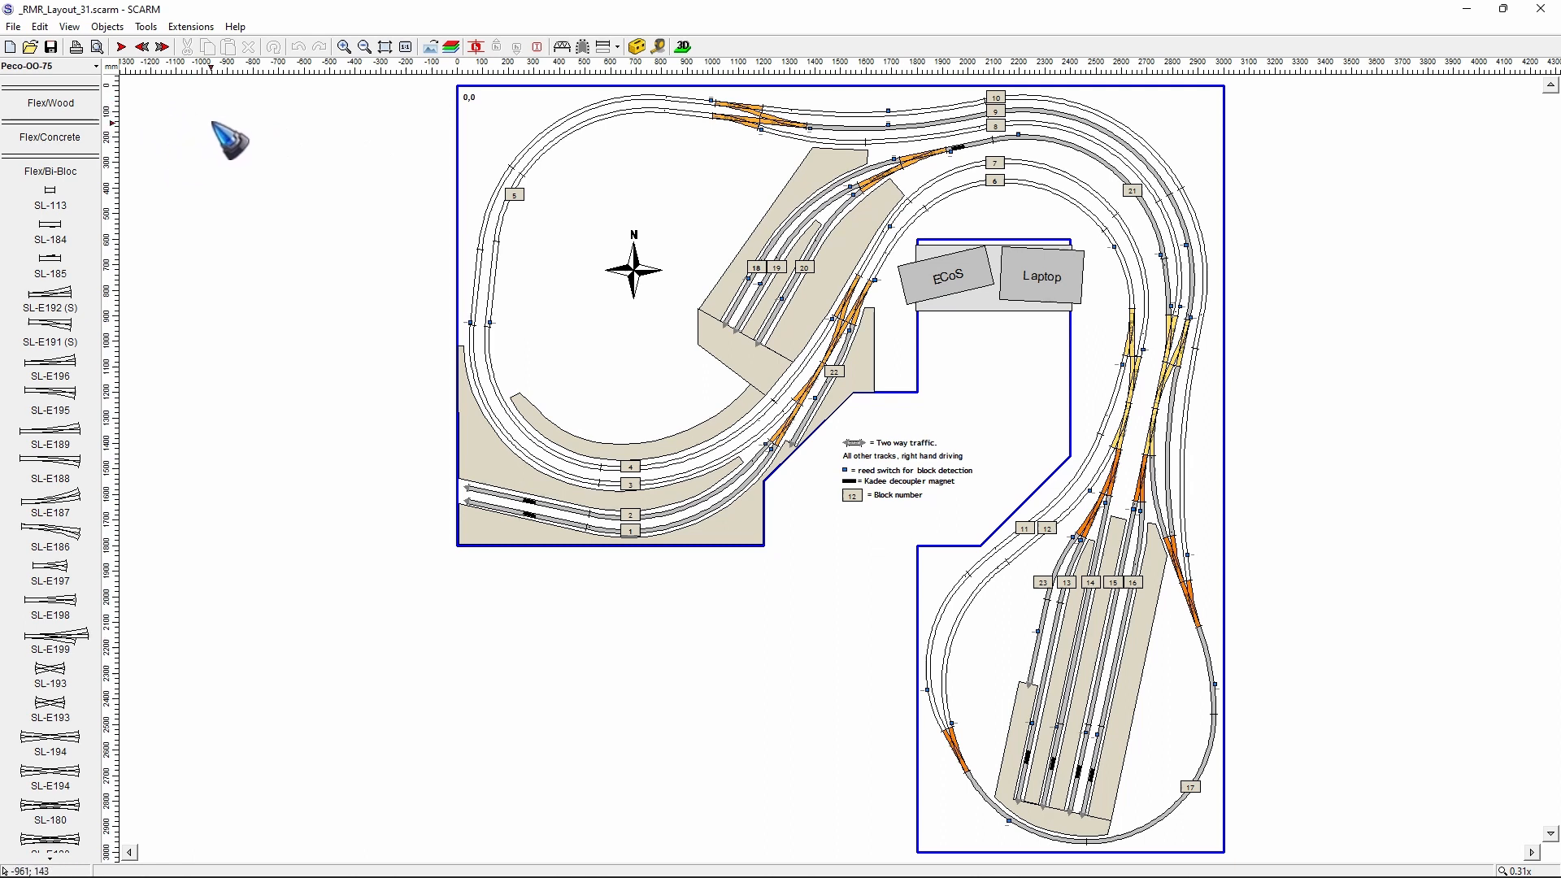
{"action": "mouse_move", "coordinate": [185, 228]}
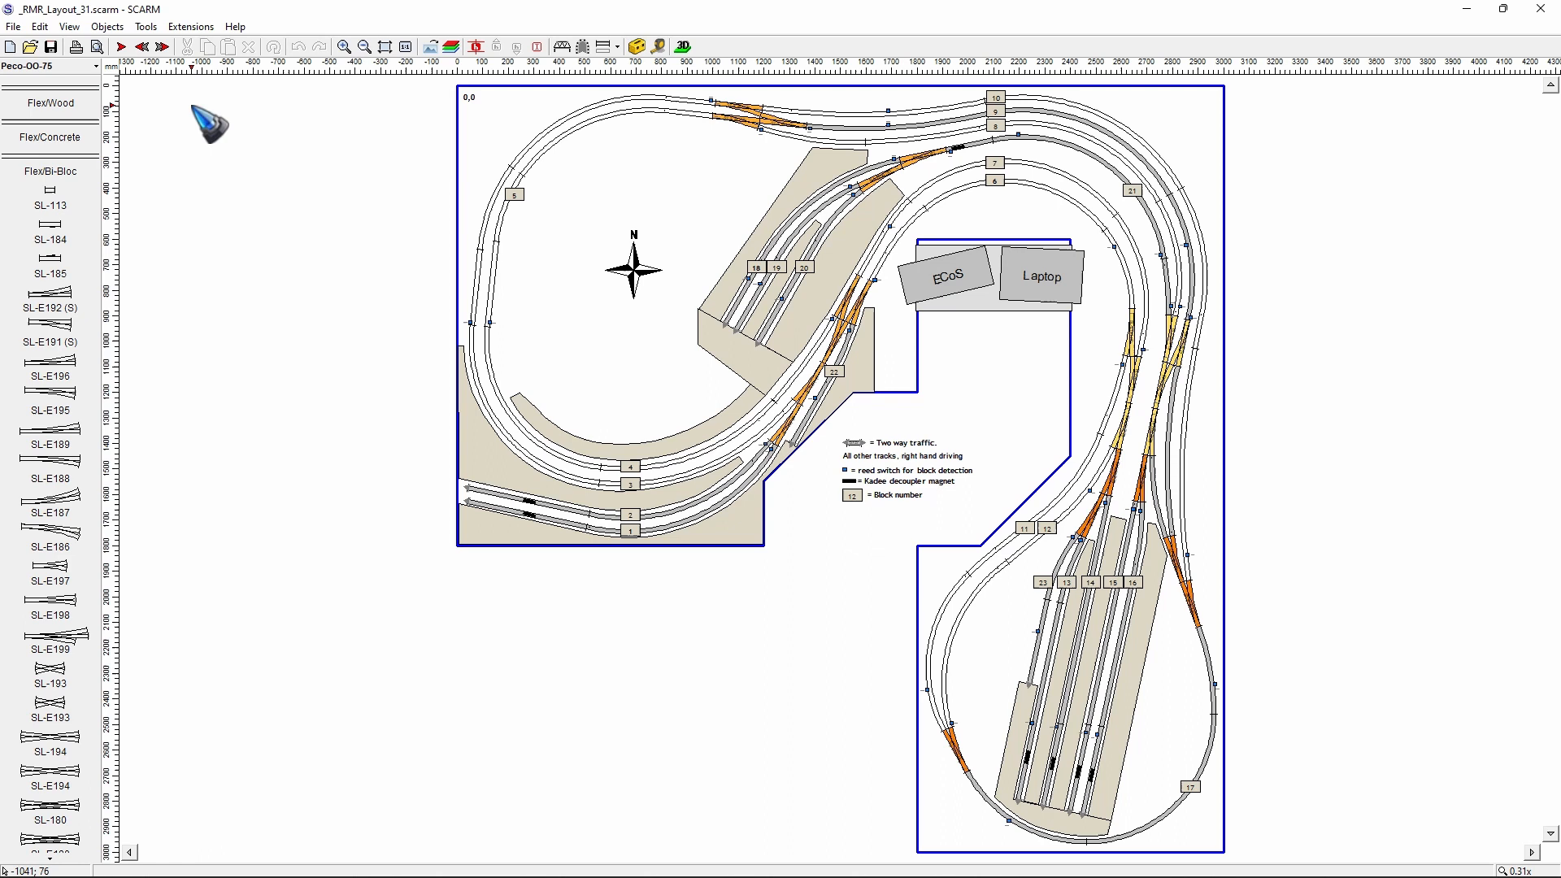
{"action": "mouse_move", "coordinate": [450, 197]}
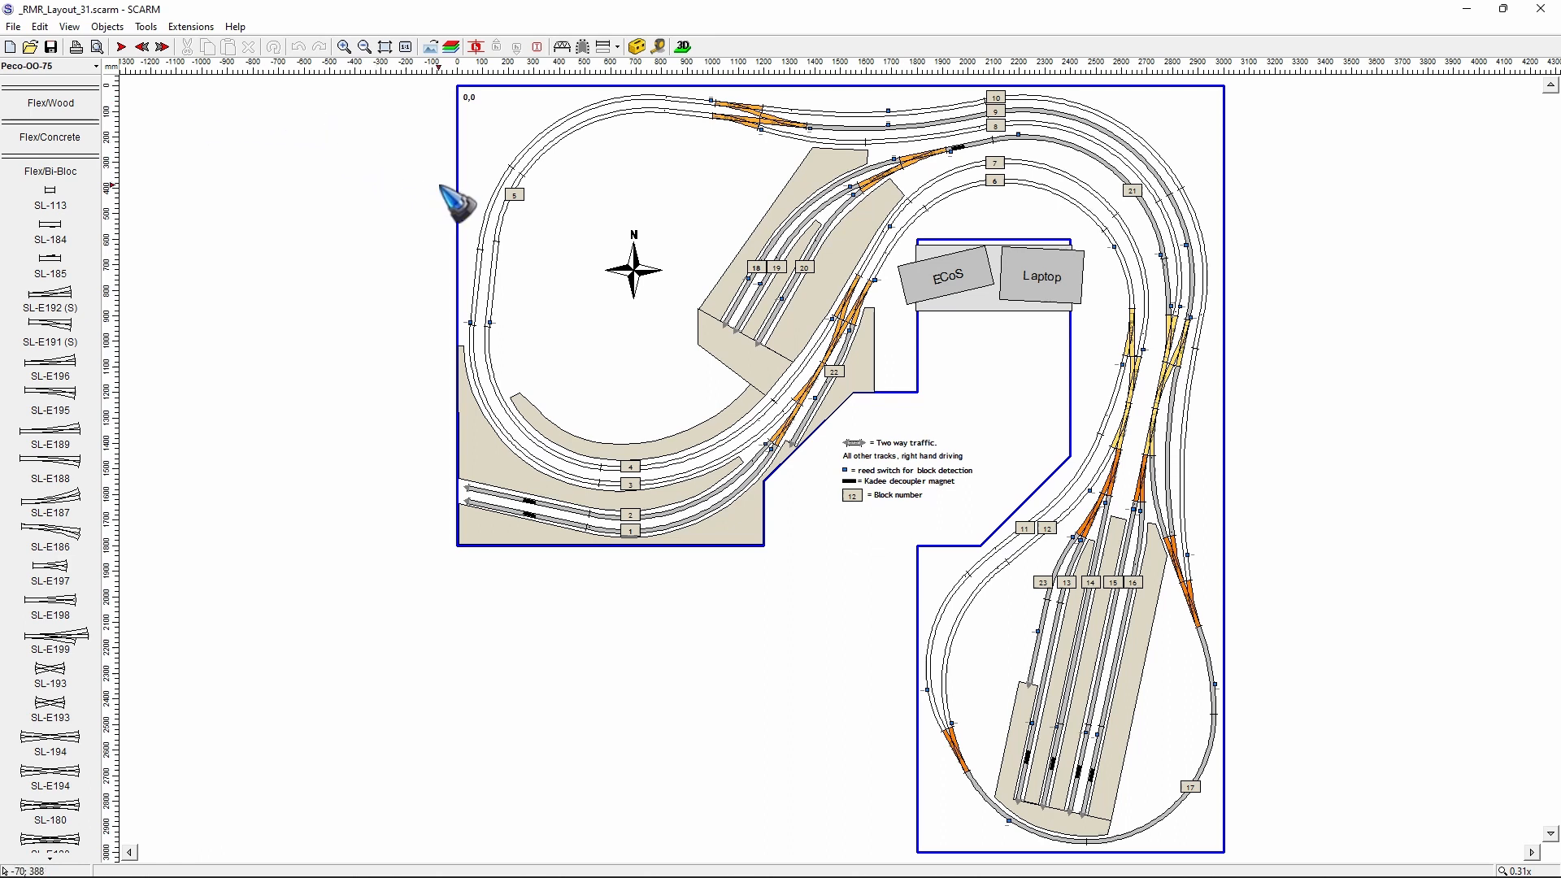
{"action": "mouse_move", "coordinate": [474, 119]}
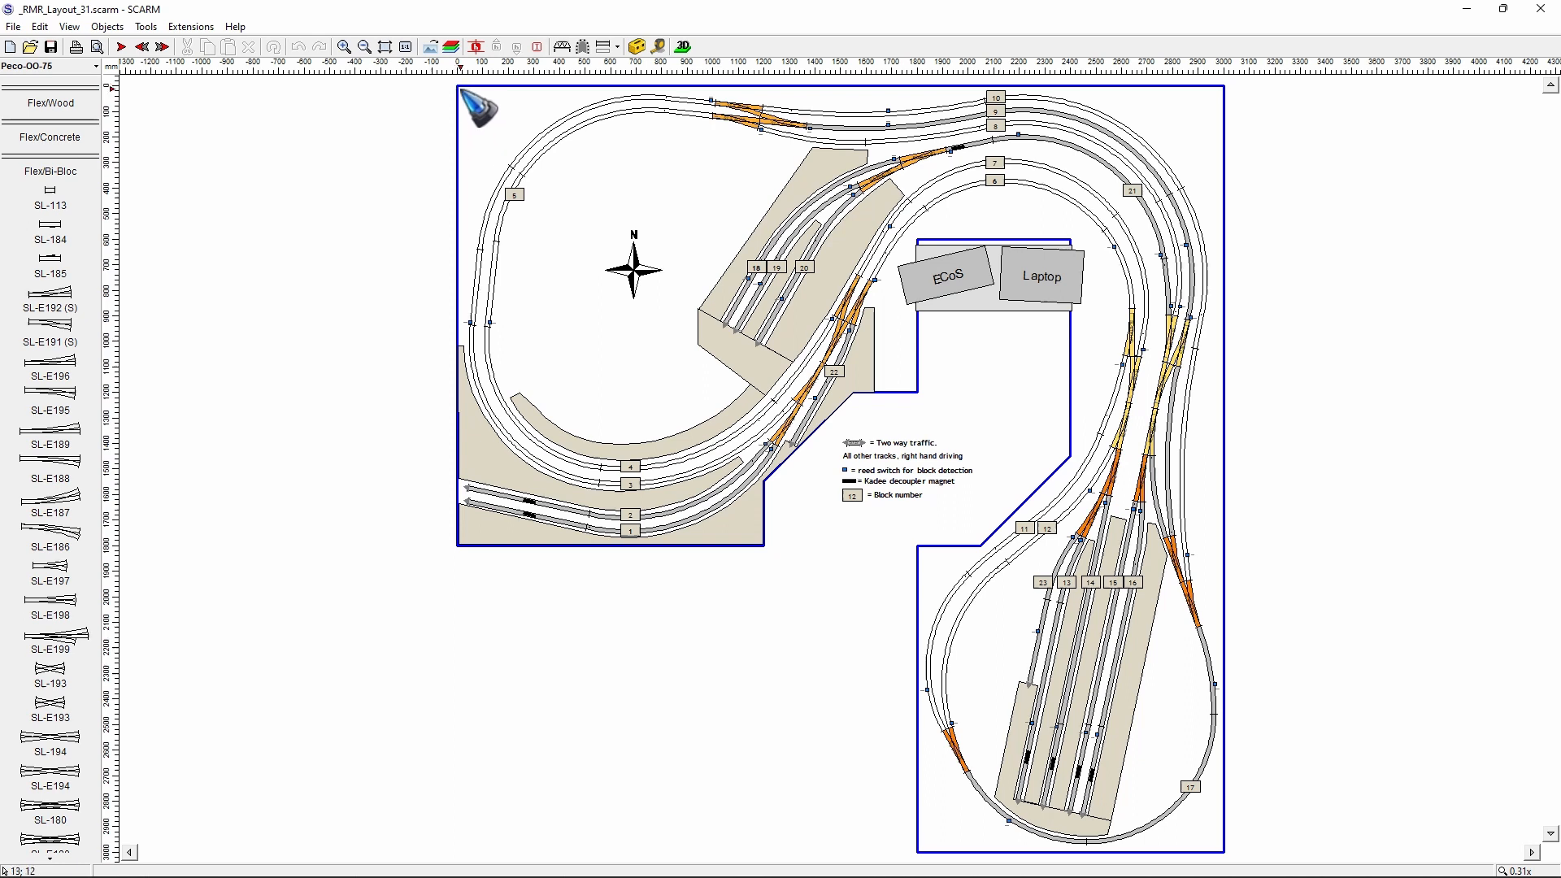
{"action": "mouse_move", "coordinate": [1231, 187]}
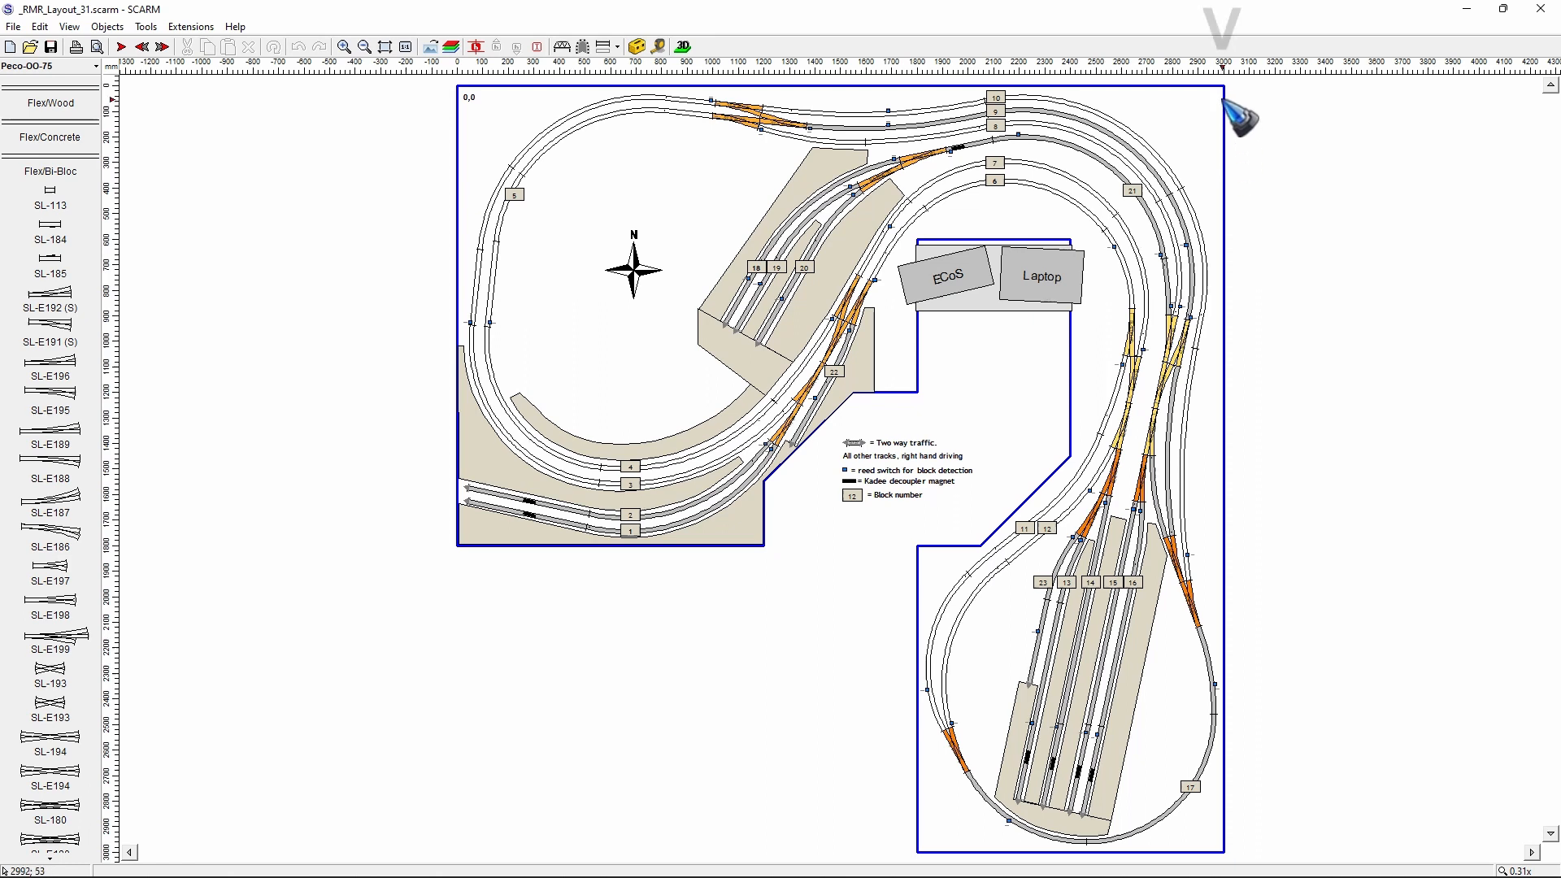
{"action": "mouse_move", "coordinate": [1233, 142]}
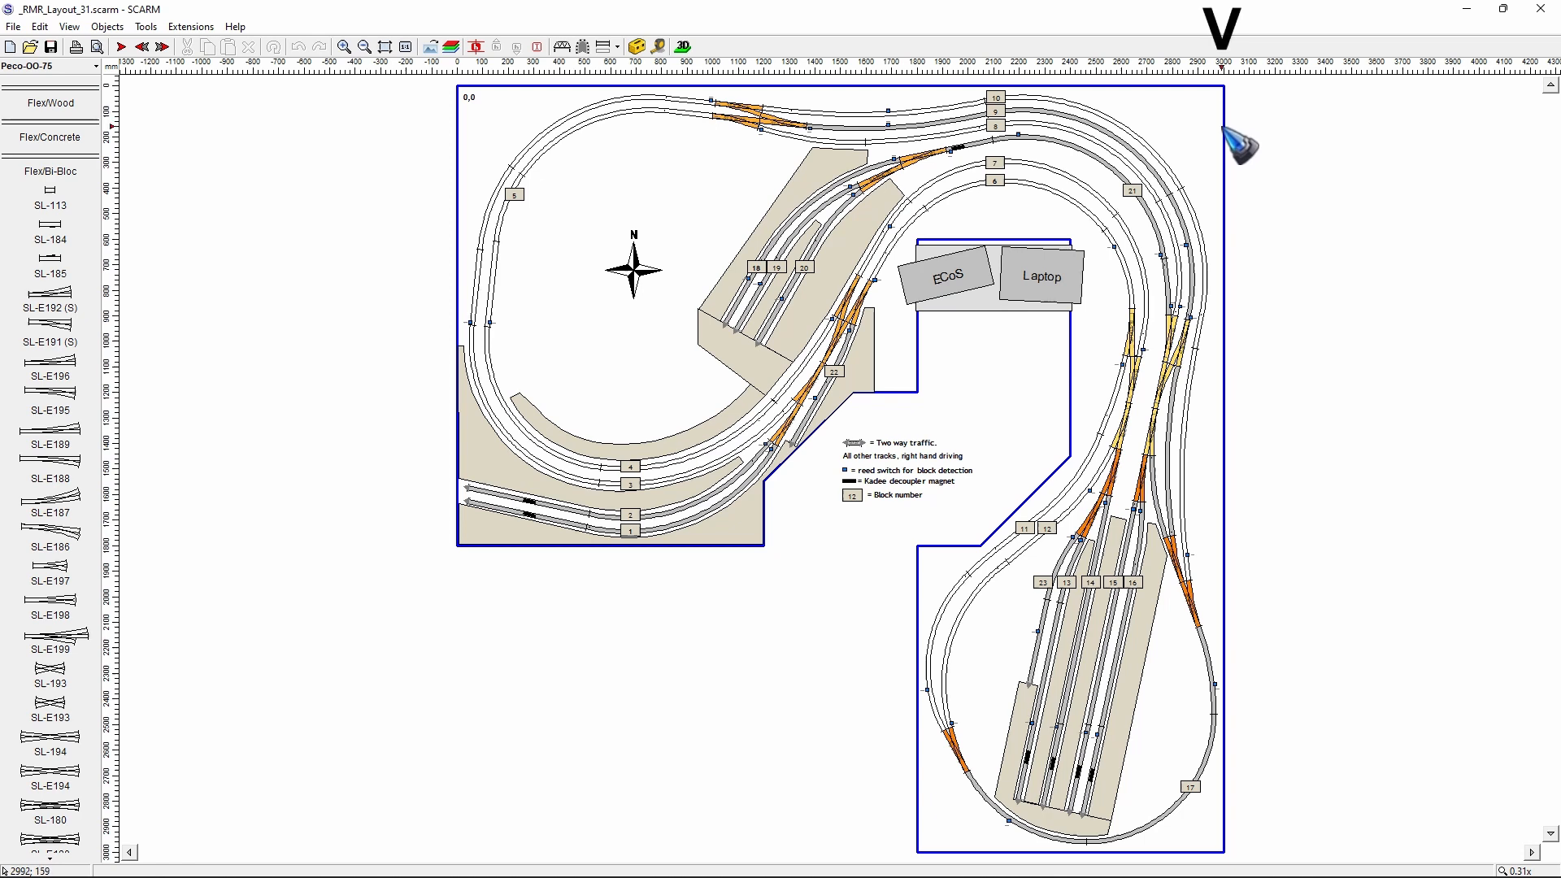
{"action": "mouse_move", "coordinate": [269, 593]}
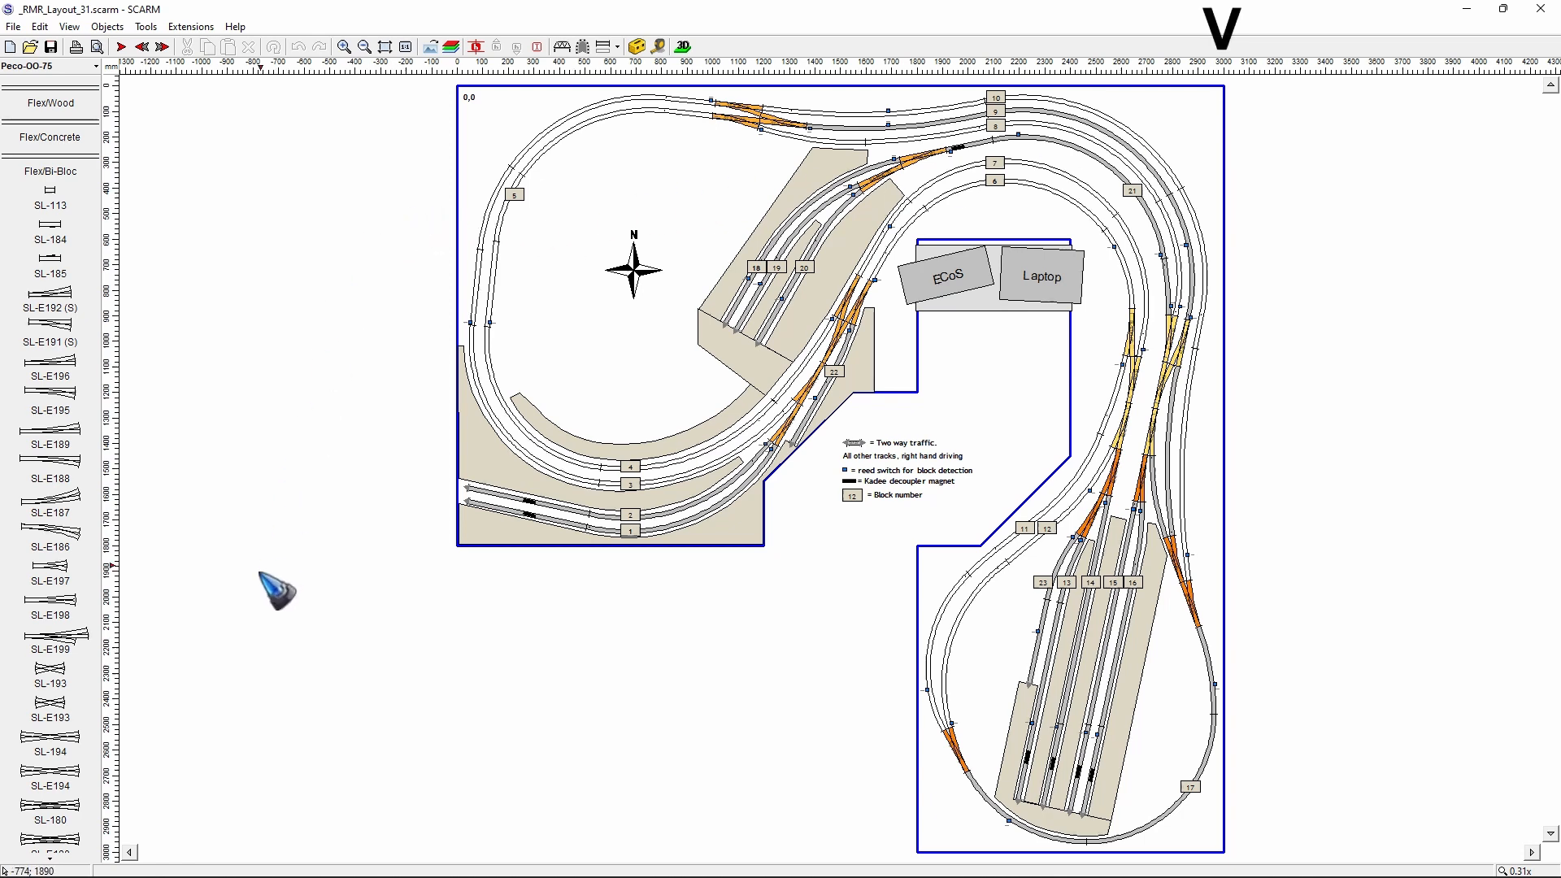
{"action": "mouse_move", "coordinate": [154, 826]}
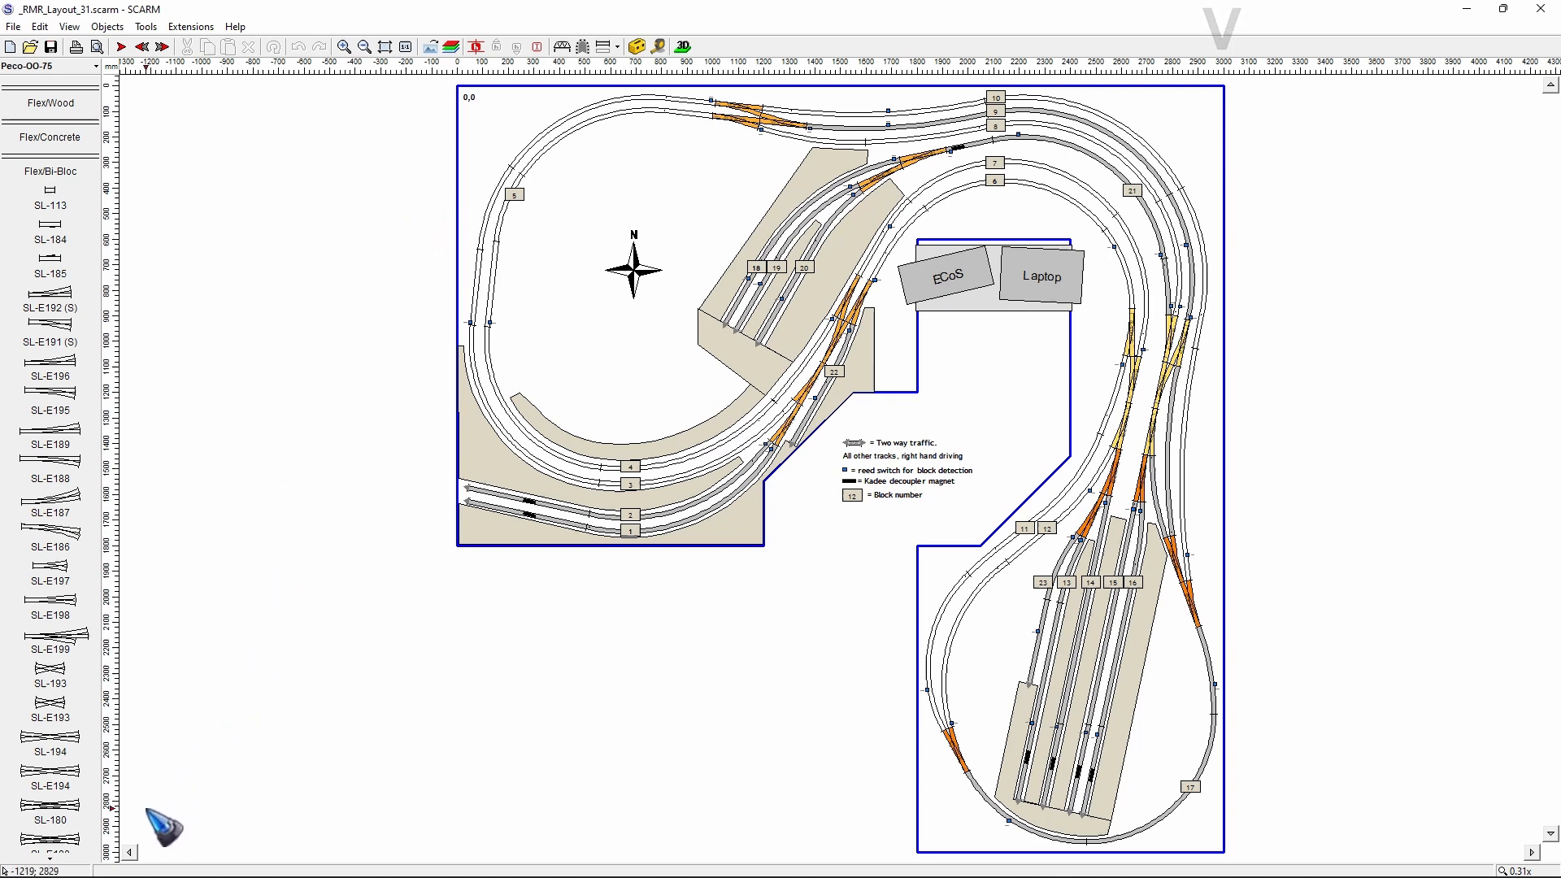
{"action": "mouse_move", "coordinate": [159, 819]}
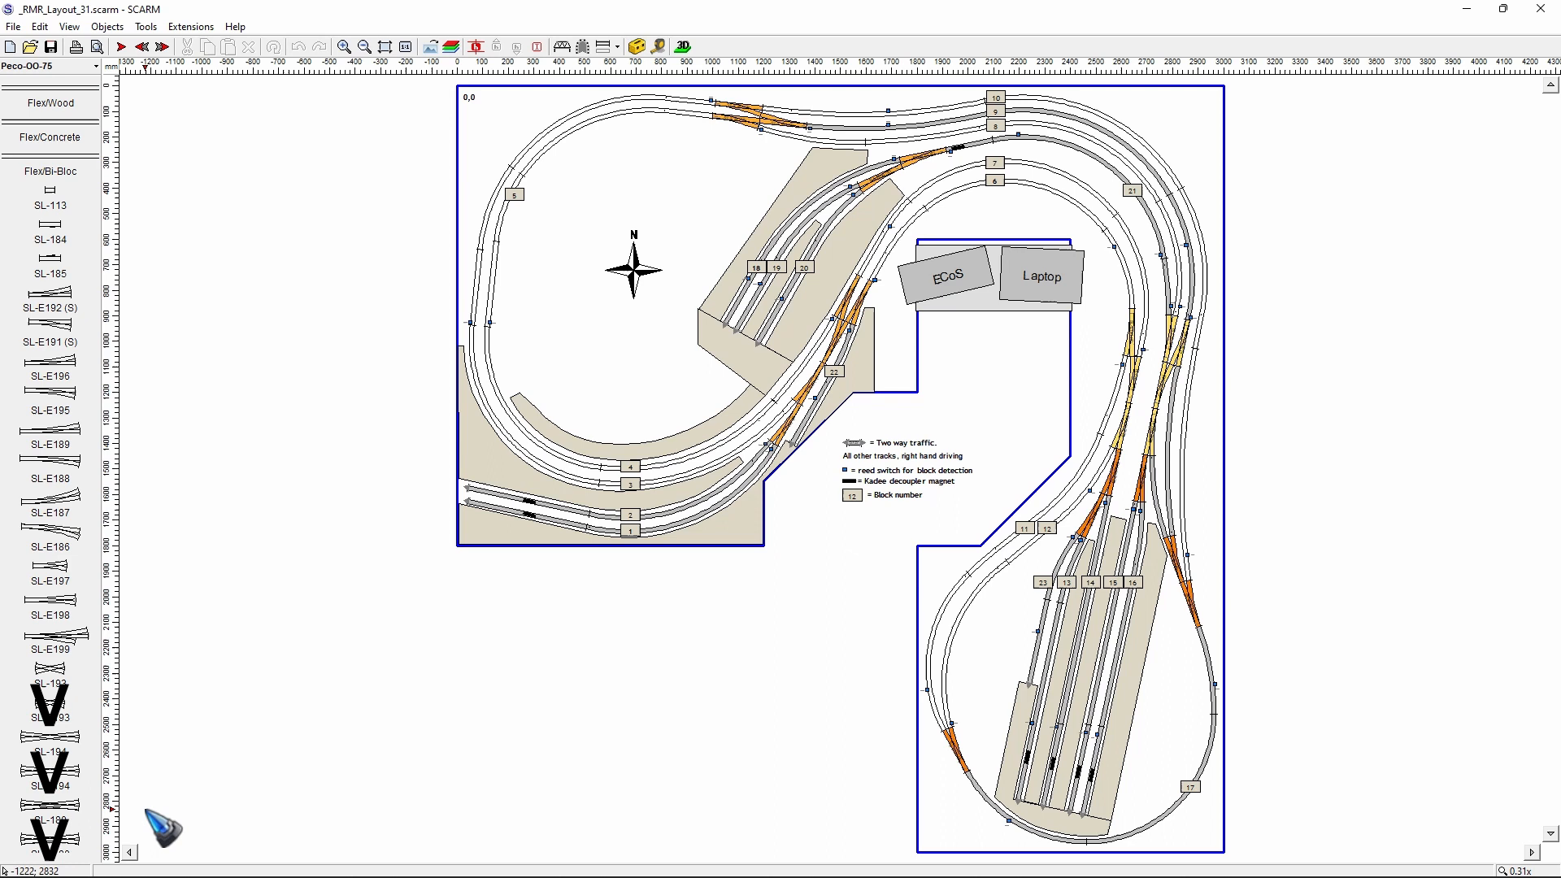
{"action": "mouse_move", "coordinate": [307, 314]}
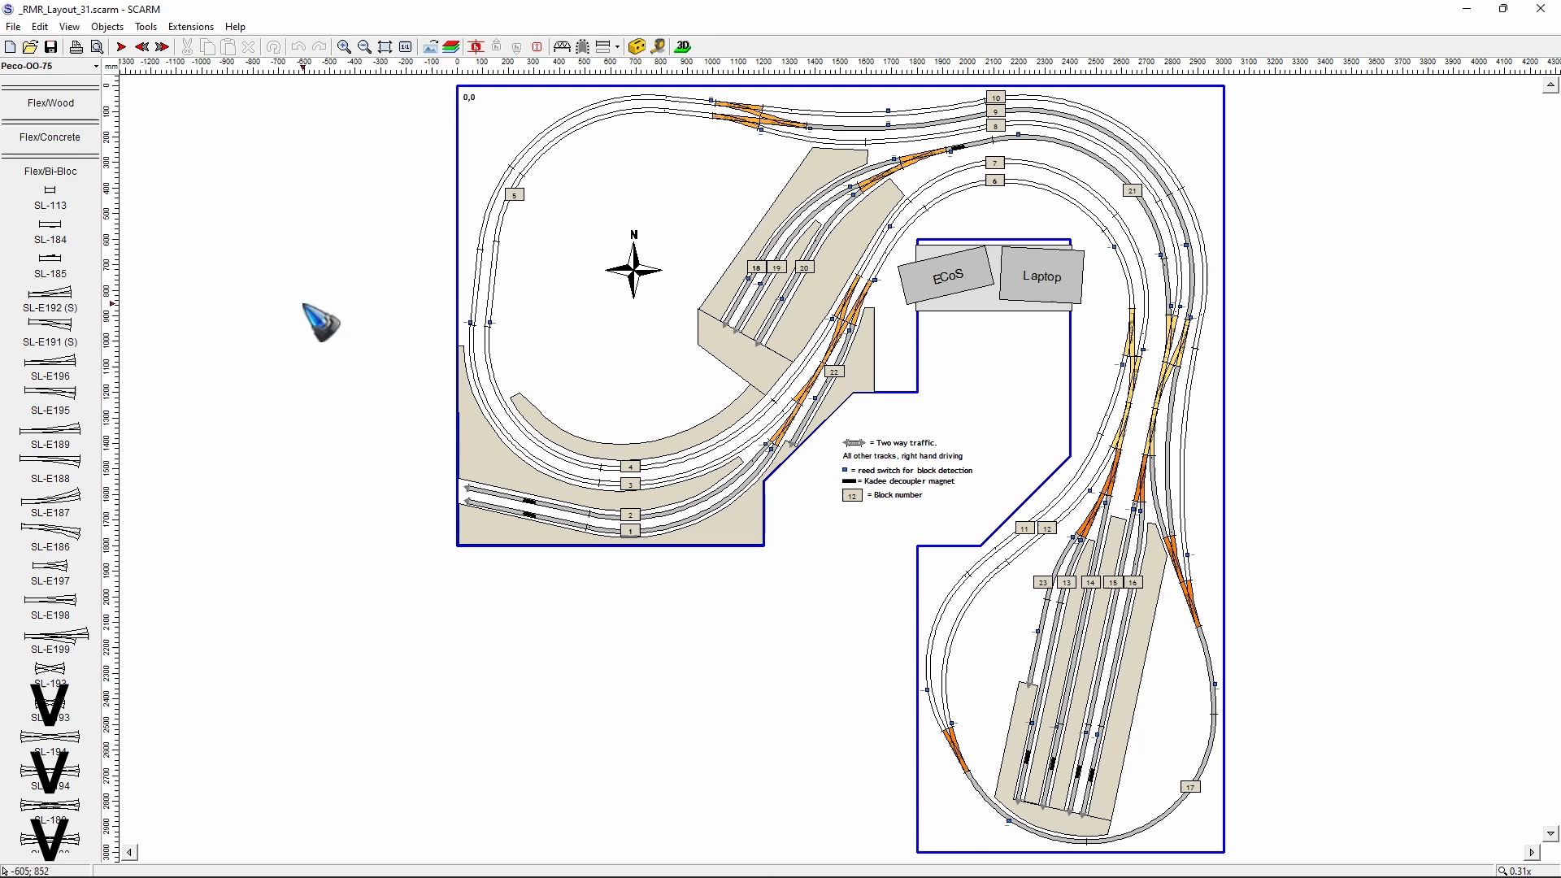
{"action": "mouse_move", "coordinate": [243, 94]}
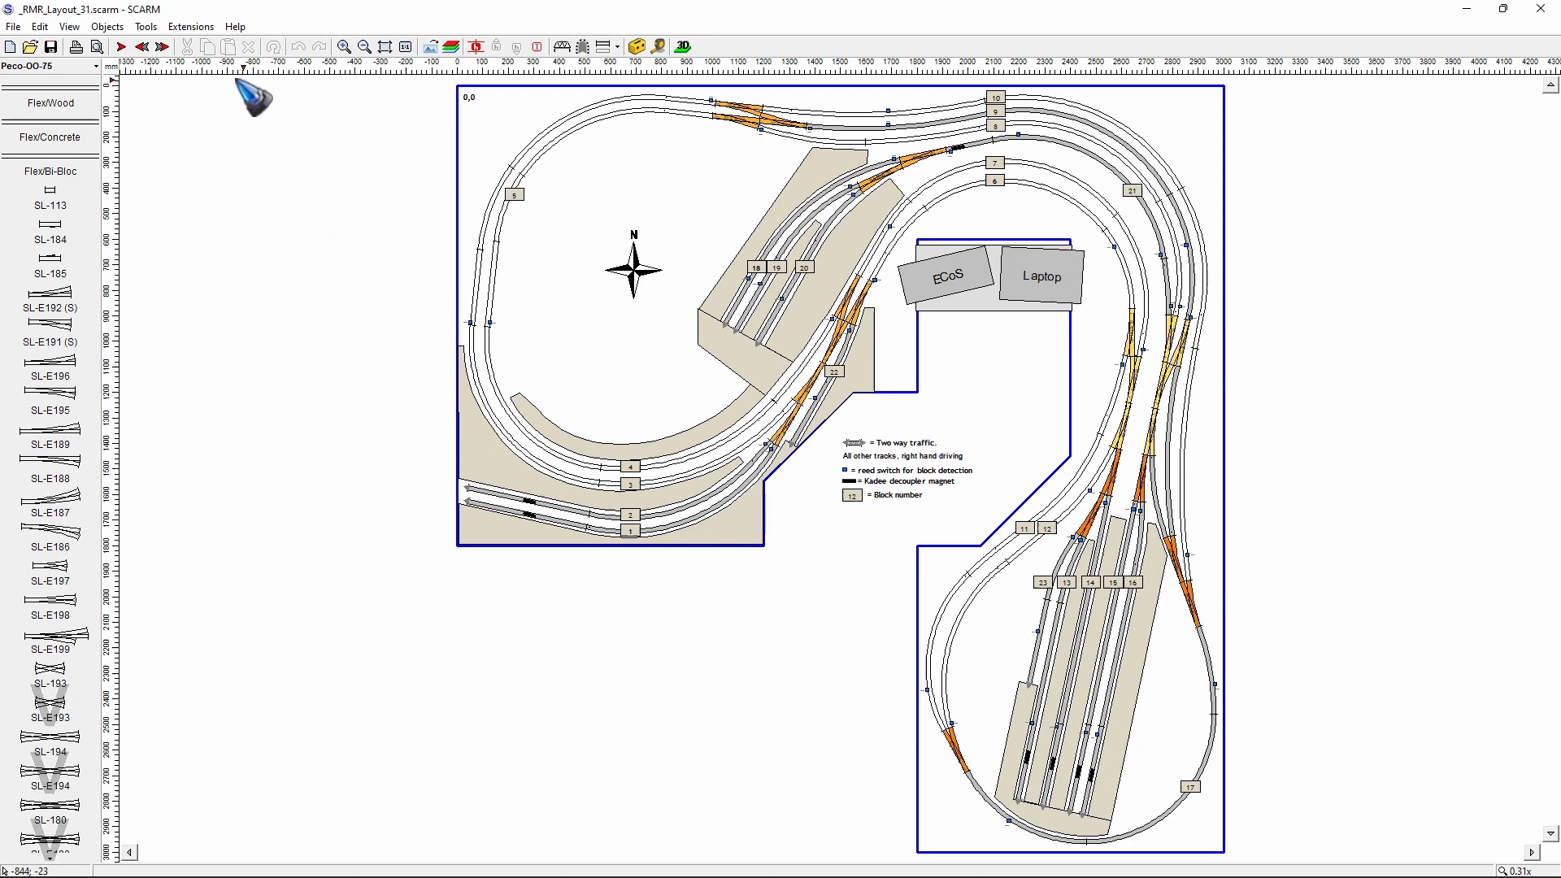
{"action": "mouse_move", "coordinate": [124, 85]}
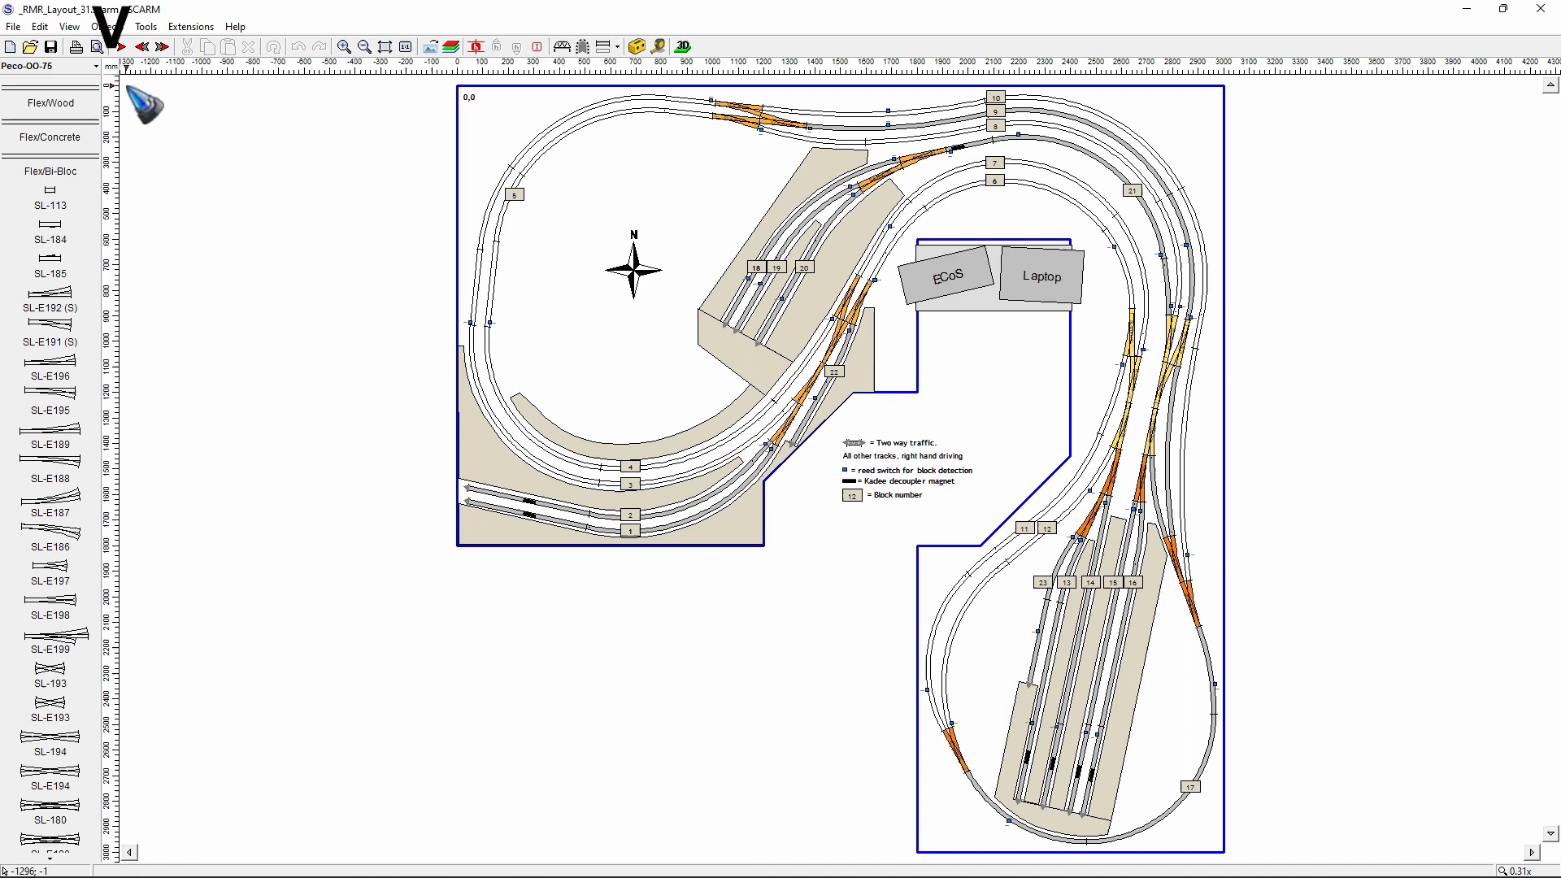
{"action": "mouse_move", "coordinate": [119, 85]}
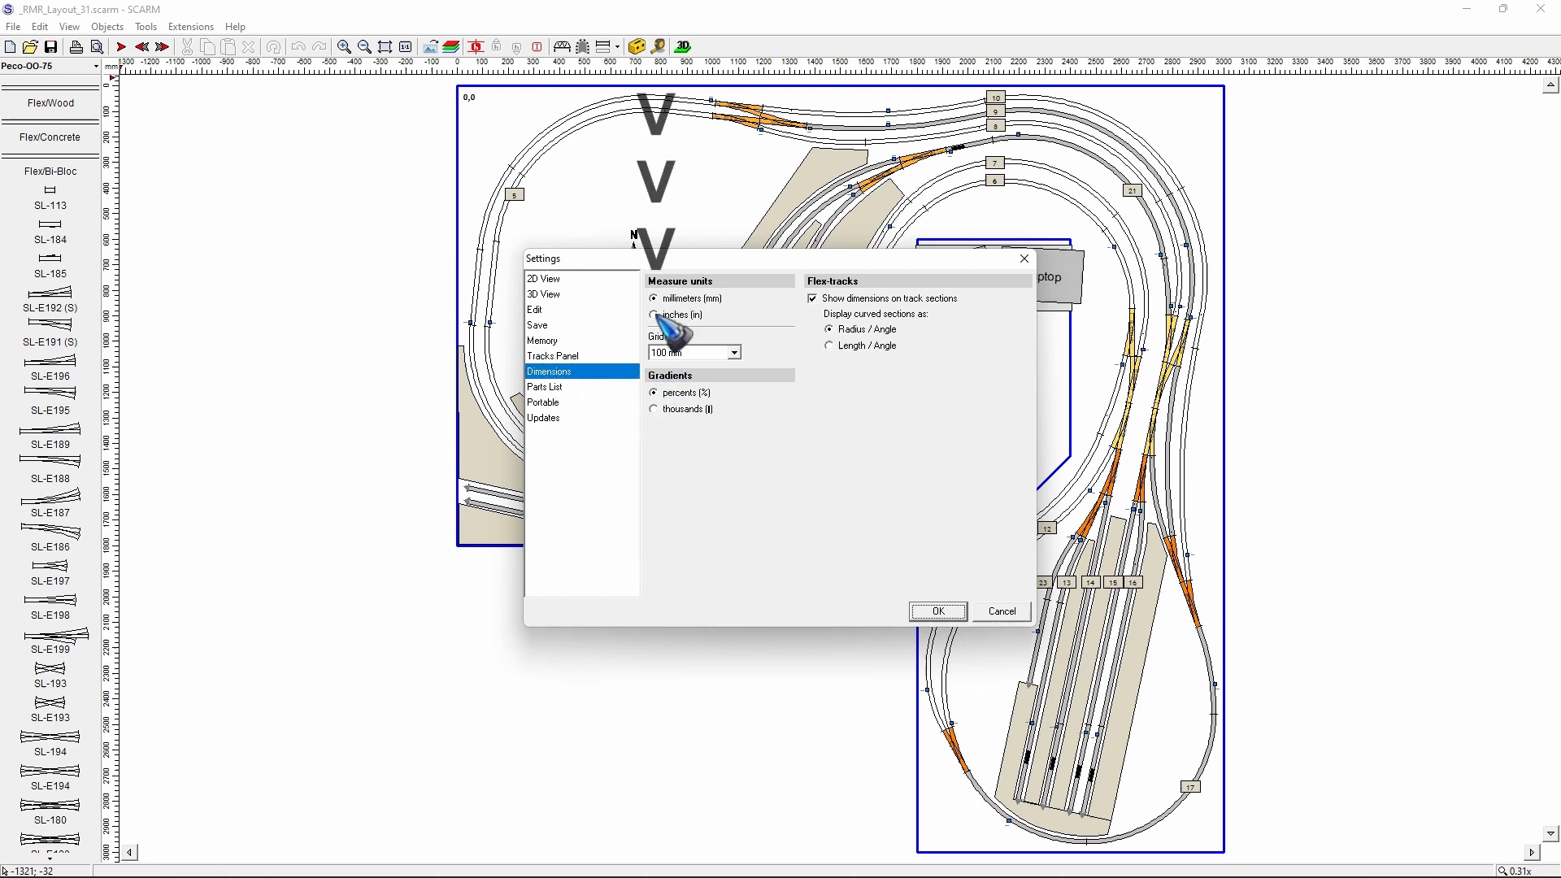
{"action": "left_click", "coordinate": [654, 315]}
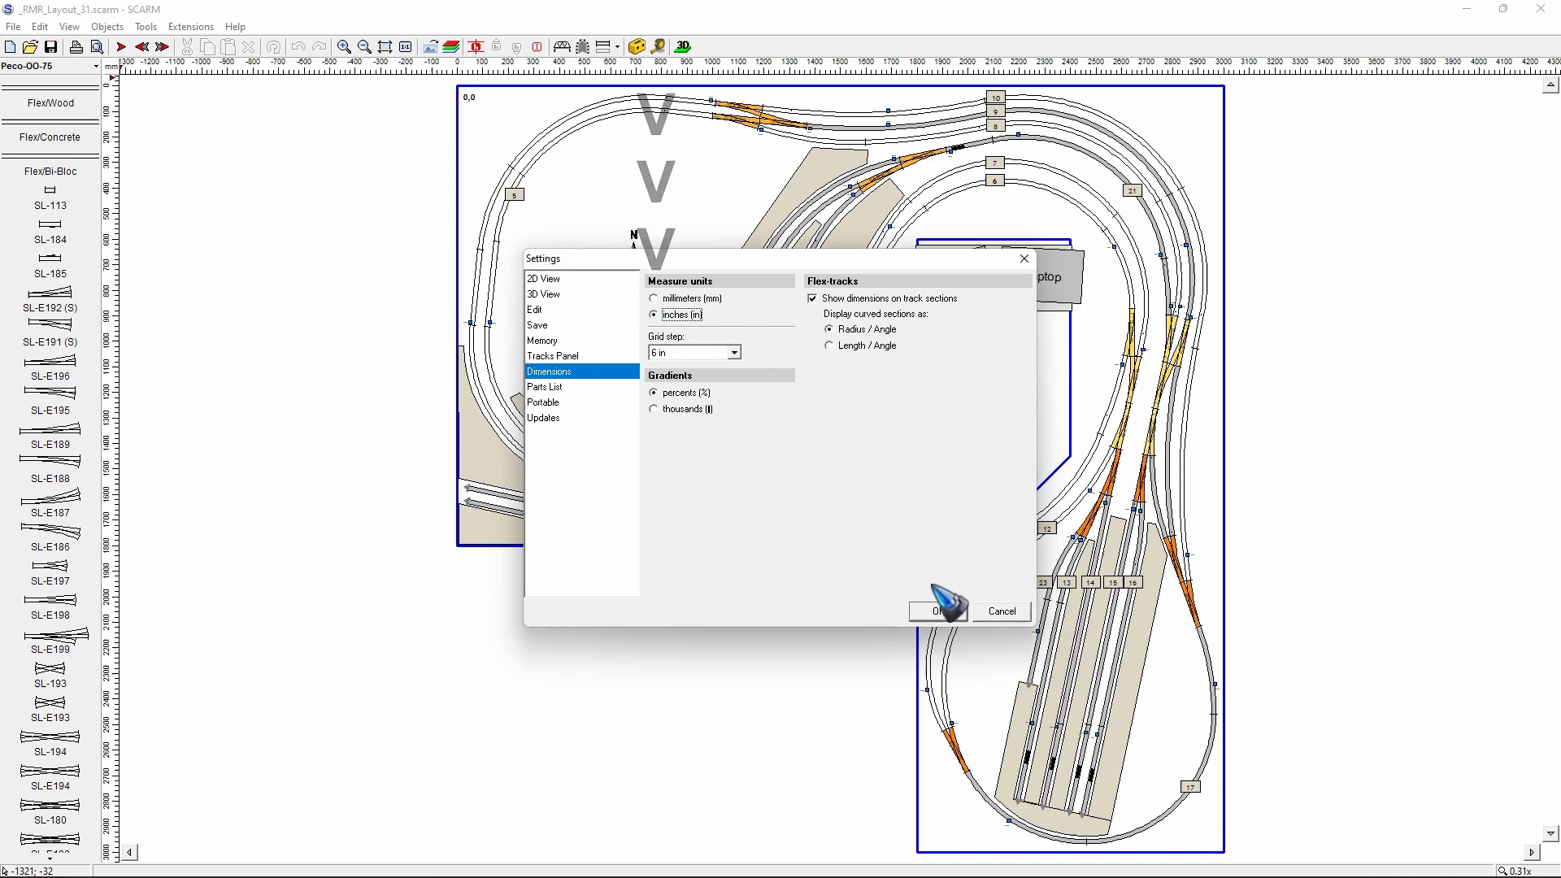
{"action": "left_click", "coordinate": [937, 611]}
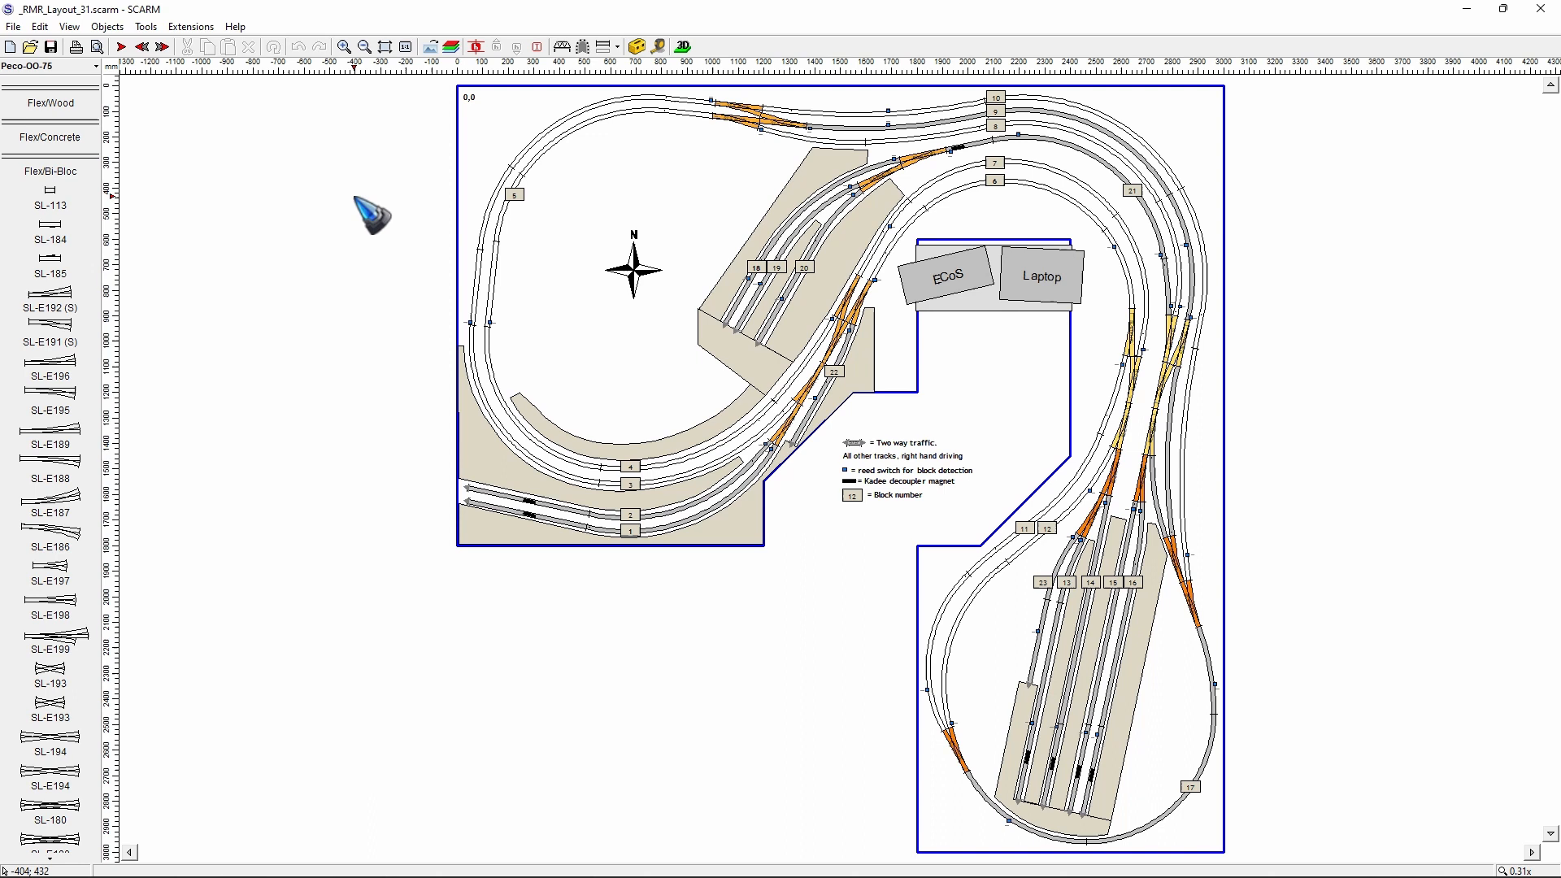
{"action": "mouse_move", "coordinate": [387, 279]}
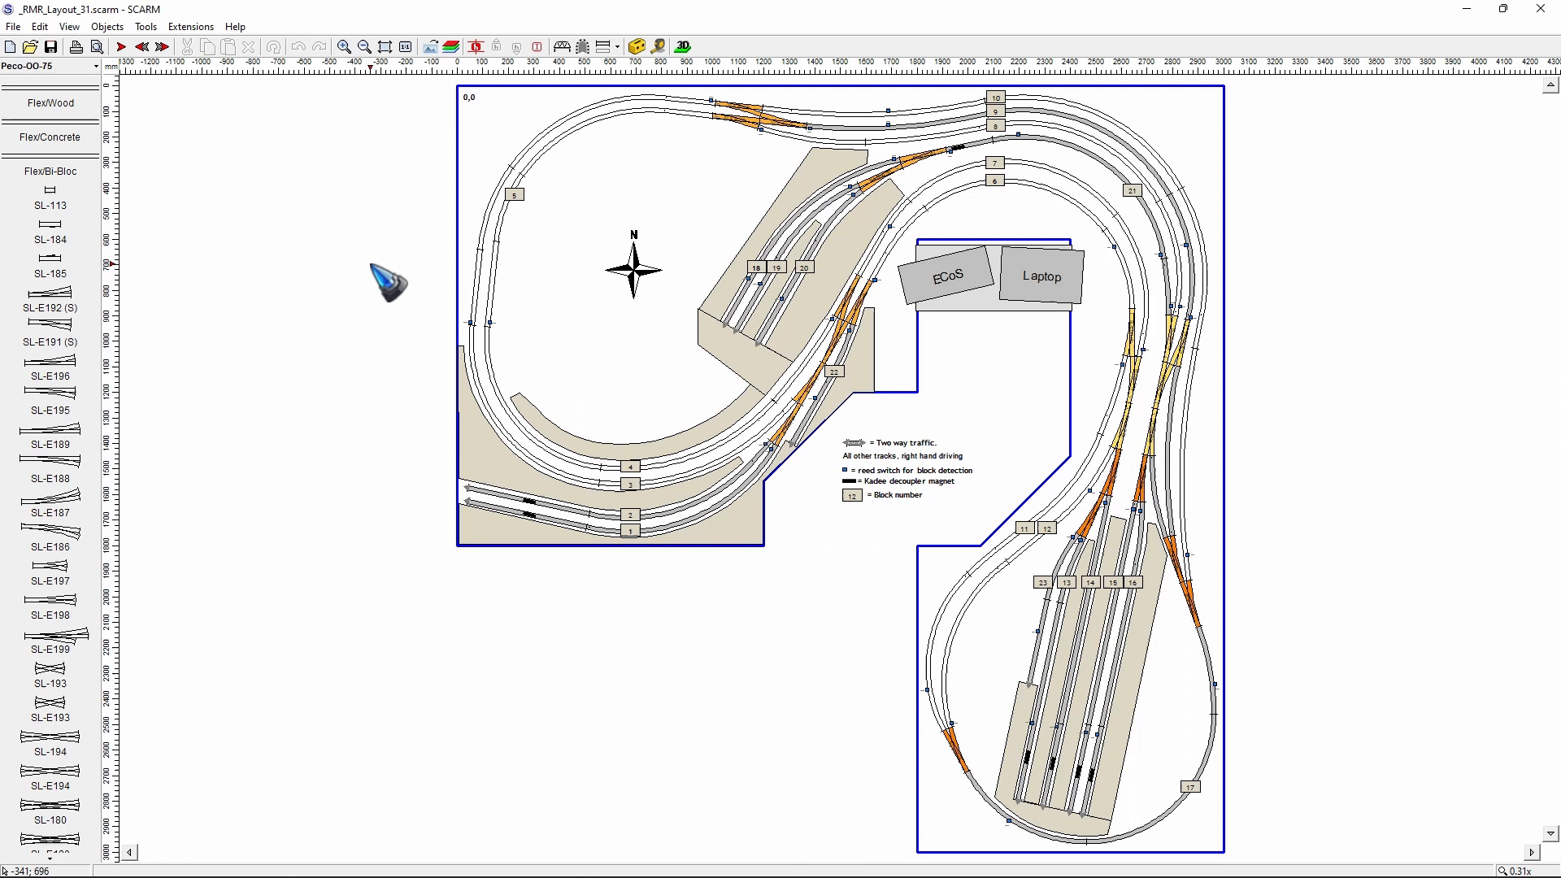
{"action": "mouse_move", "coordinate": [669, 33]}
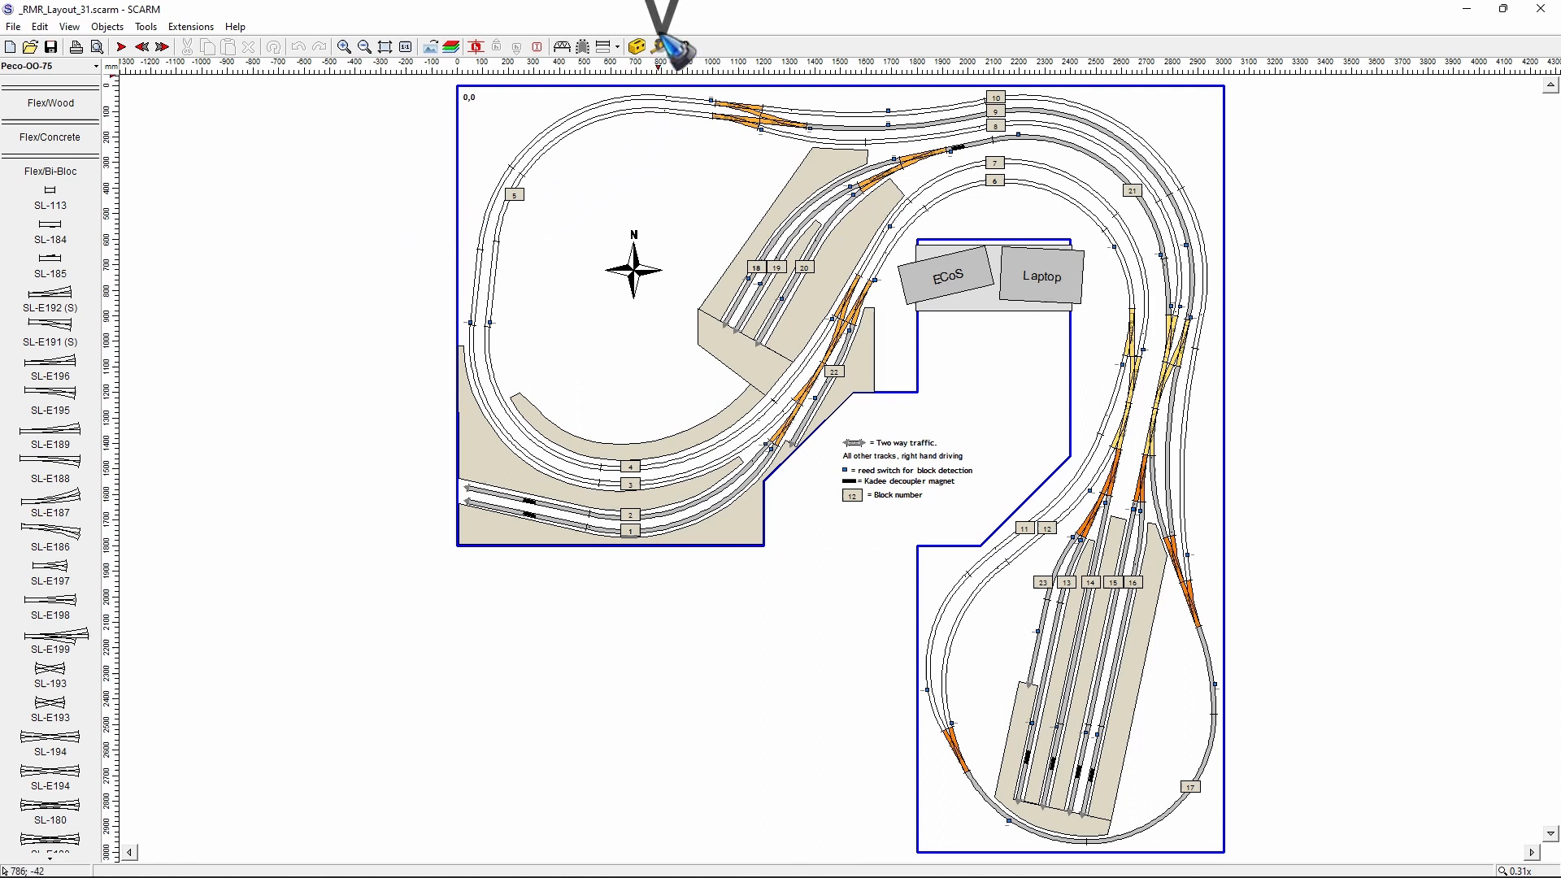
{"action": "mouse_move", "coordinate": [669, 45]}
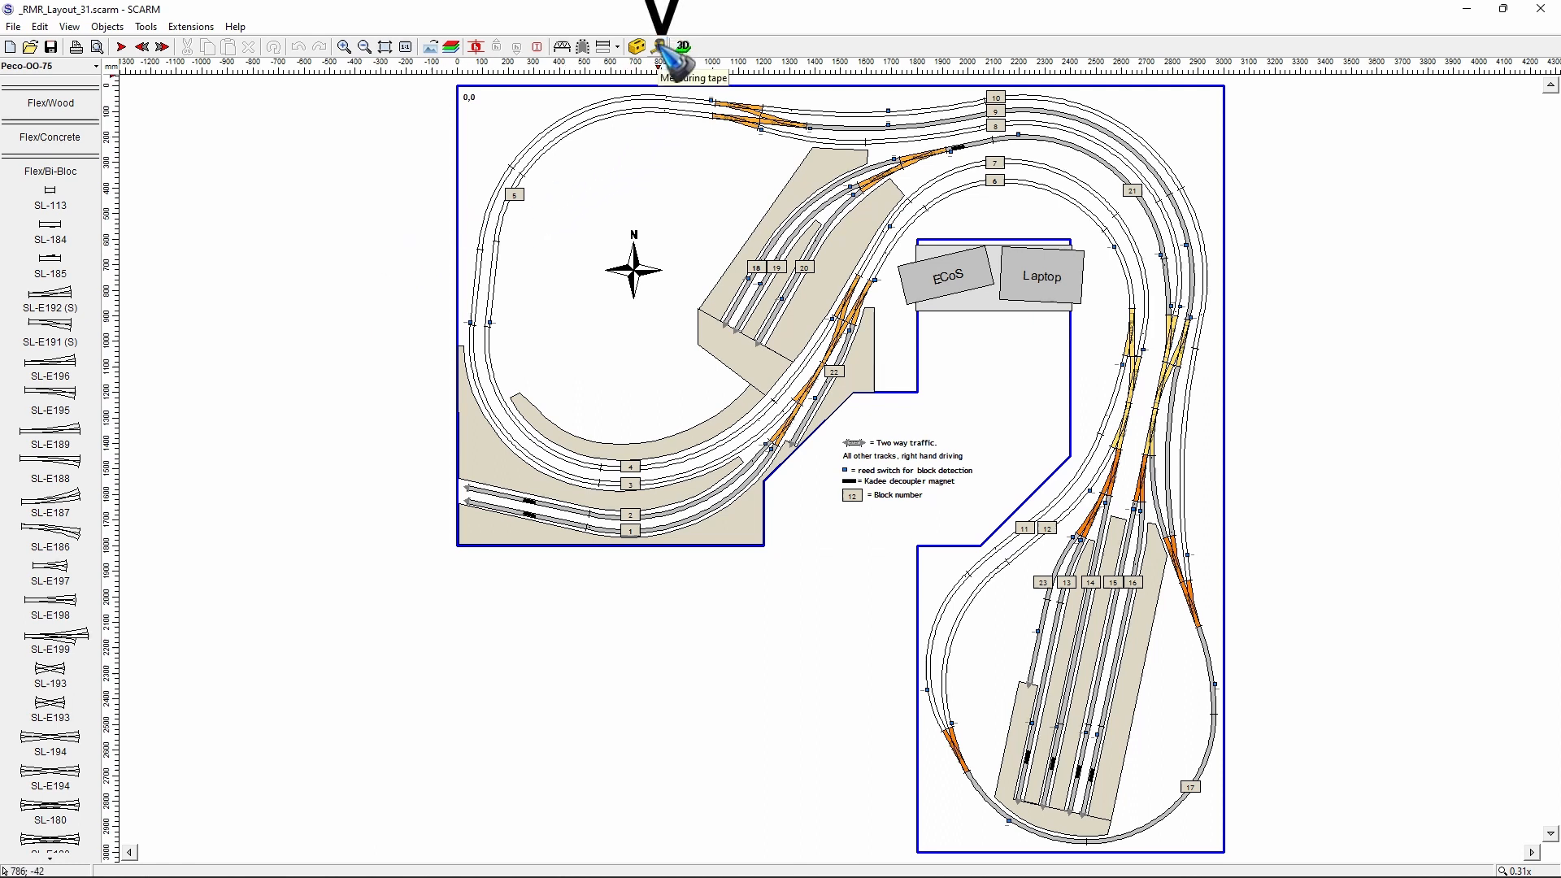
Activate the Measuring Tape tool to measure the 607.9 mm distance.
{"action": "left_click", "coordinate": [663, 45]}
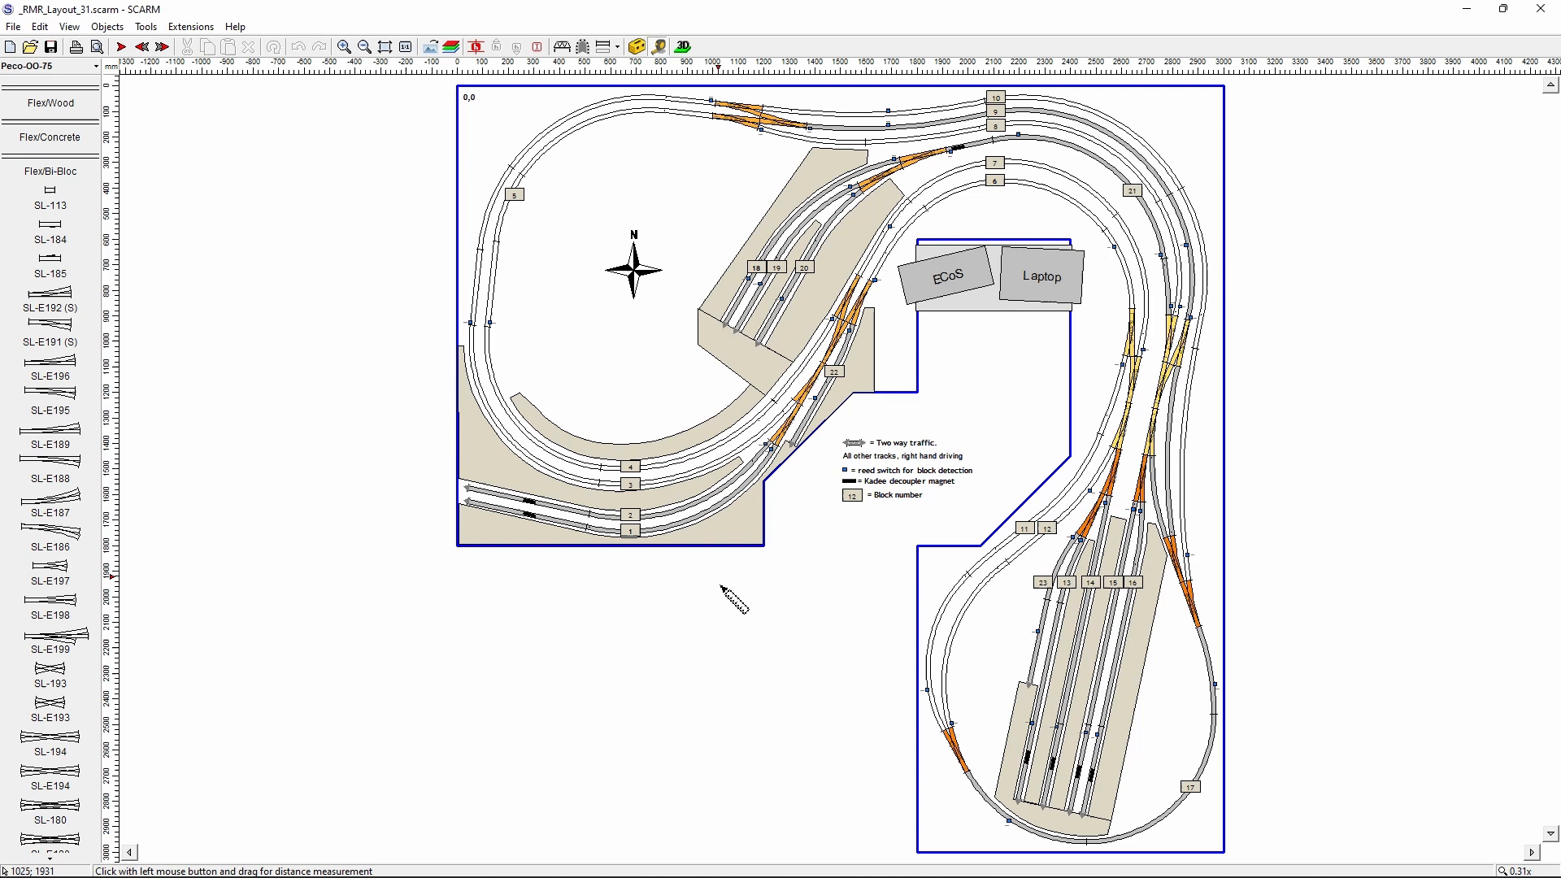
{"action": "mouse_move", "coordinate": [815, 556]}
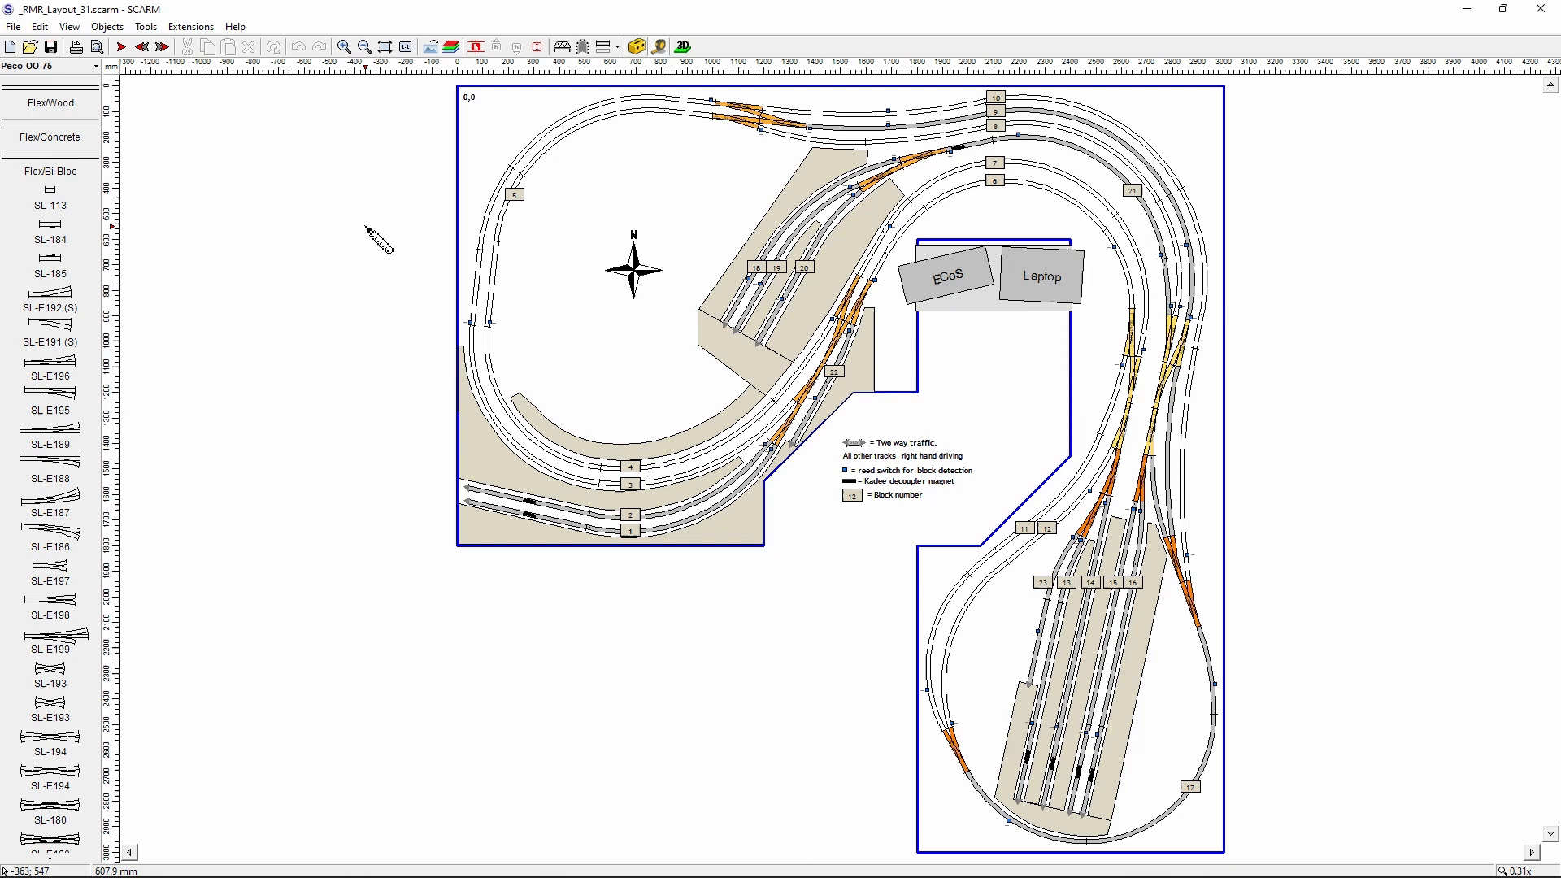
{"action": "mouse_move", "coordinate": [661, 43]}
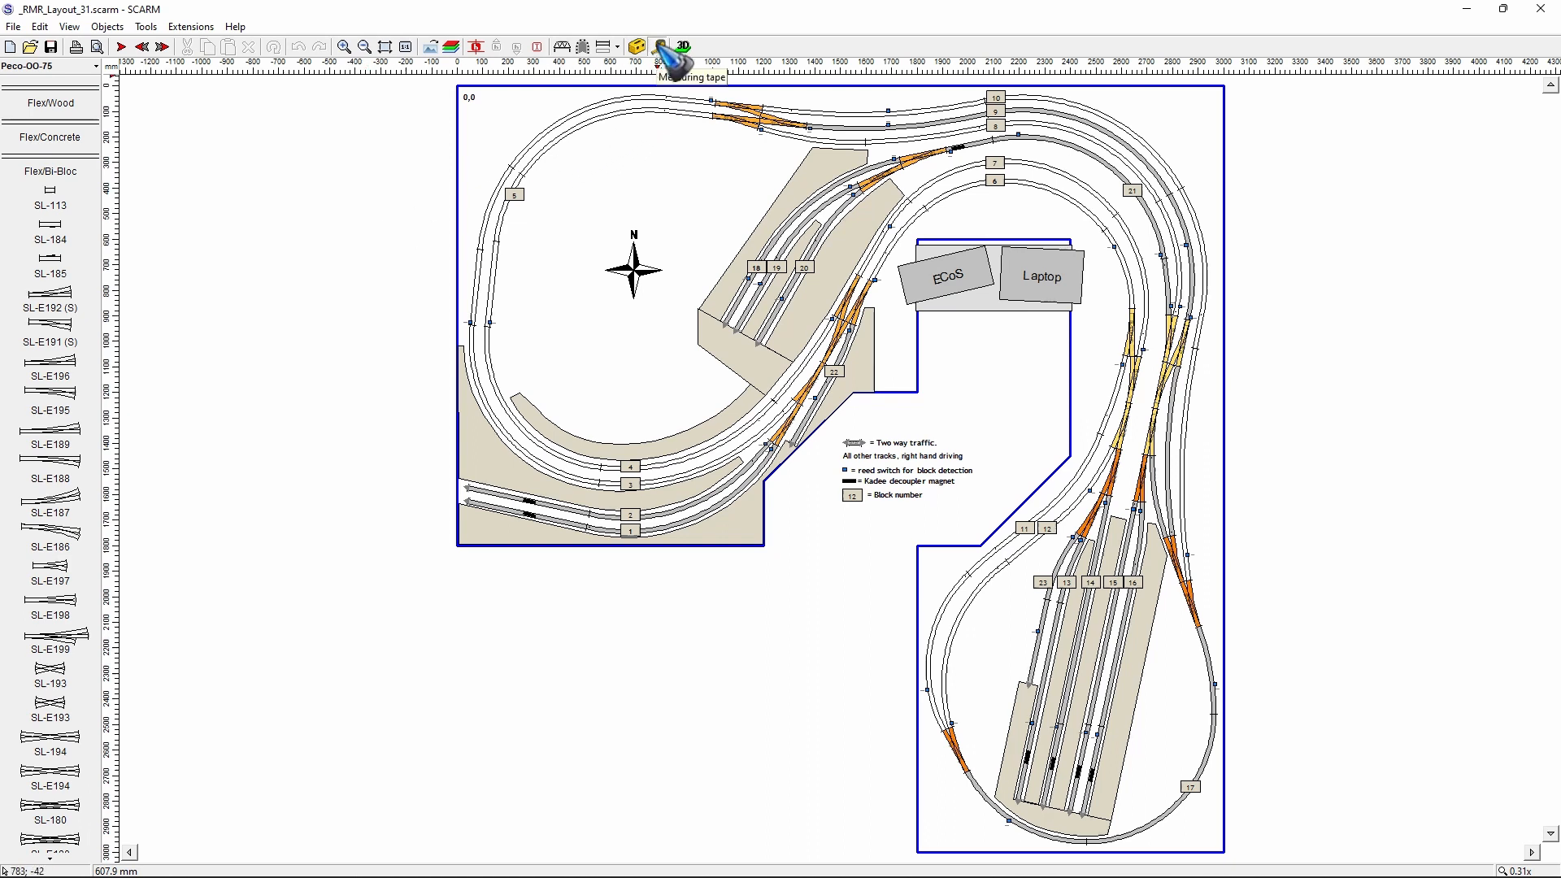
{"action": "mouse_move", "coordinate": [664, 161]}
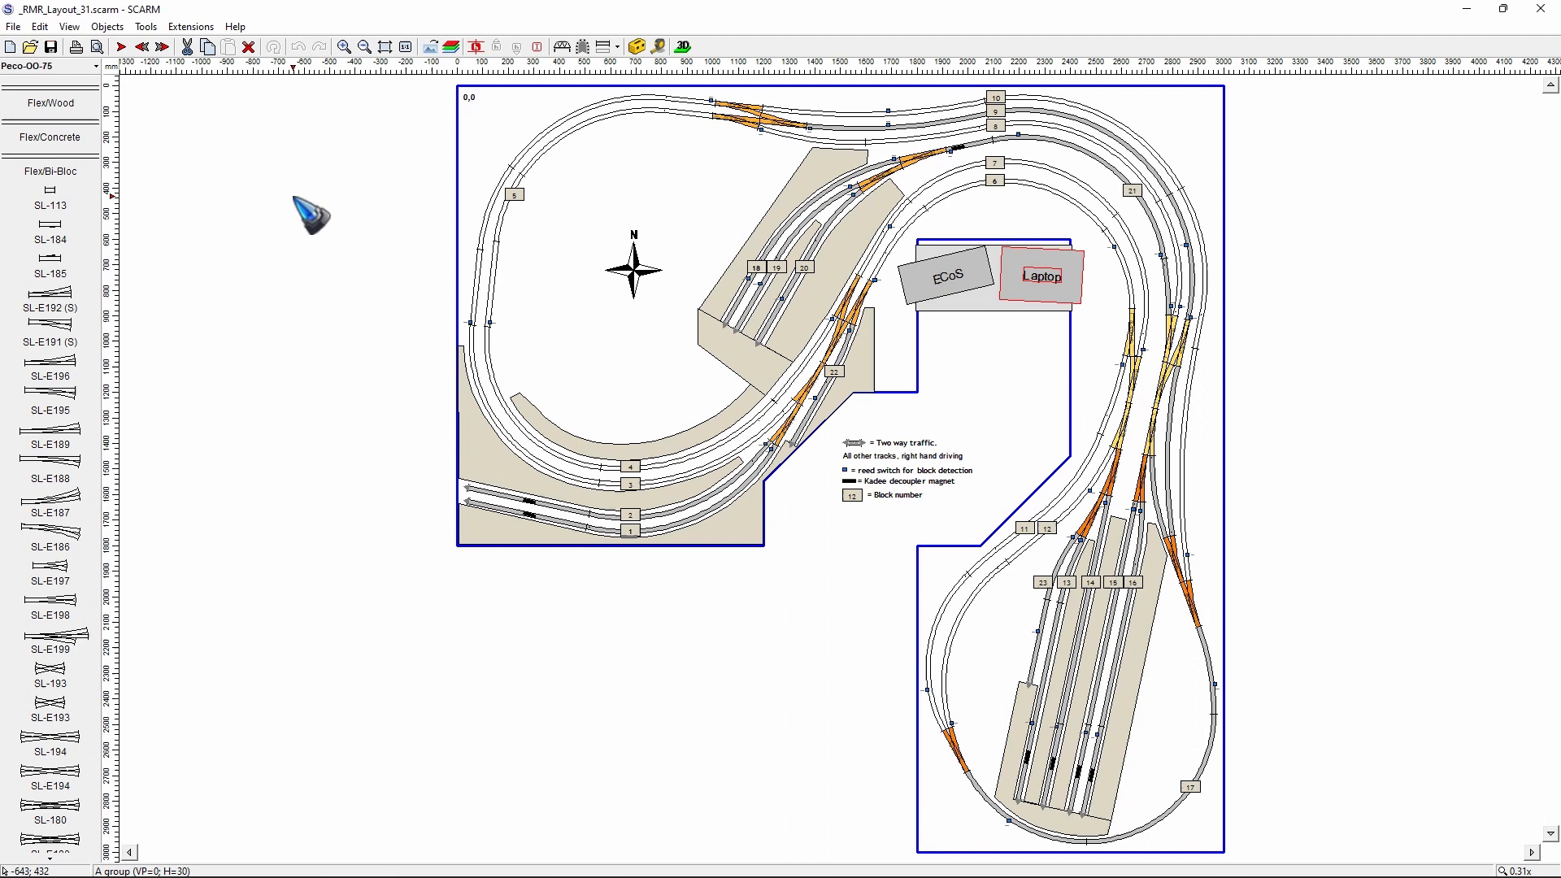
{"action": "mouse_move", "coordinate": [1014, 112]}
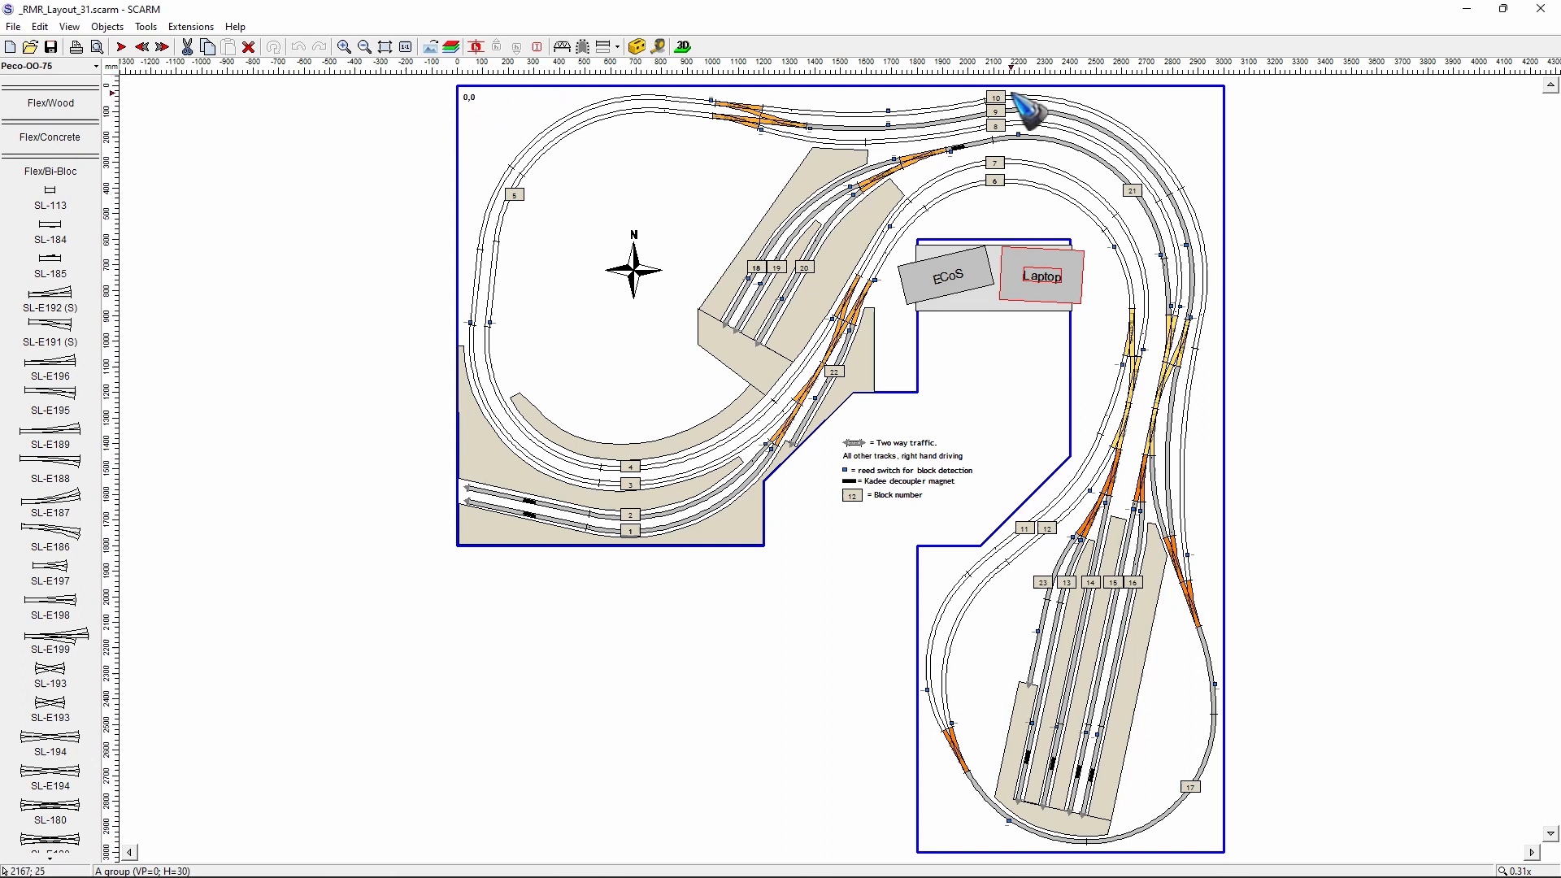
{"action": "mouse_move", "coordinate": [345, 126]}
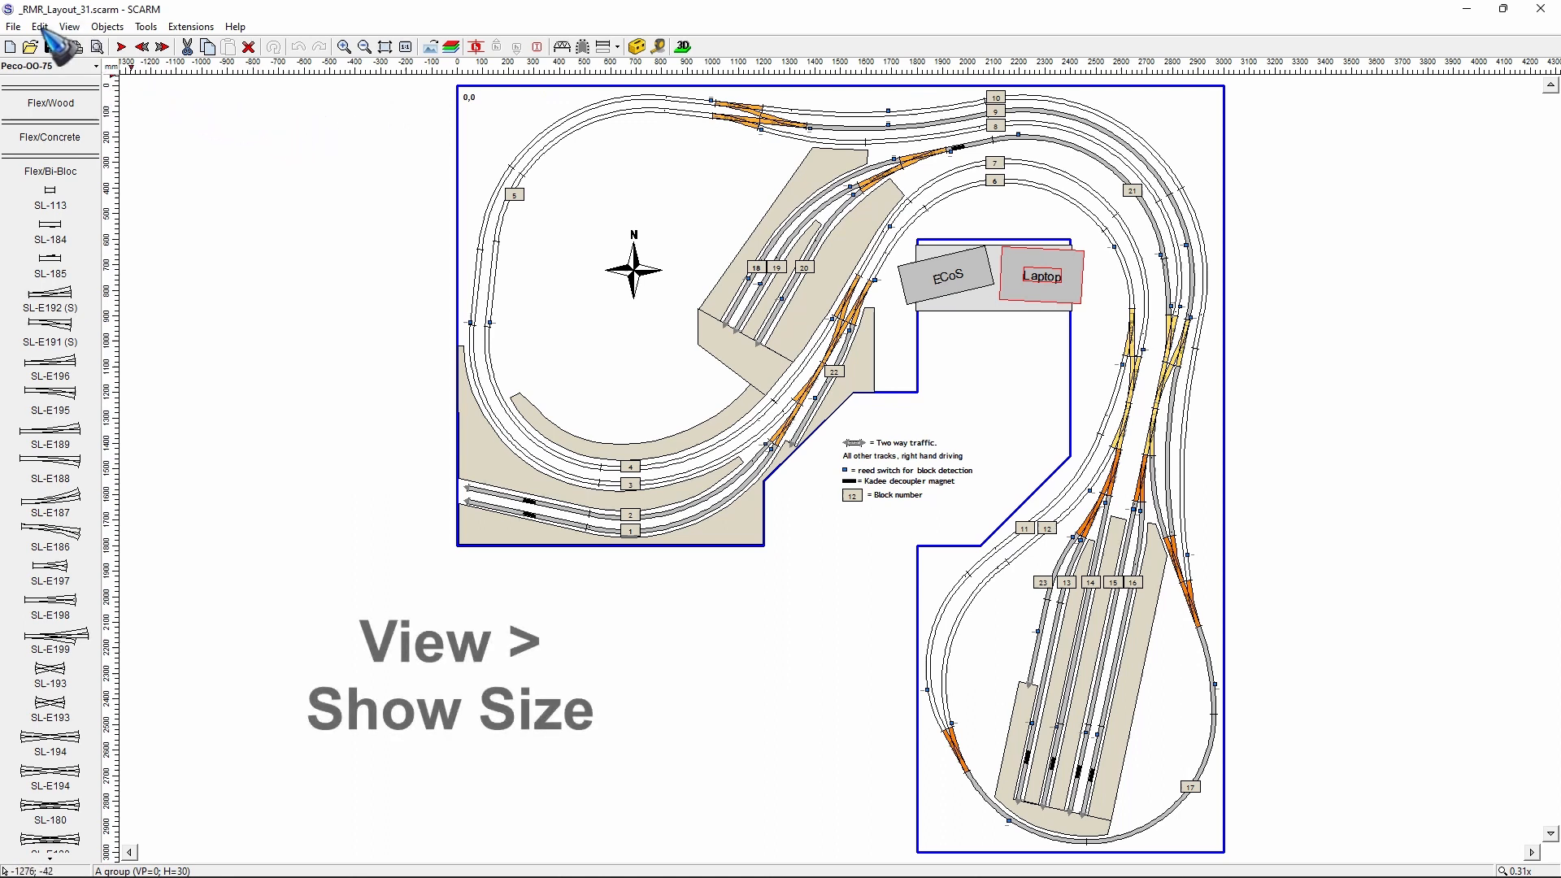
{"action": "left_click", "coordinate": [70, 26]}
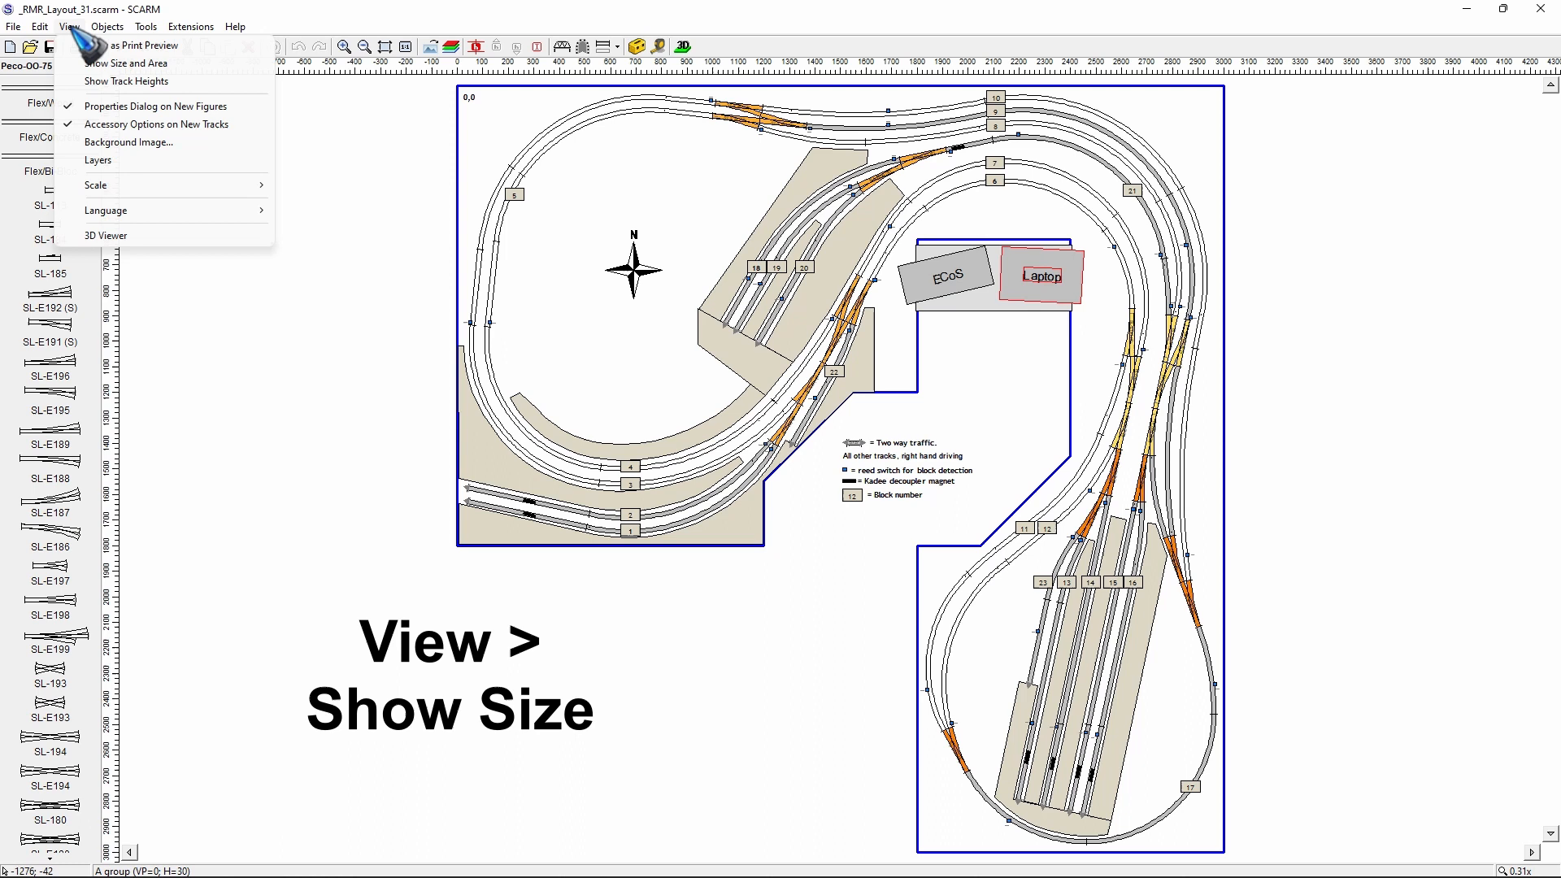
{"action": "left_click", "coordinate": [110, 63]}
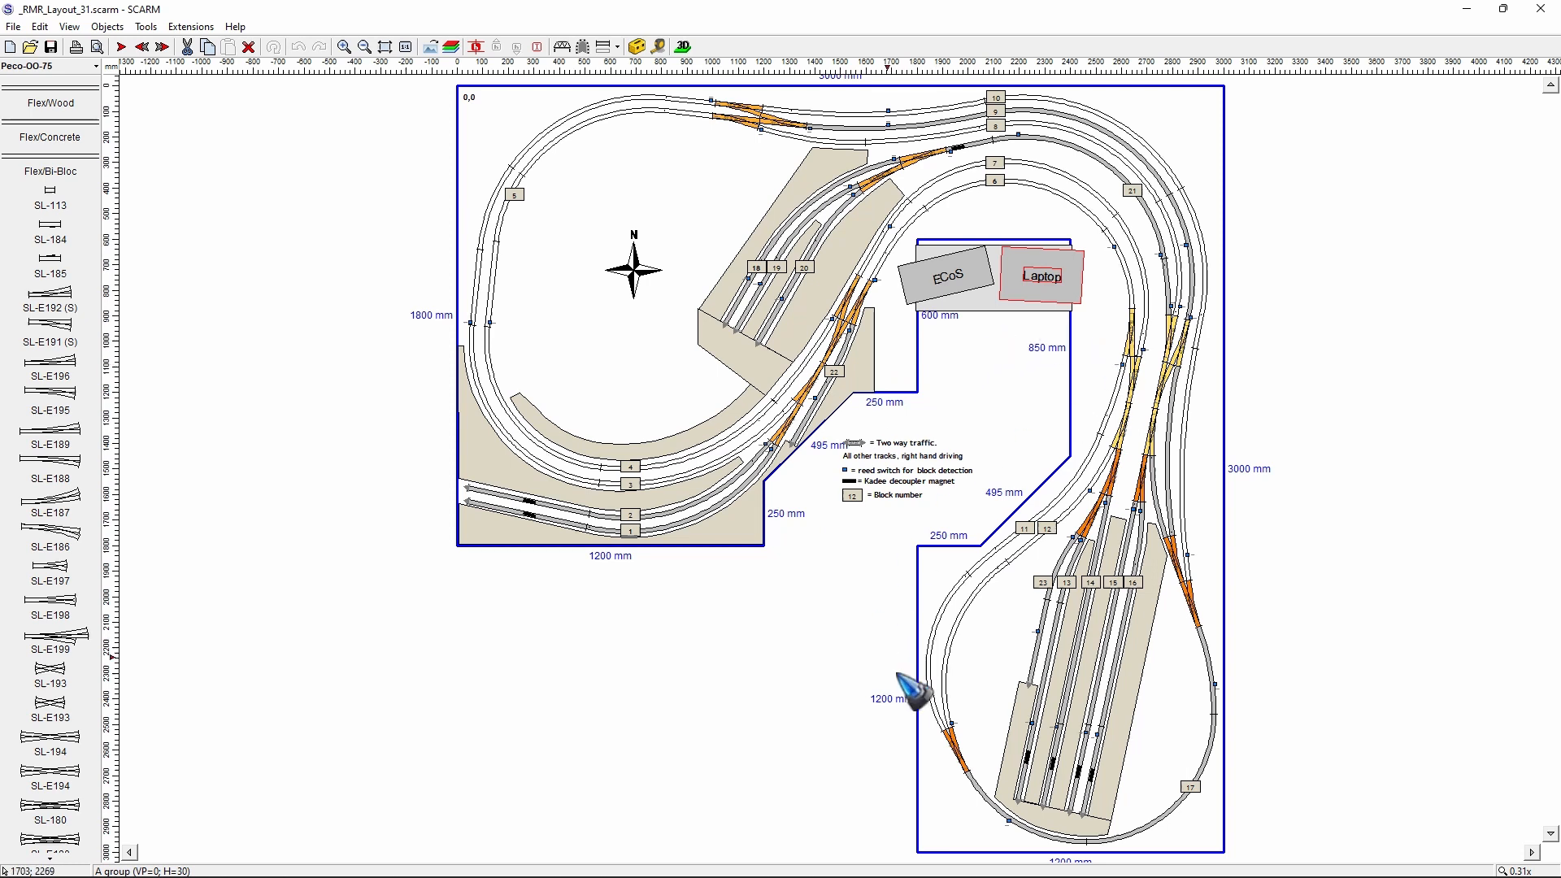
{"action": "left_click", "coordinate": [67, 27]}
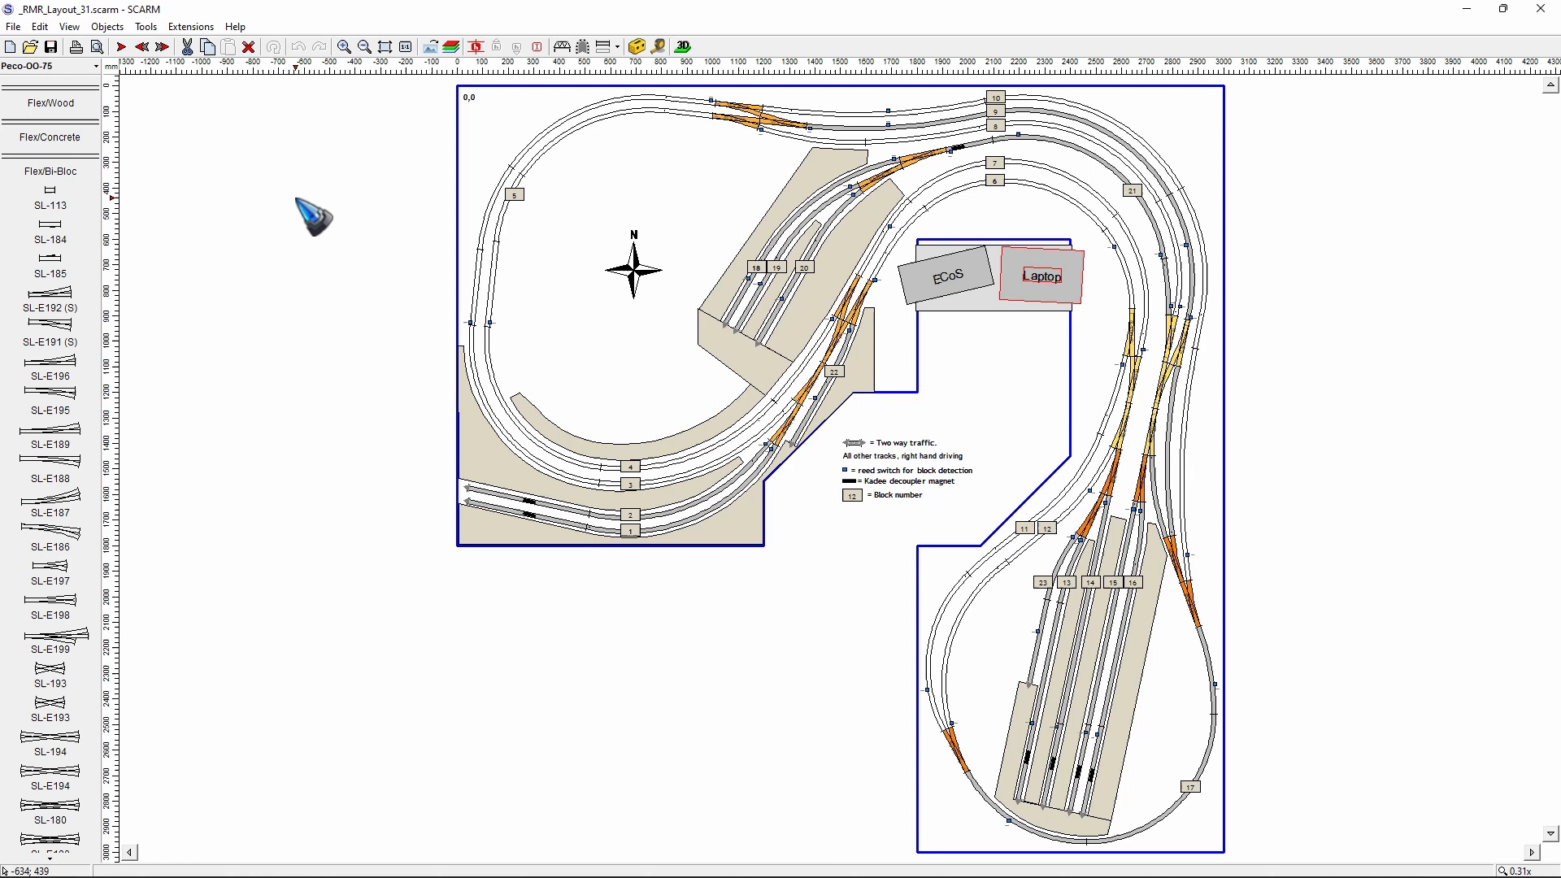
{"action": "mouse_move", "coordinate": [194, 110]}
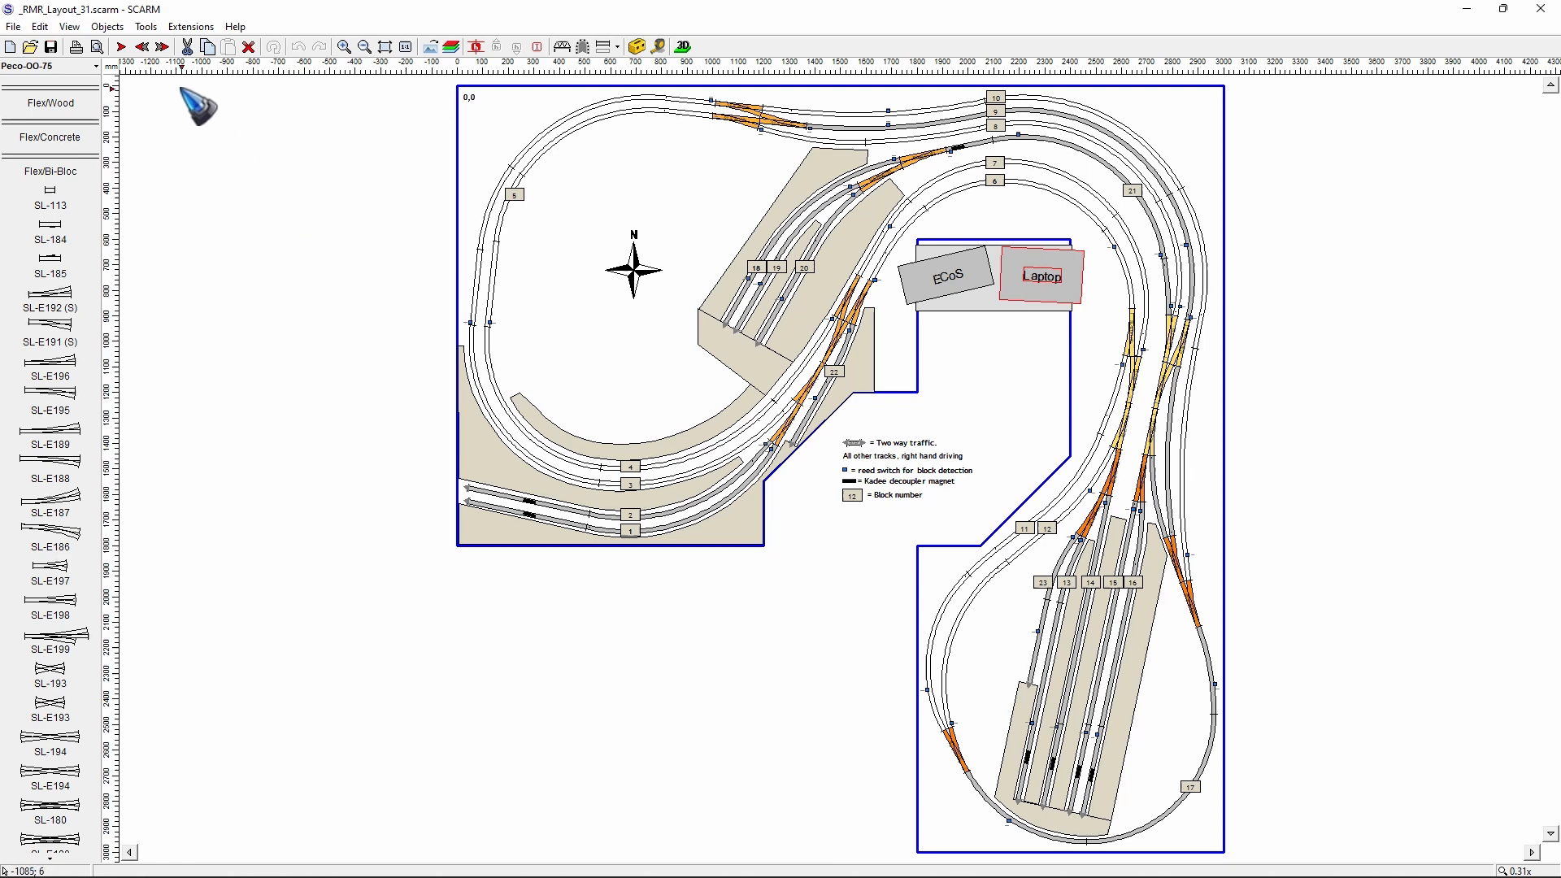
Tick Grid in the 2D View settings so the grid covers the plan.
{"action": "left_click", "coordinate": [144, 27]}
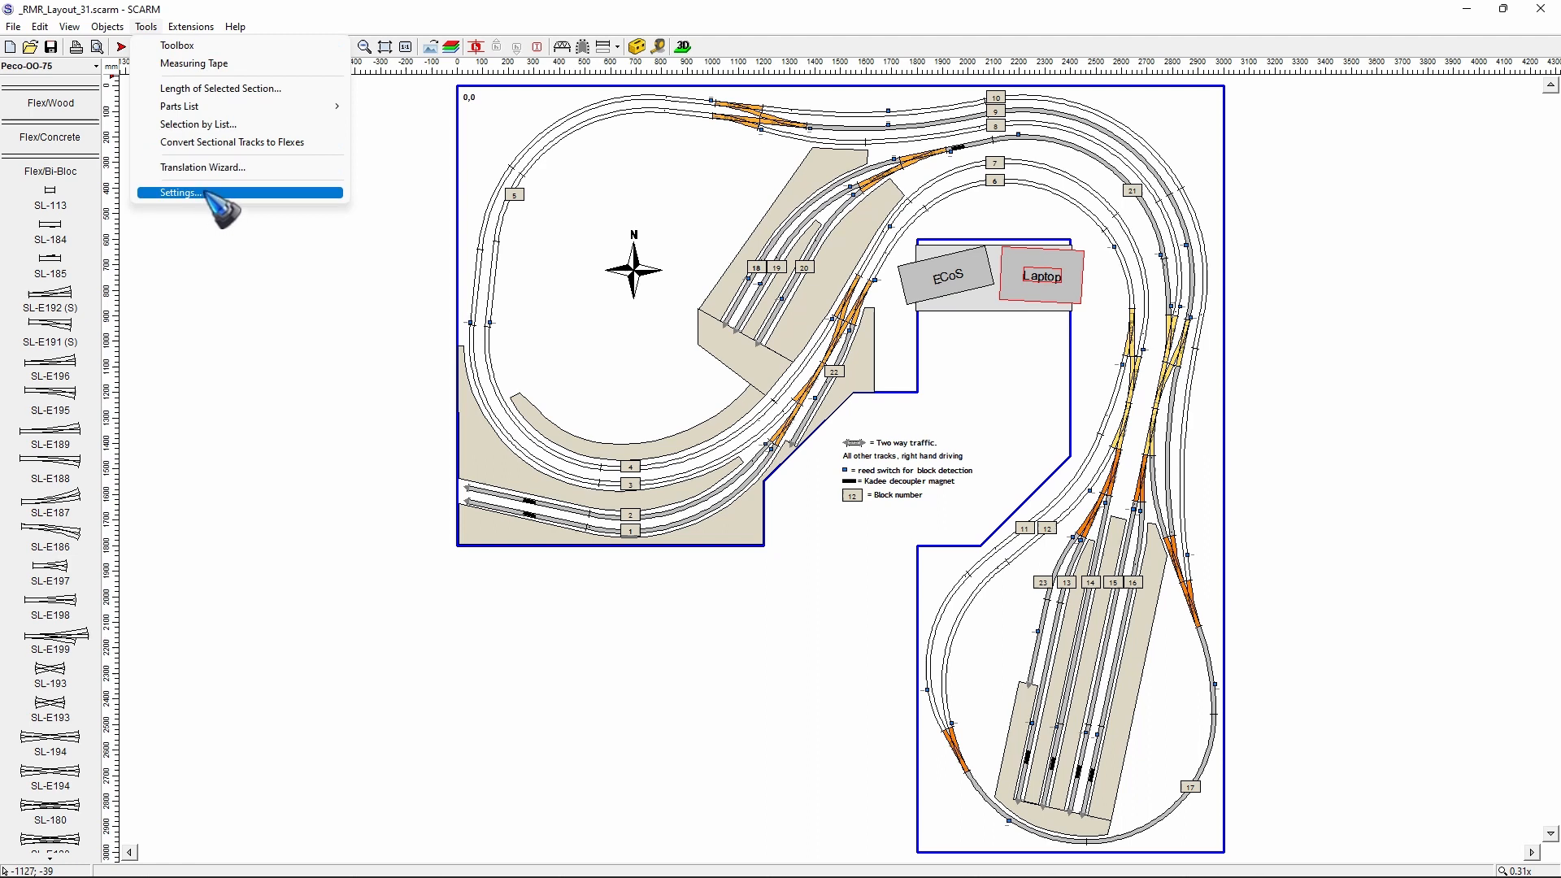
{"action": "left_click", "coordinate": [178, 193]}
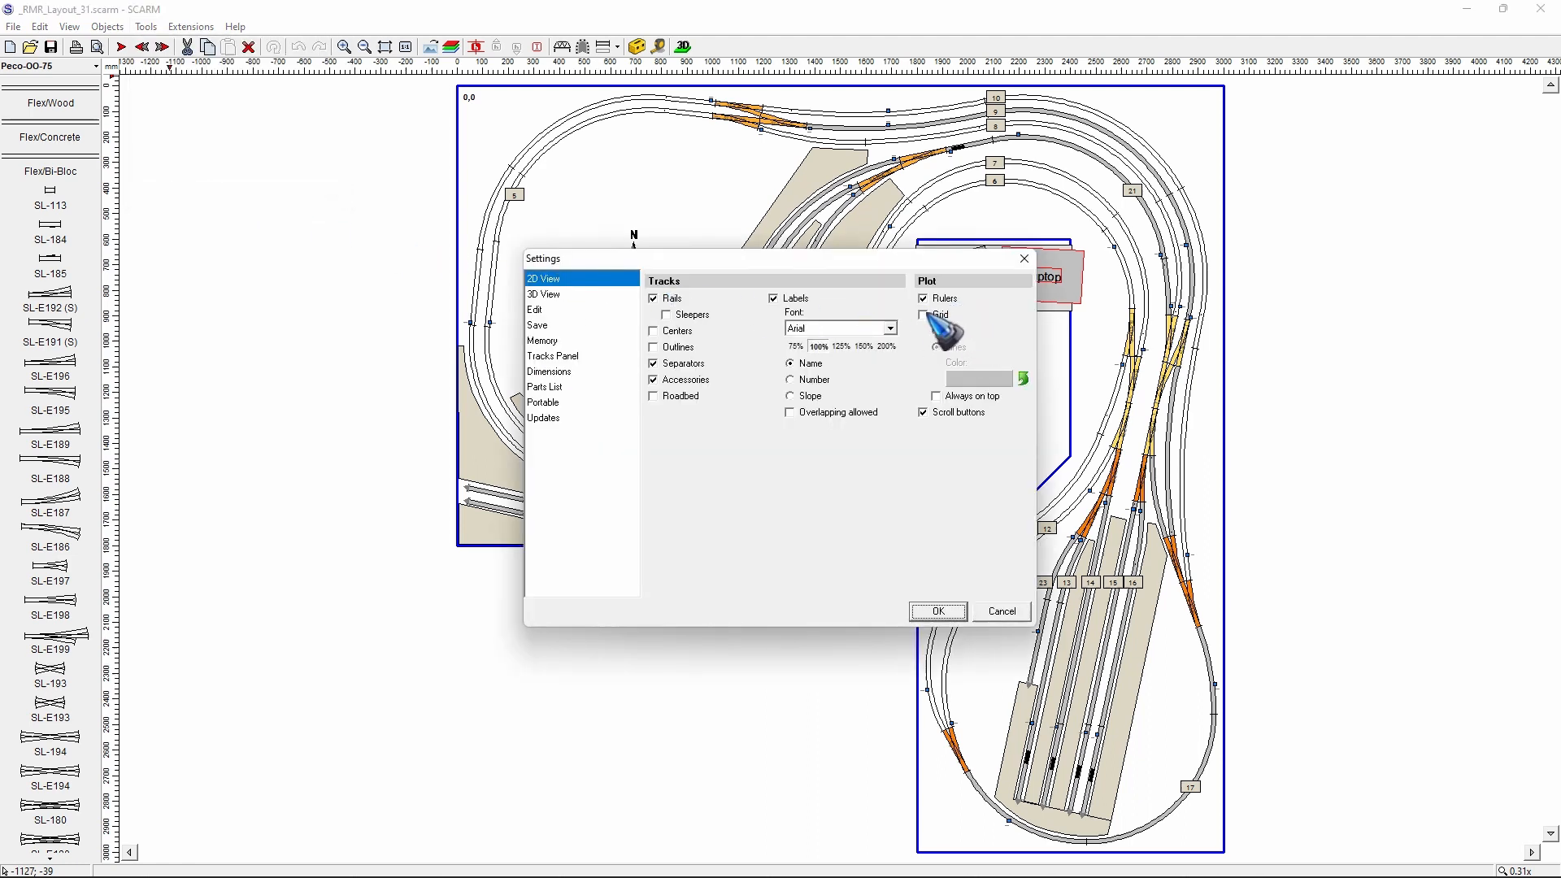
{"action": "left_click", "coordinate": [938, 612]}
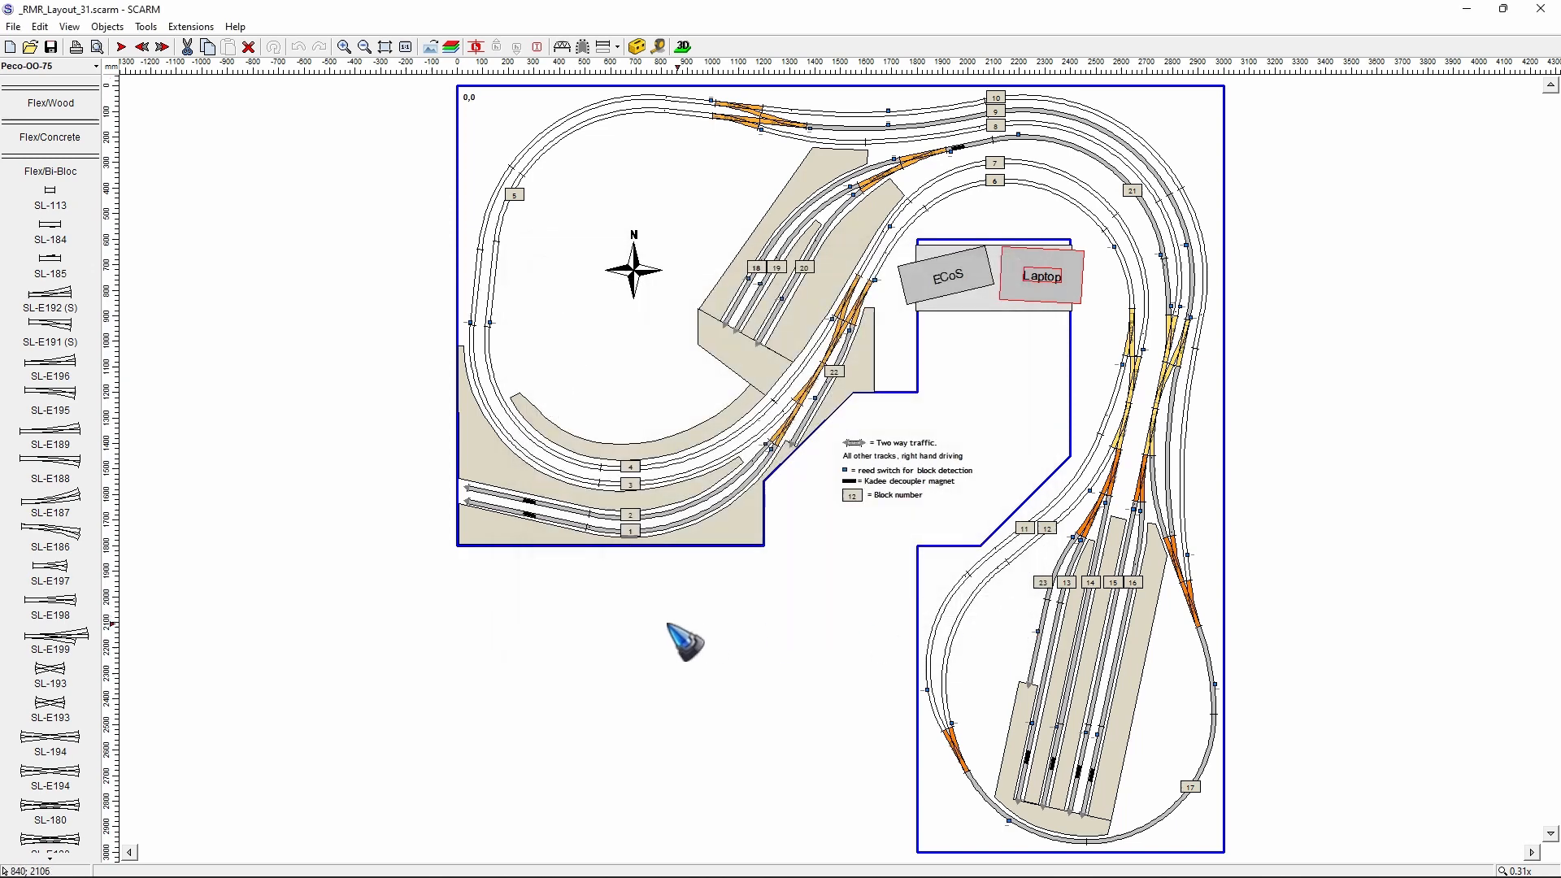
{"action": "key", "text": "g"}
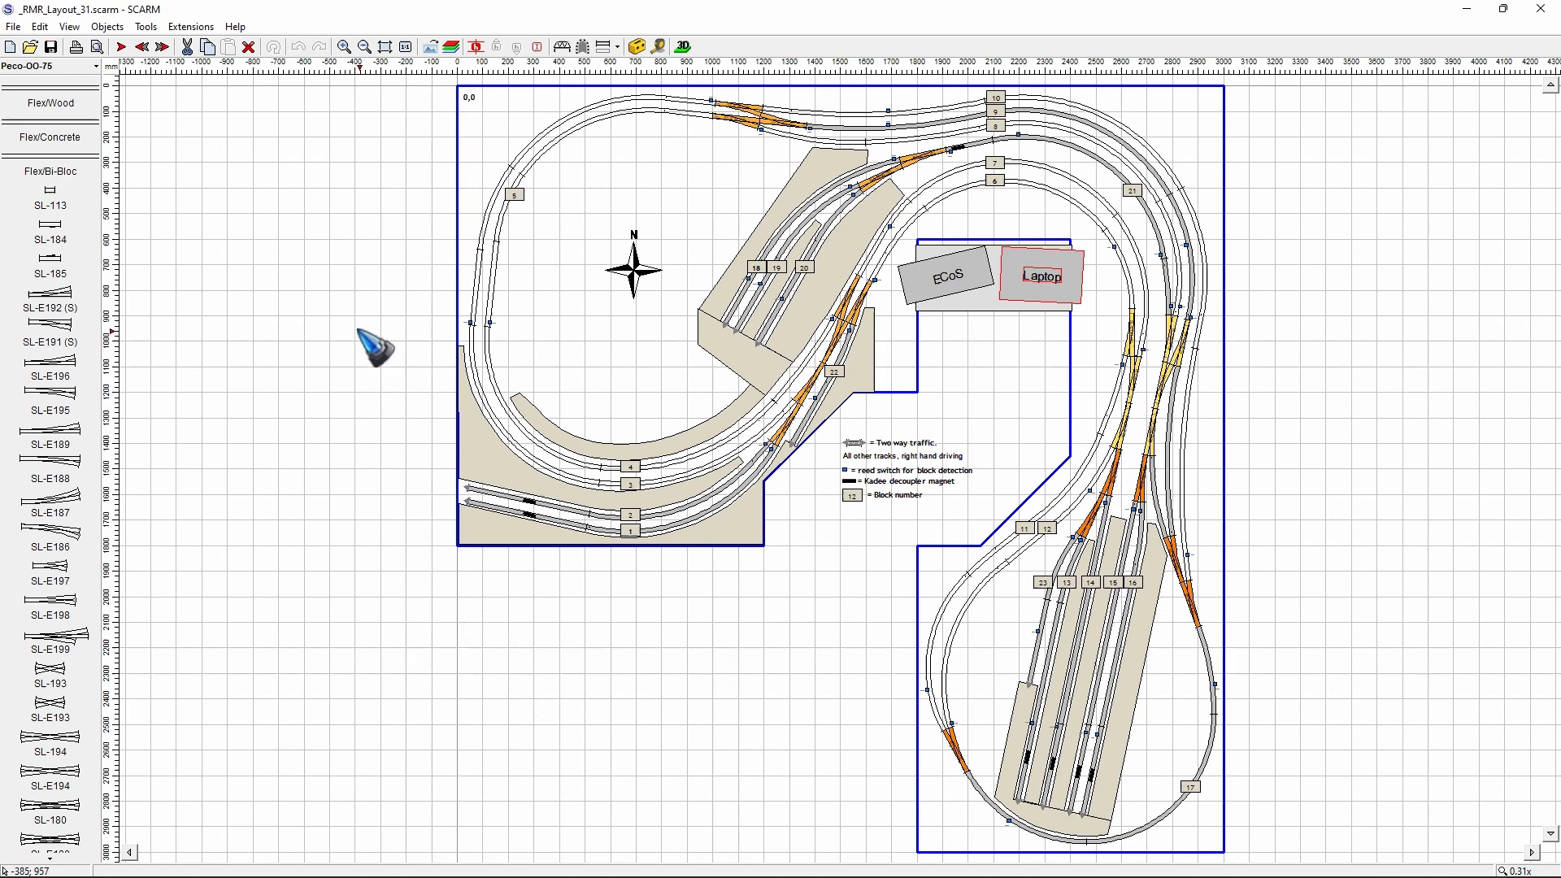
{"action": "left_click", "coordinate": [145, 27]}
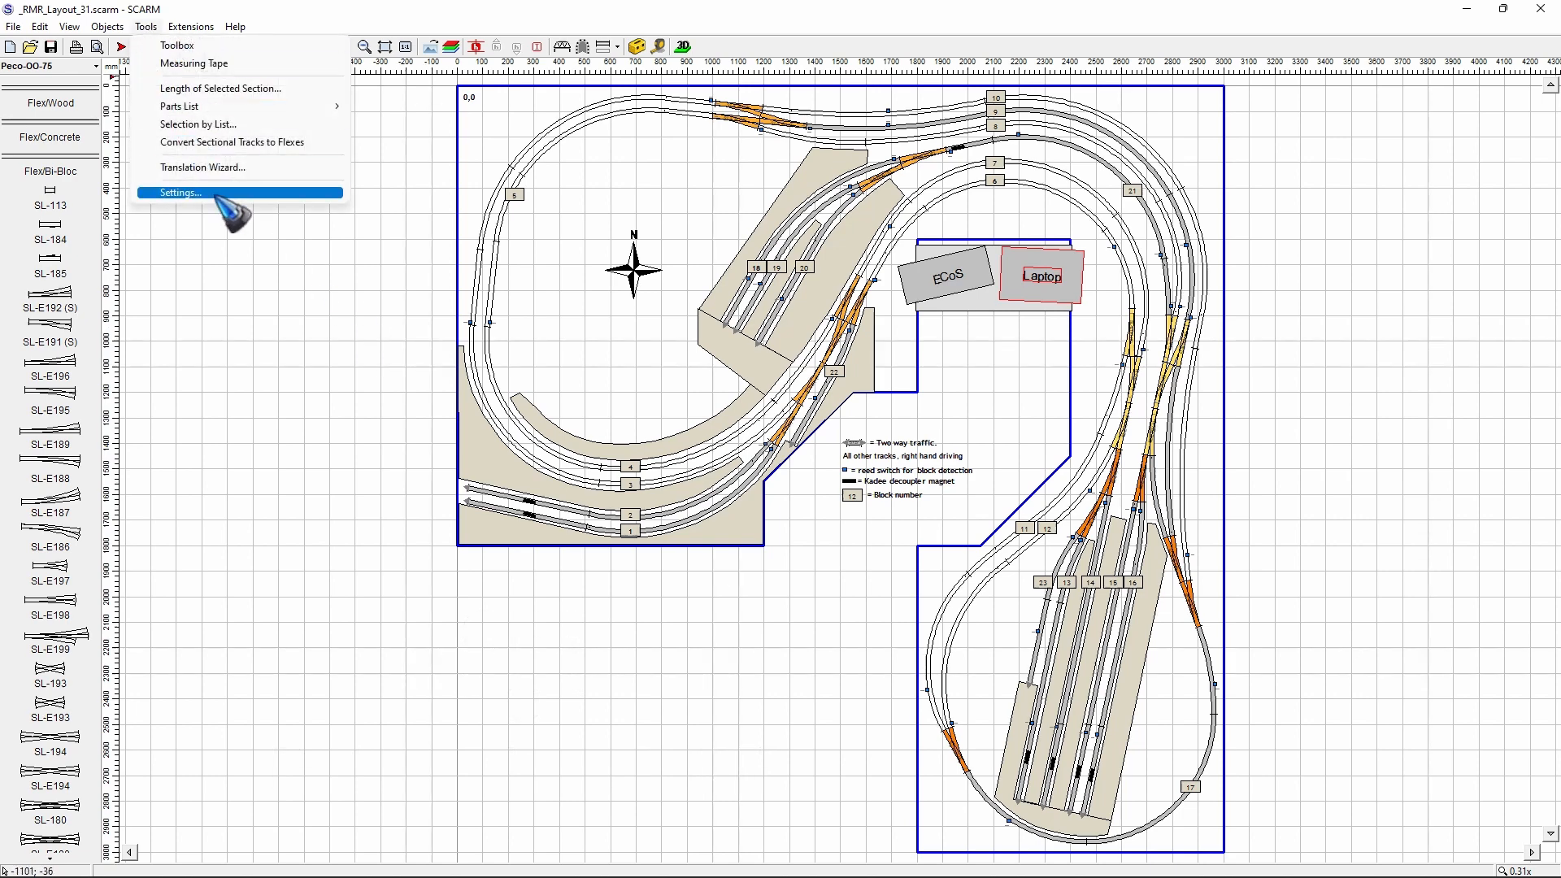
Set the grid colour to purple and draw it always on top.
{"action": "left_click", "coordinate": [181, 193]}
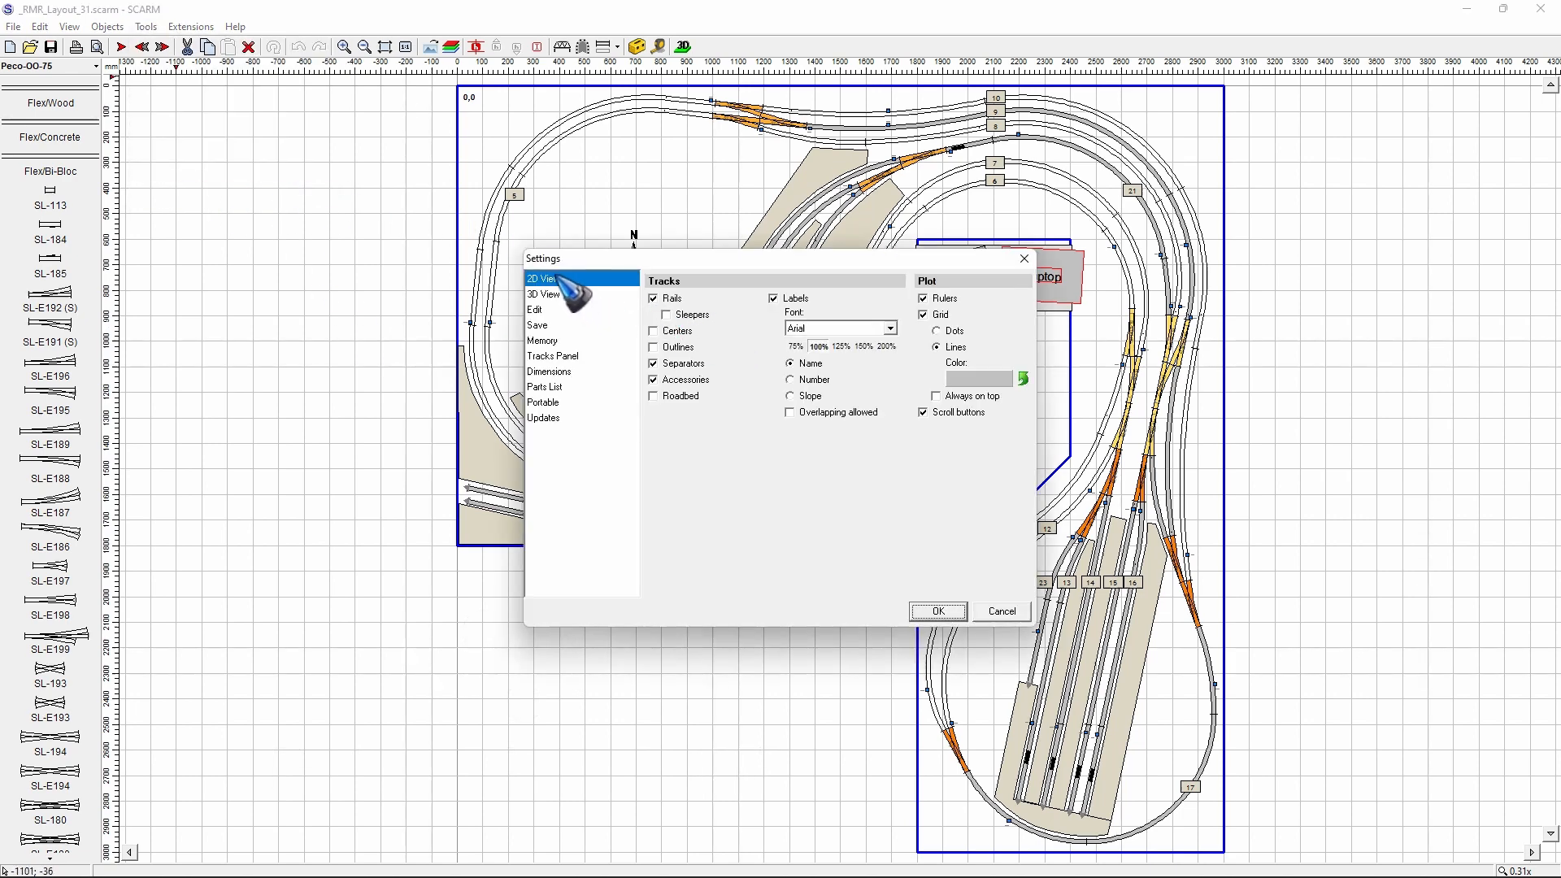
{"action": "mouse_move", "coordinate": [981, 387]}
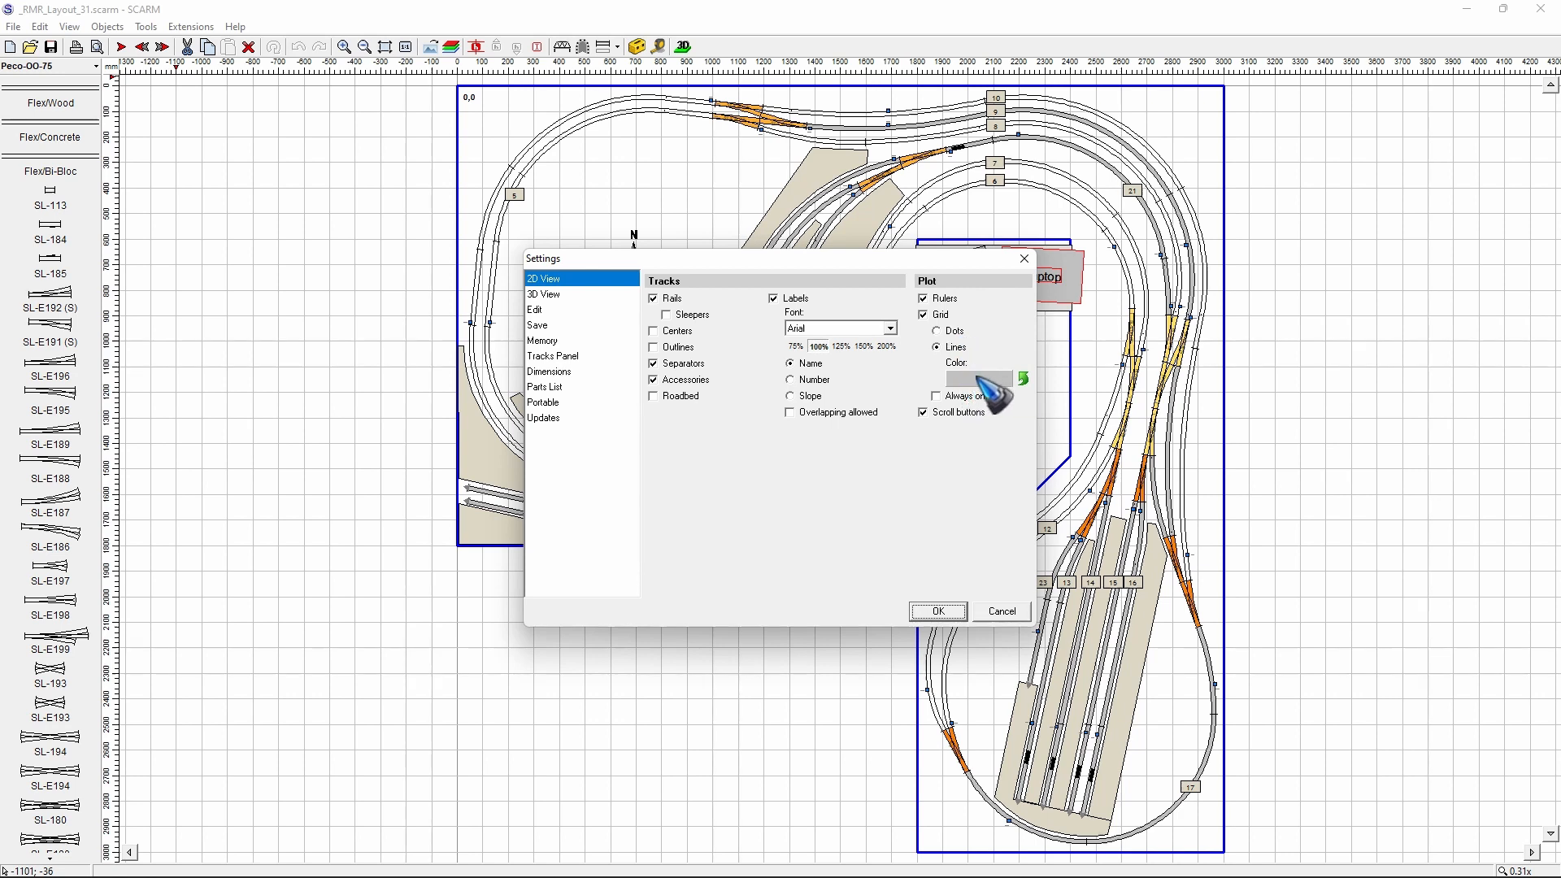
{"action": "mouse_move", "coordinate": [961, 404]}
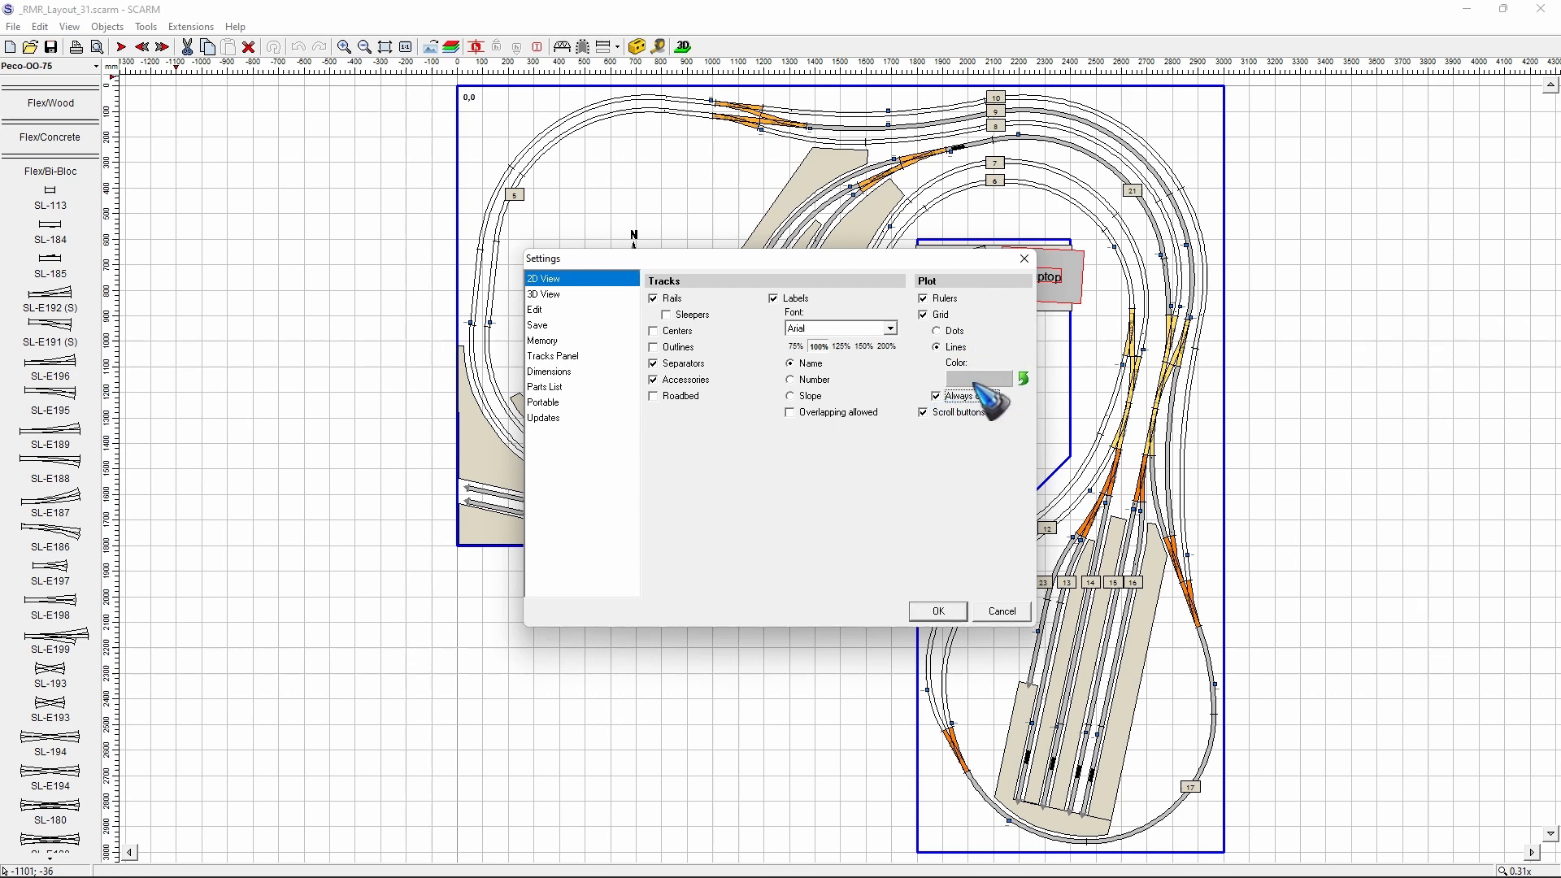
{"action": "mouse_move", "coordinate": [981, 398]}
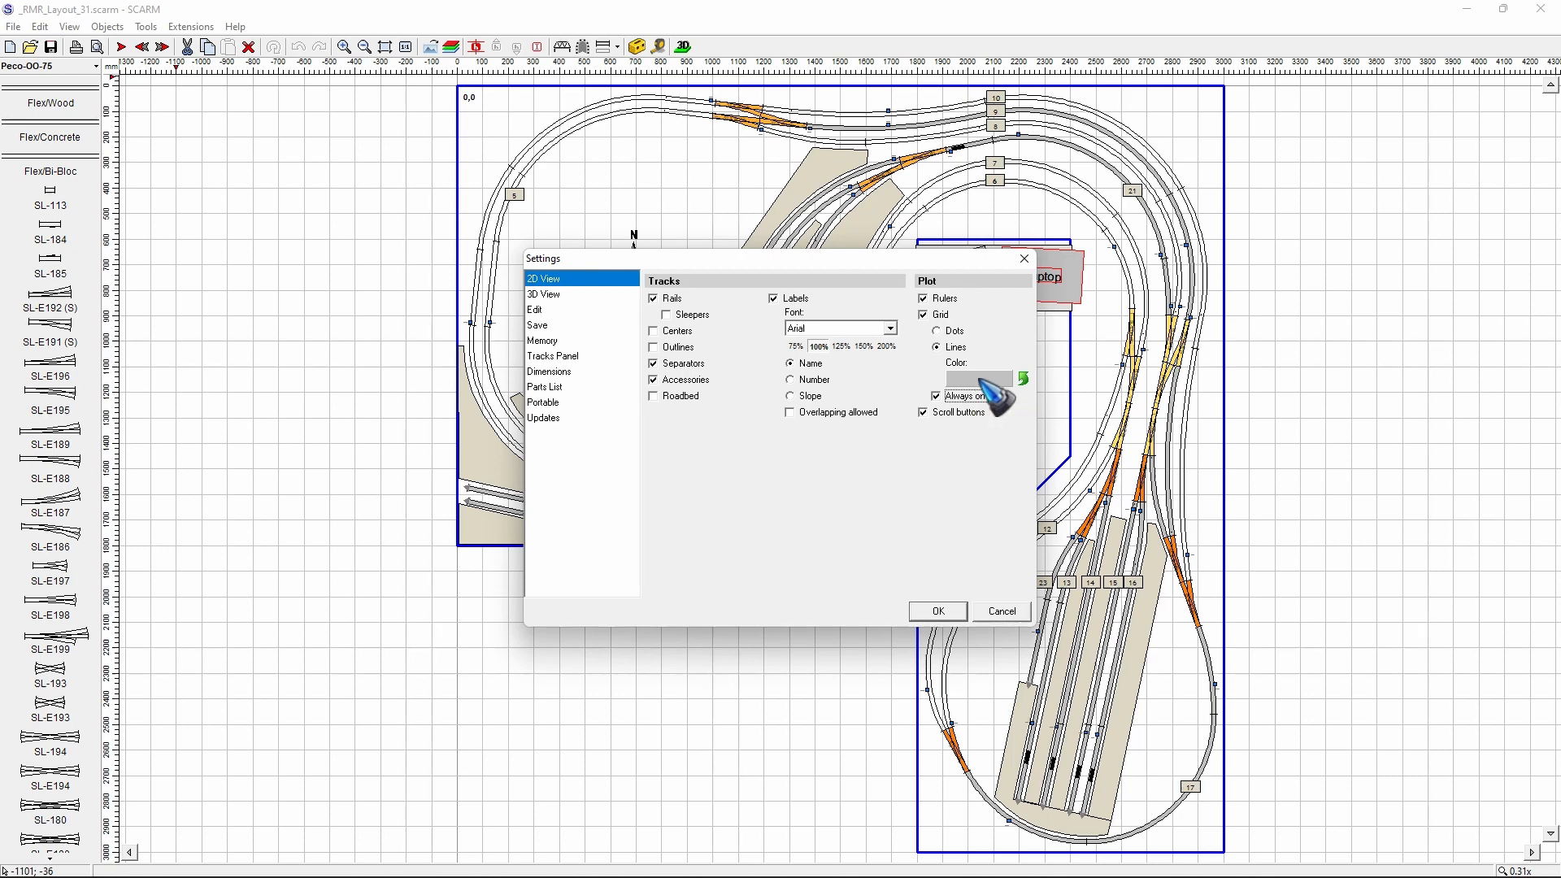
{"action": "left_click", "coordinate": [978, 378]}
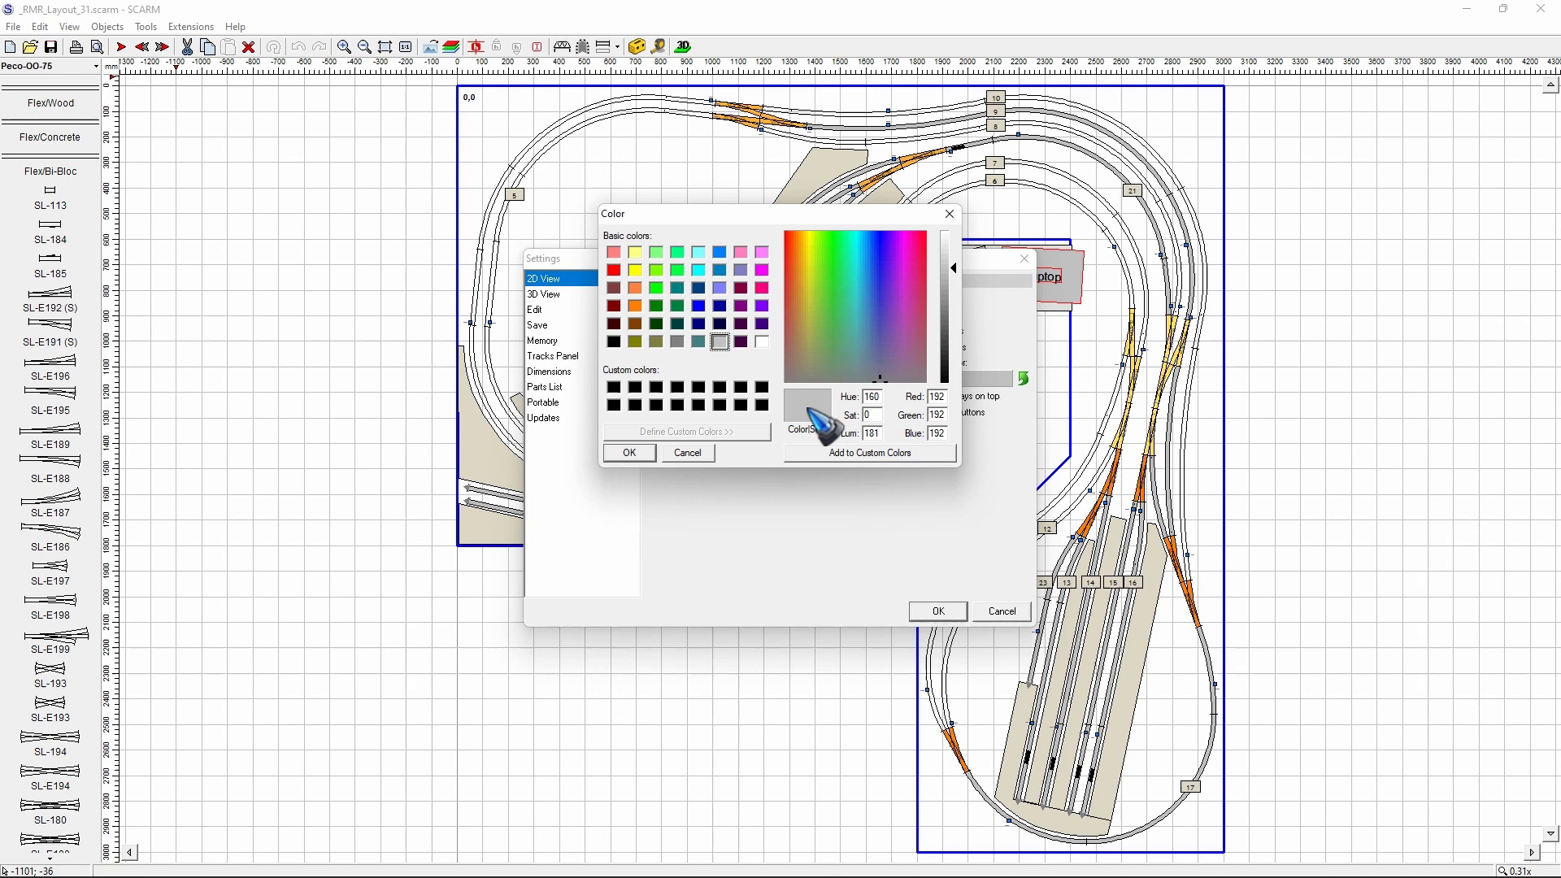
{"action": "mouse_move", "coordinate": [737, 390]}
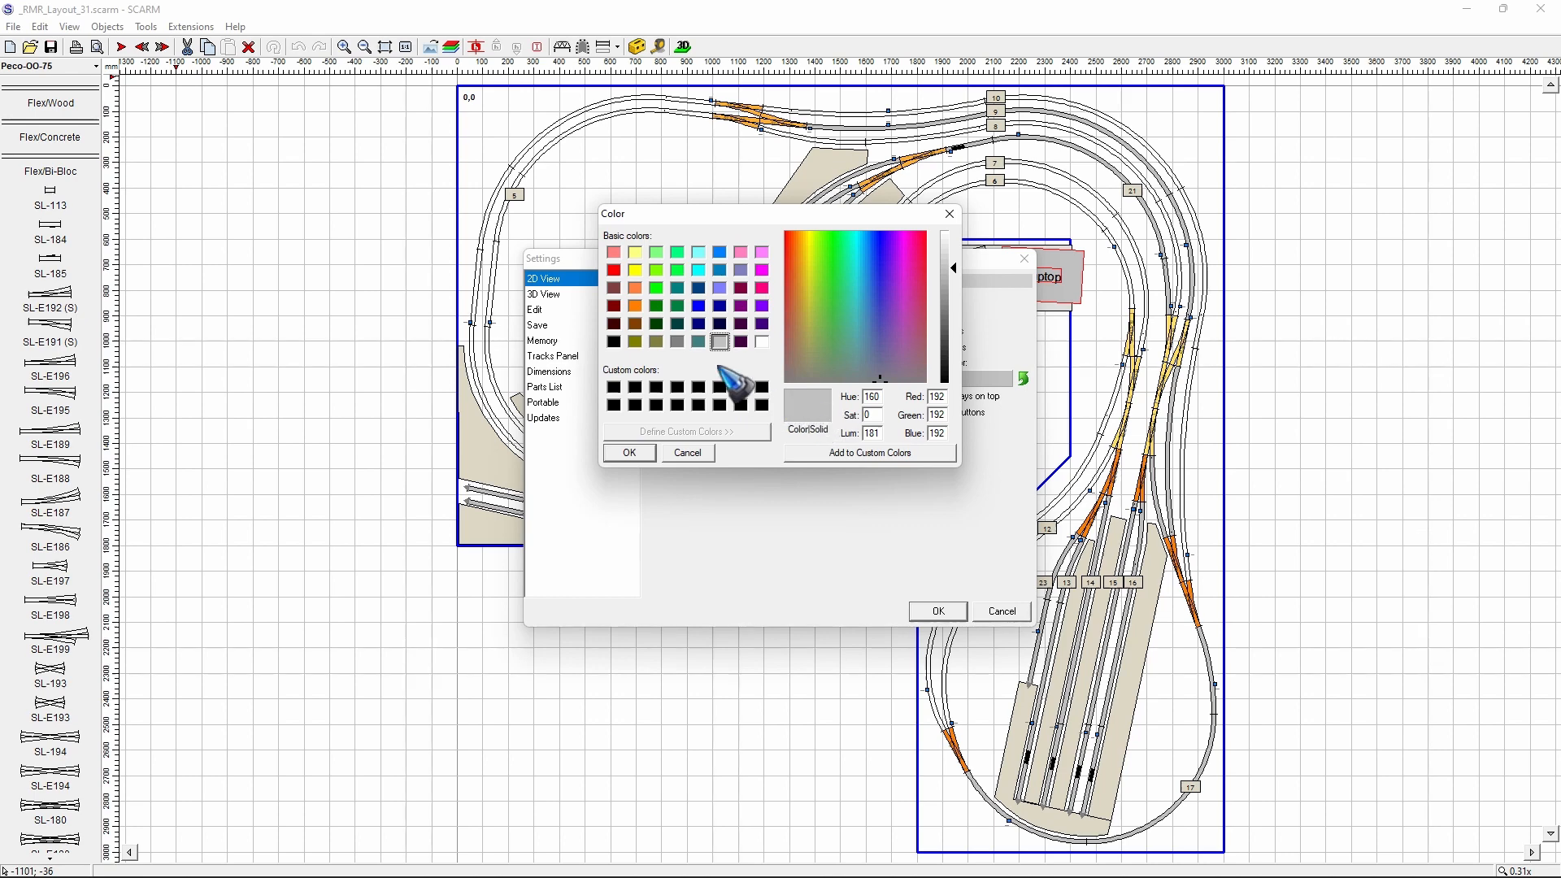
{"action": "left_click", "coordinate": [739, 306]}
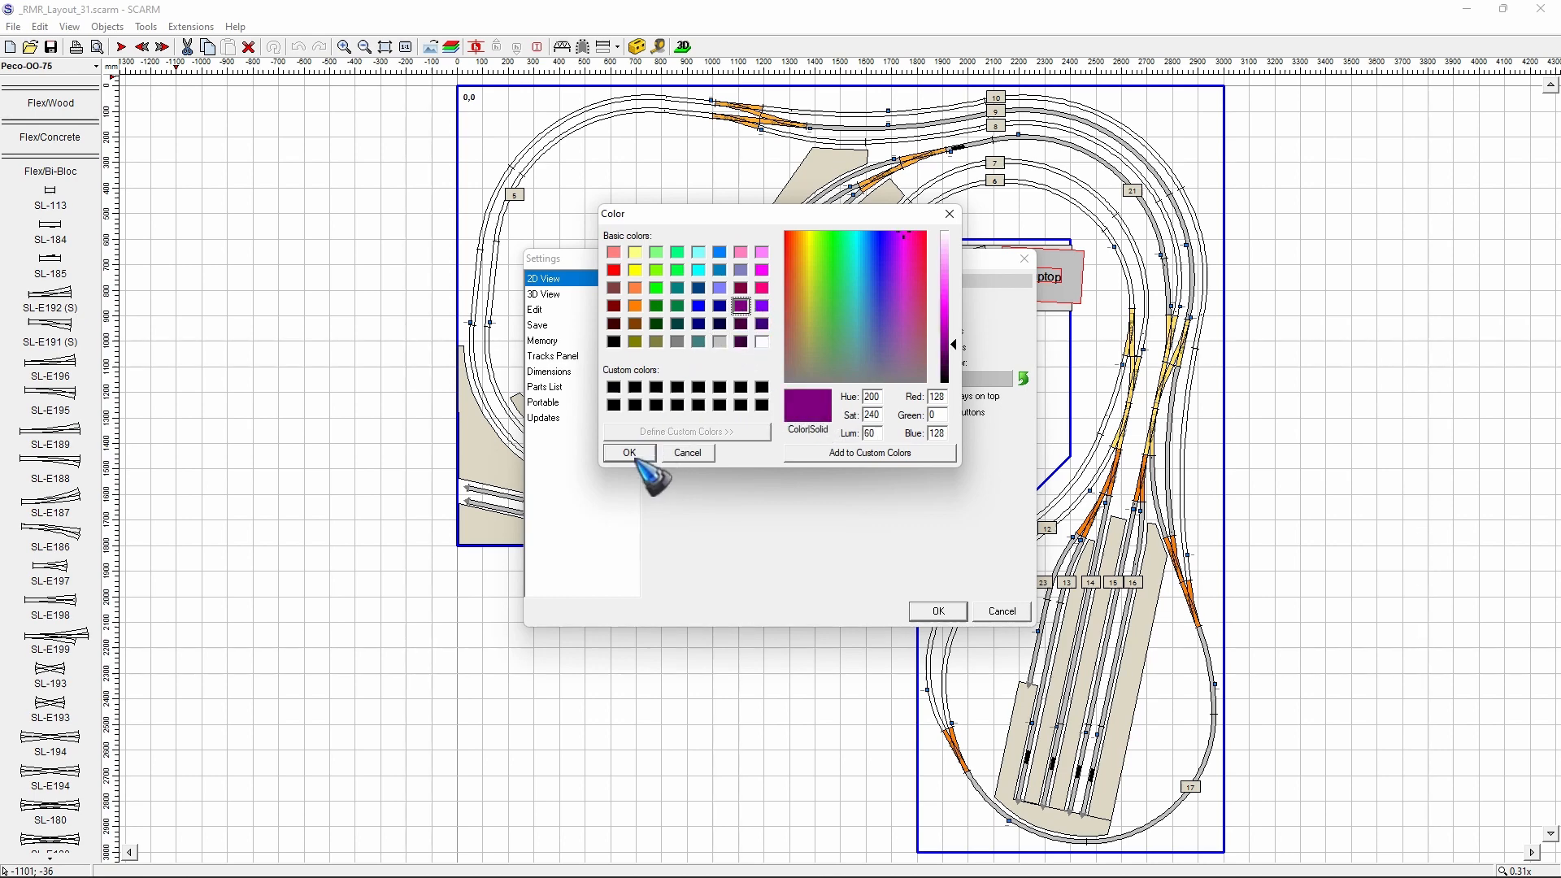
{"action": "left_click", "coordinate": [629, 453]}
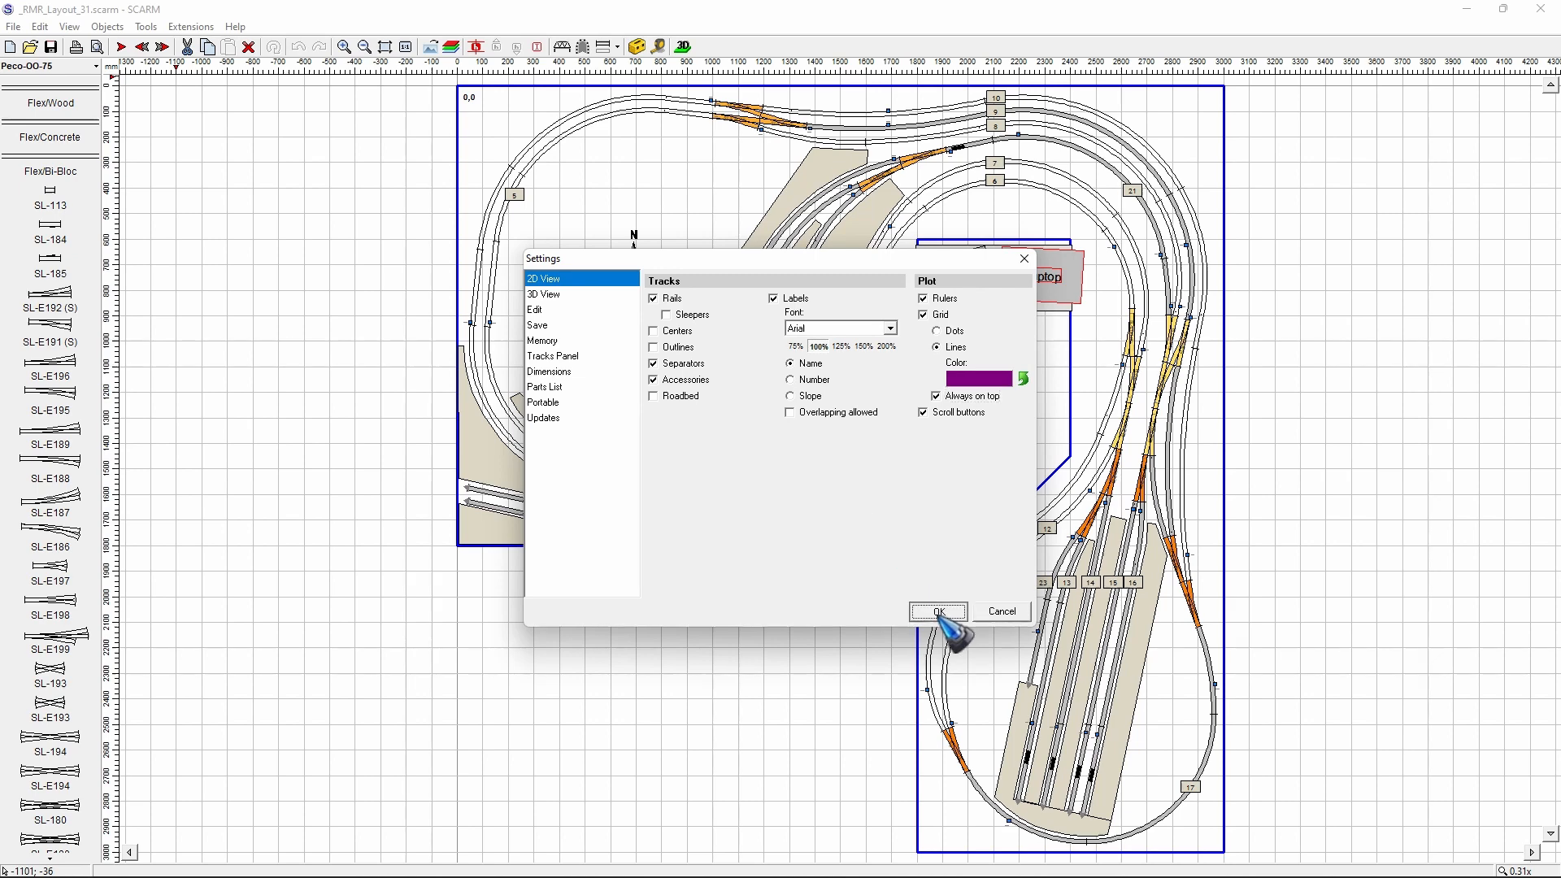
{"action": "left_click", "coordinate": [939, 611]}
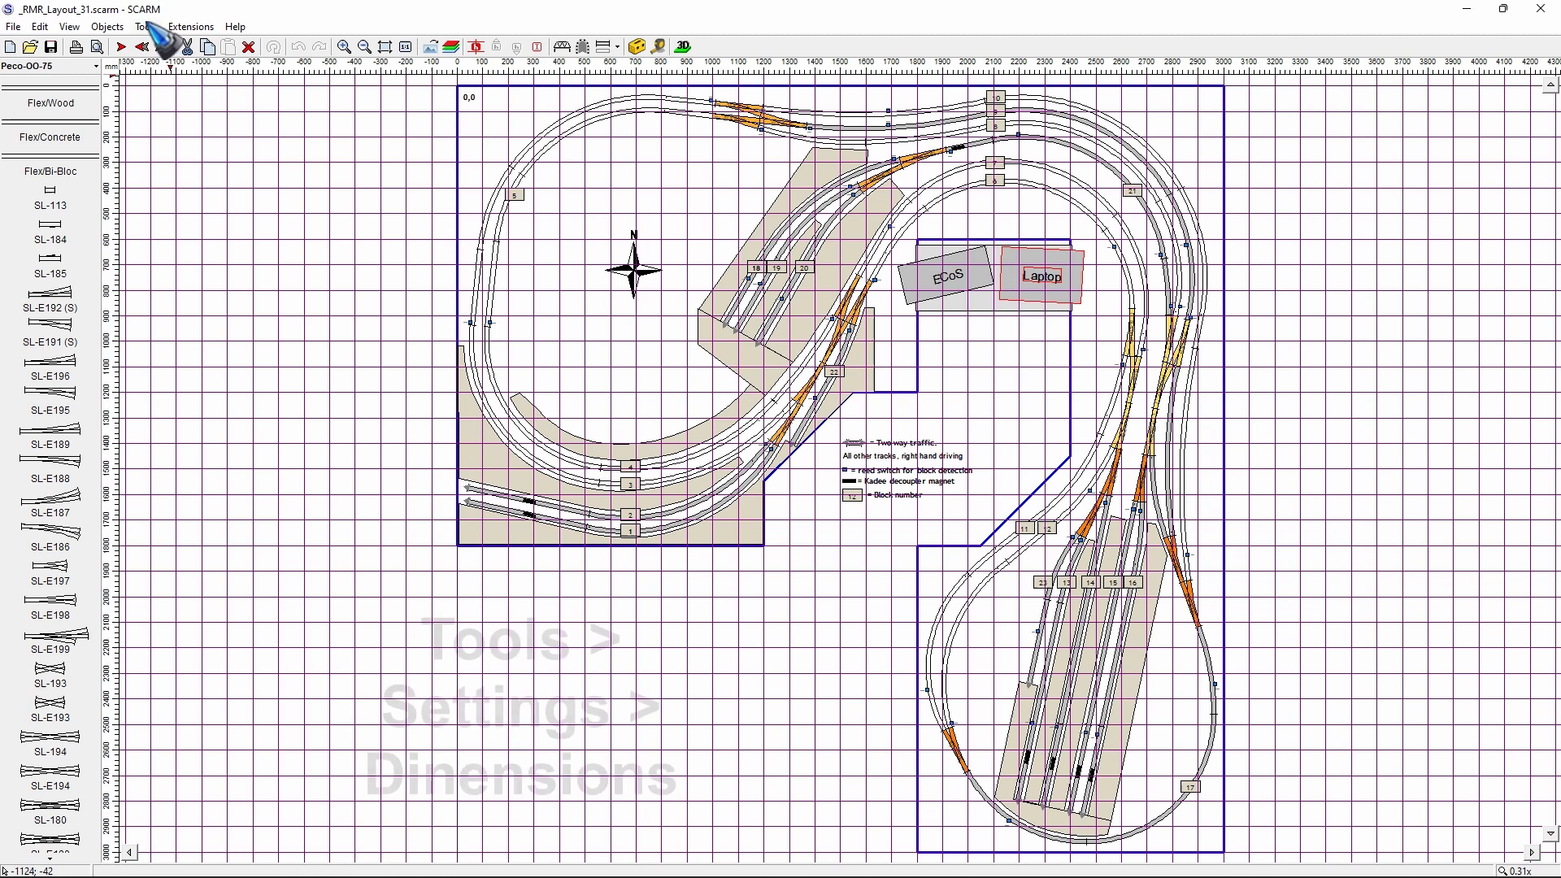
Review the Dimensions settings page showing millimetres and a 100 mm grid step.
{"action": "left_click", "coordinate": [153, 25]}
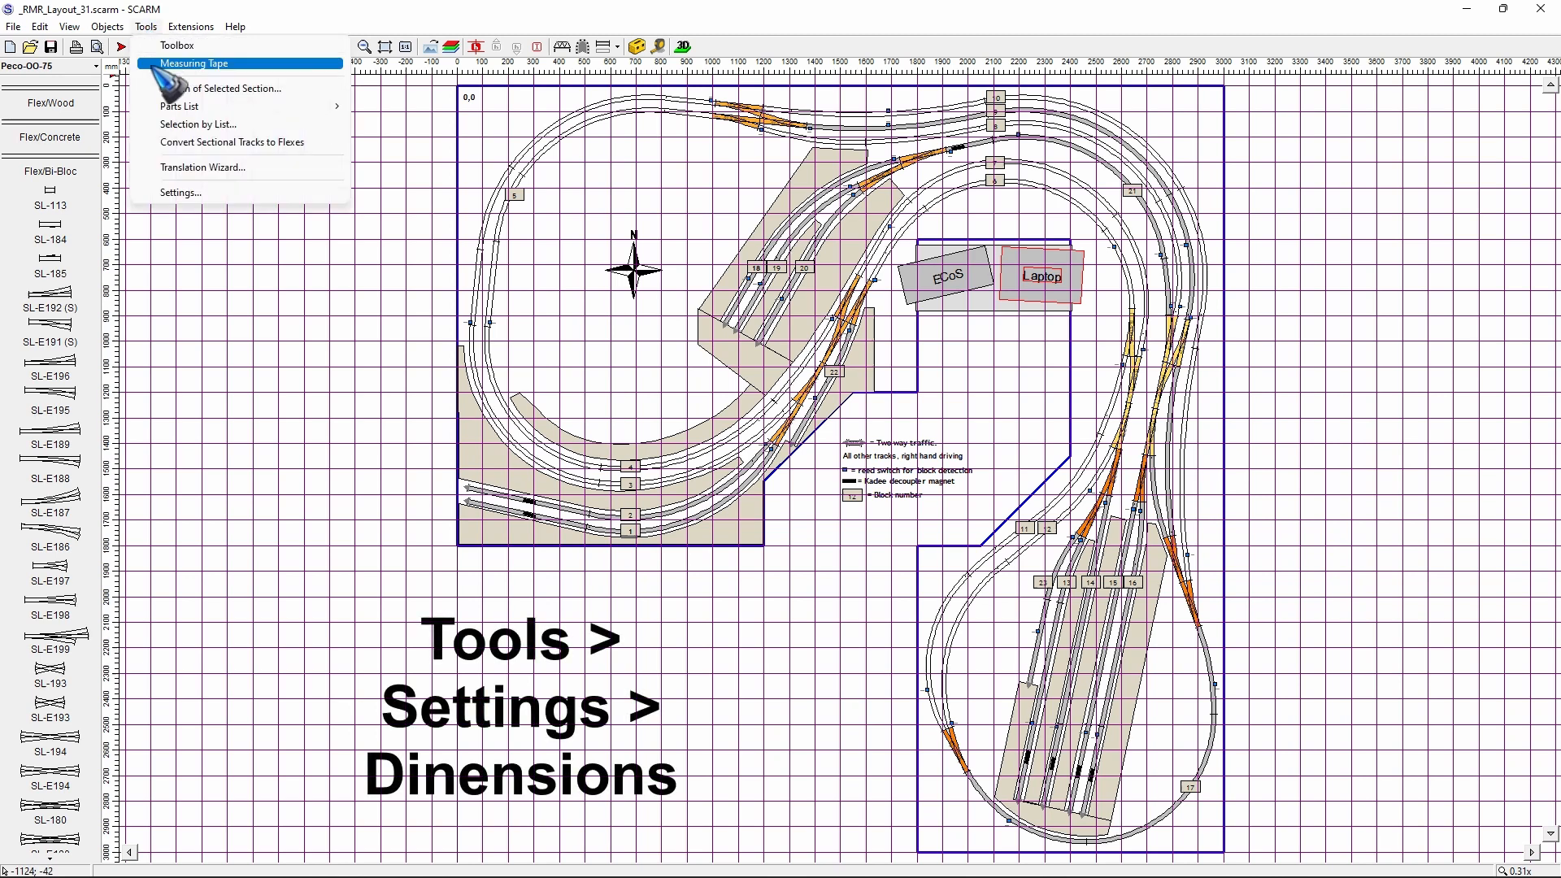
{"action": "left_click", "coordinate": [179, 192]}
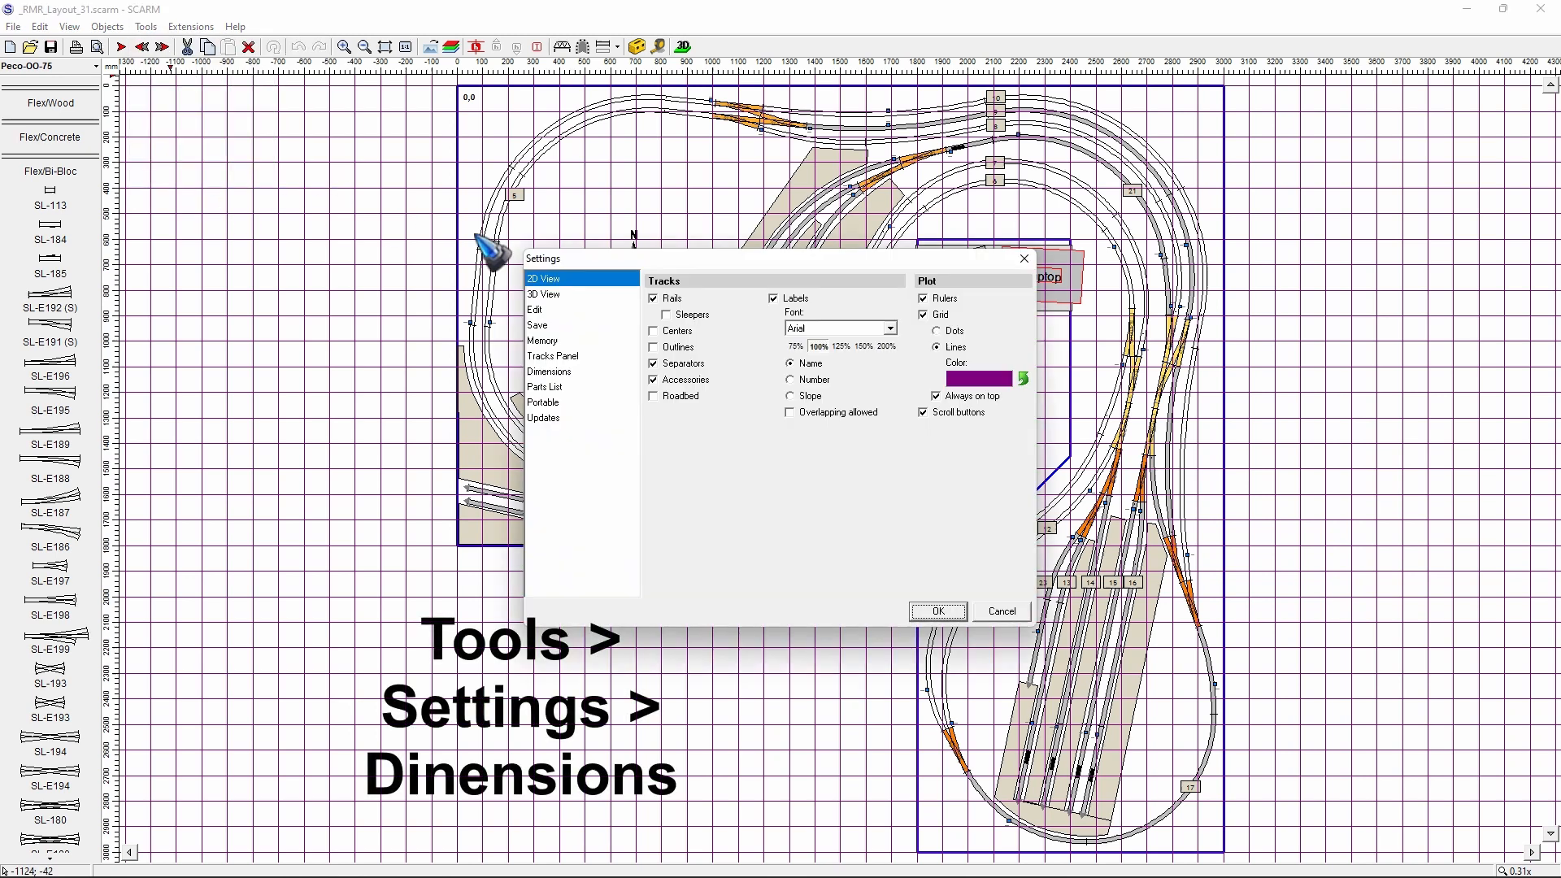
{"action": "left_click", "coordinate": [548, 372]}
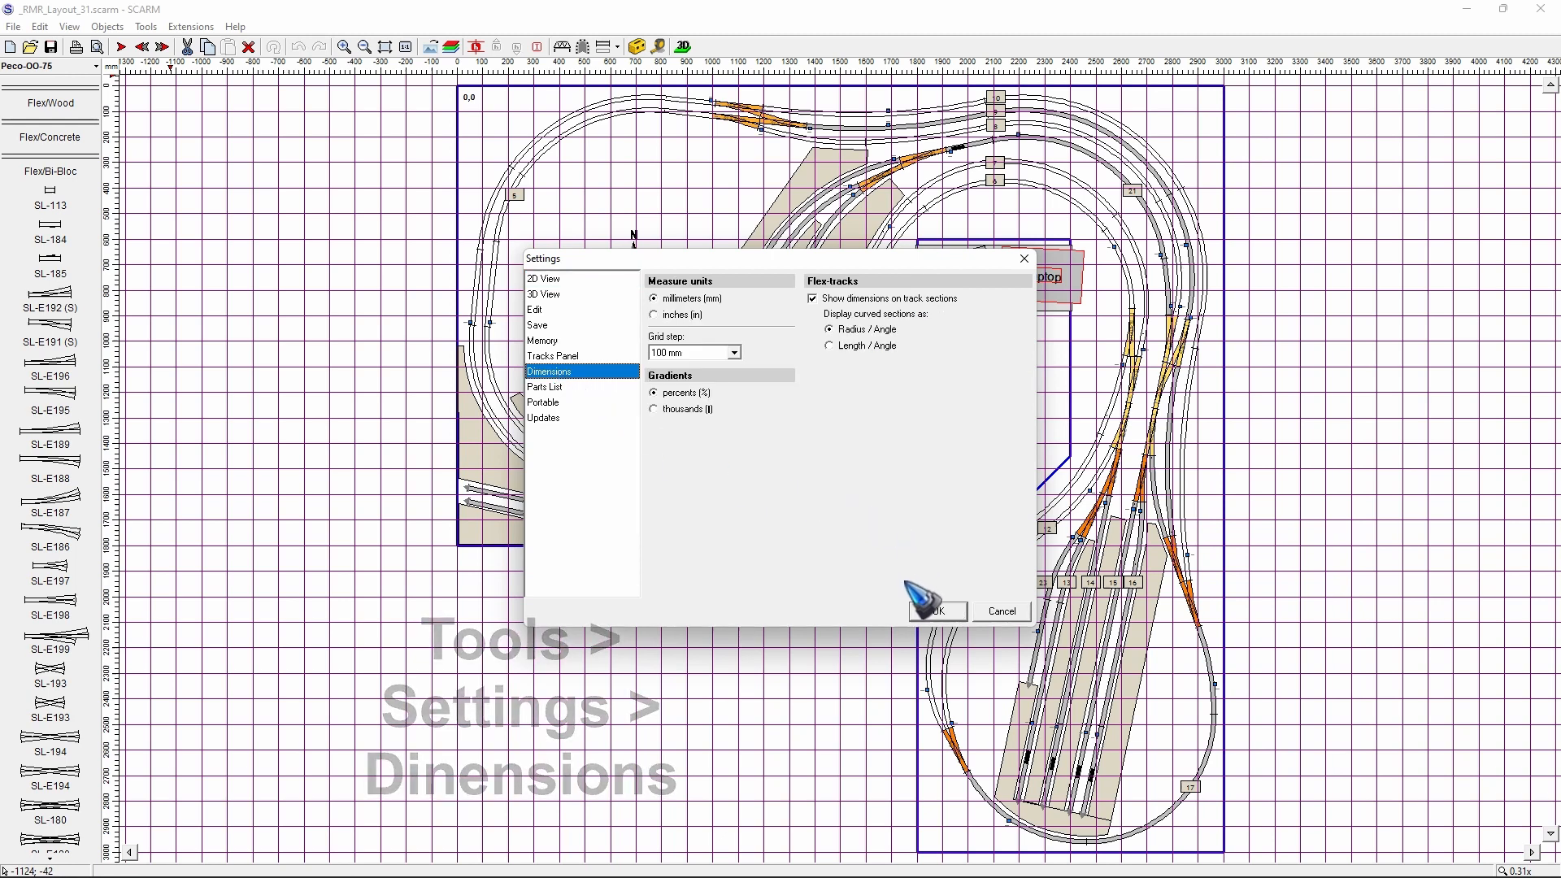
{"action": "left_click", "coordinate": [937, 611]}
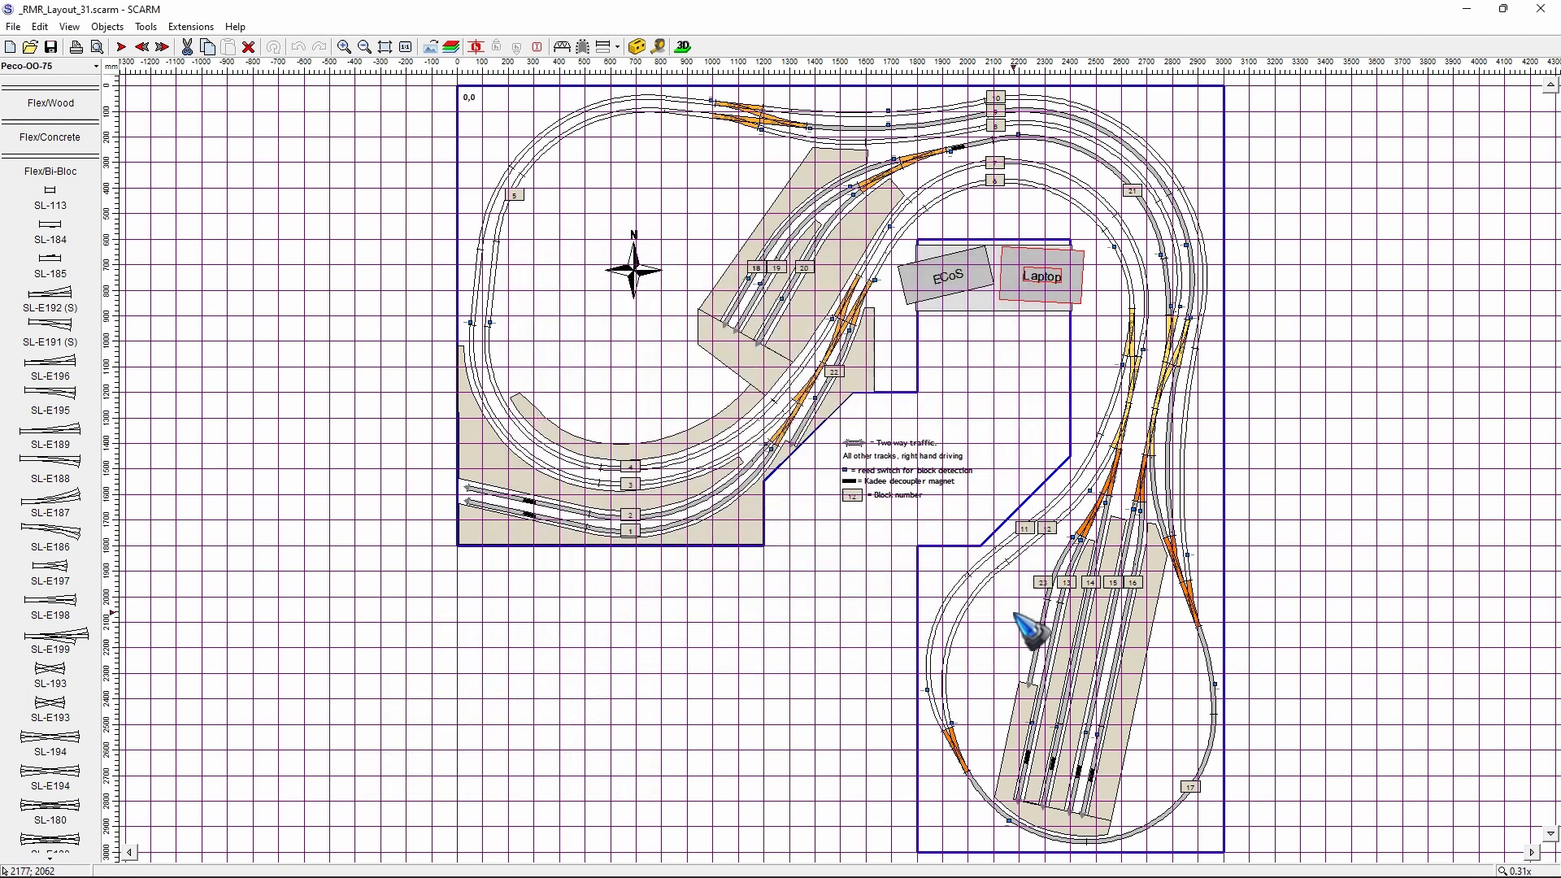
{"action": "mouse_move", "coordinate": [116, 73]}
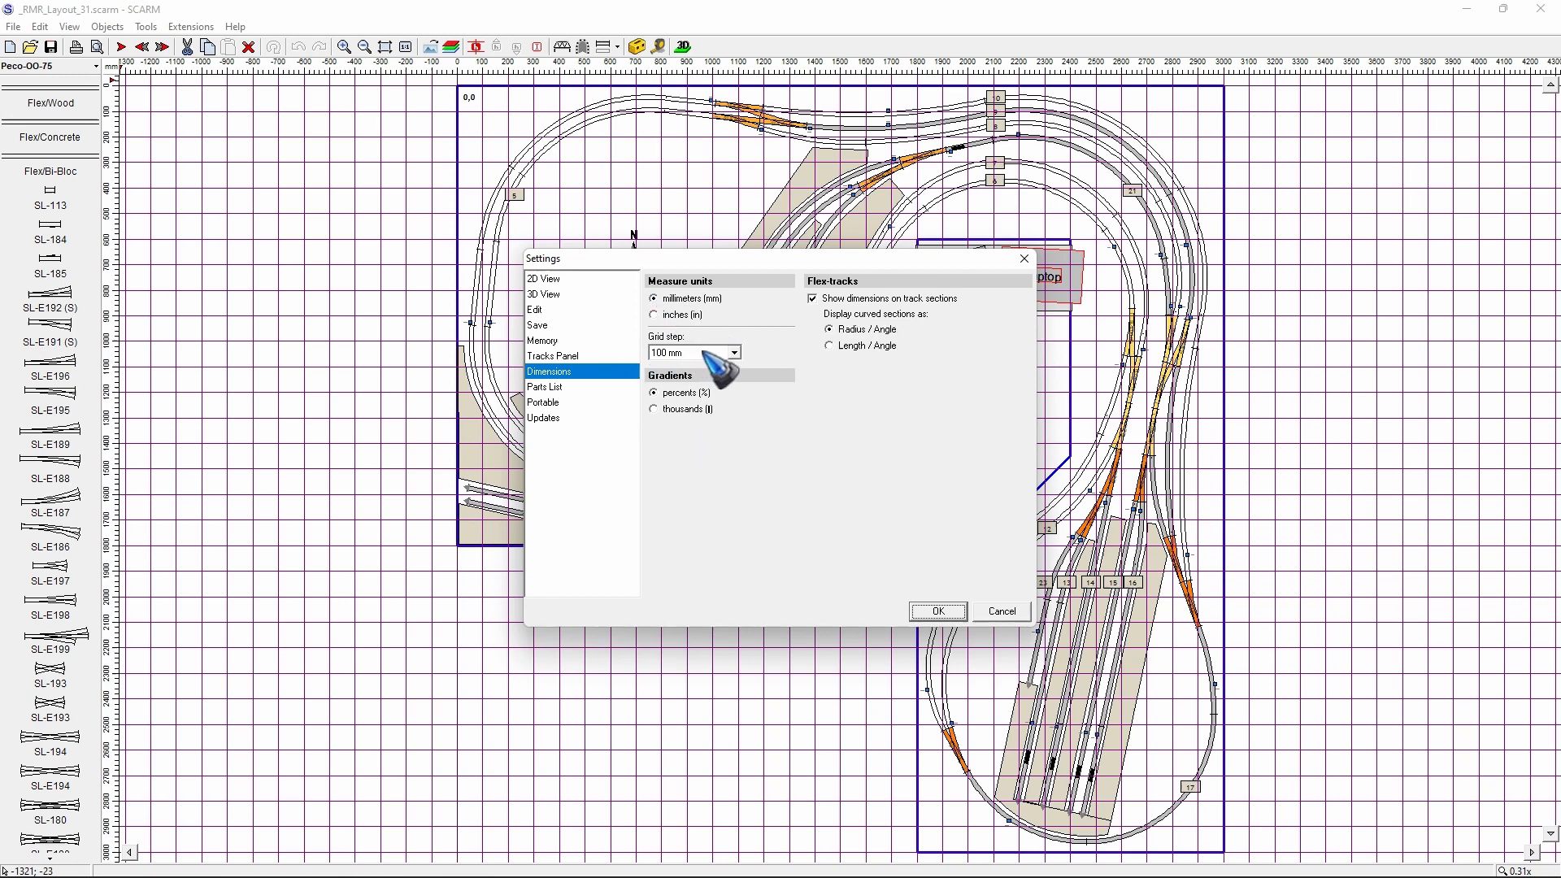
Change the grid step to a custom 333 mm value.
{"action": "left_click", "coordinate": [734, 352]}
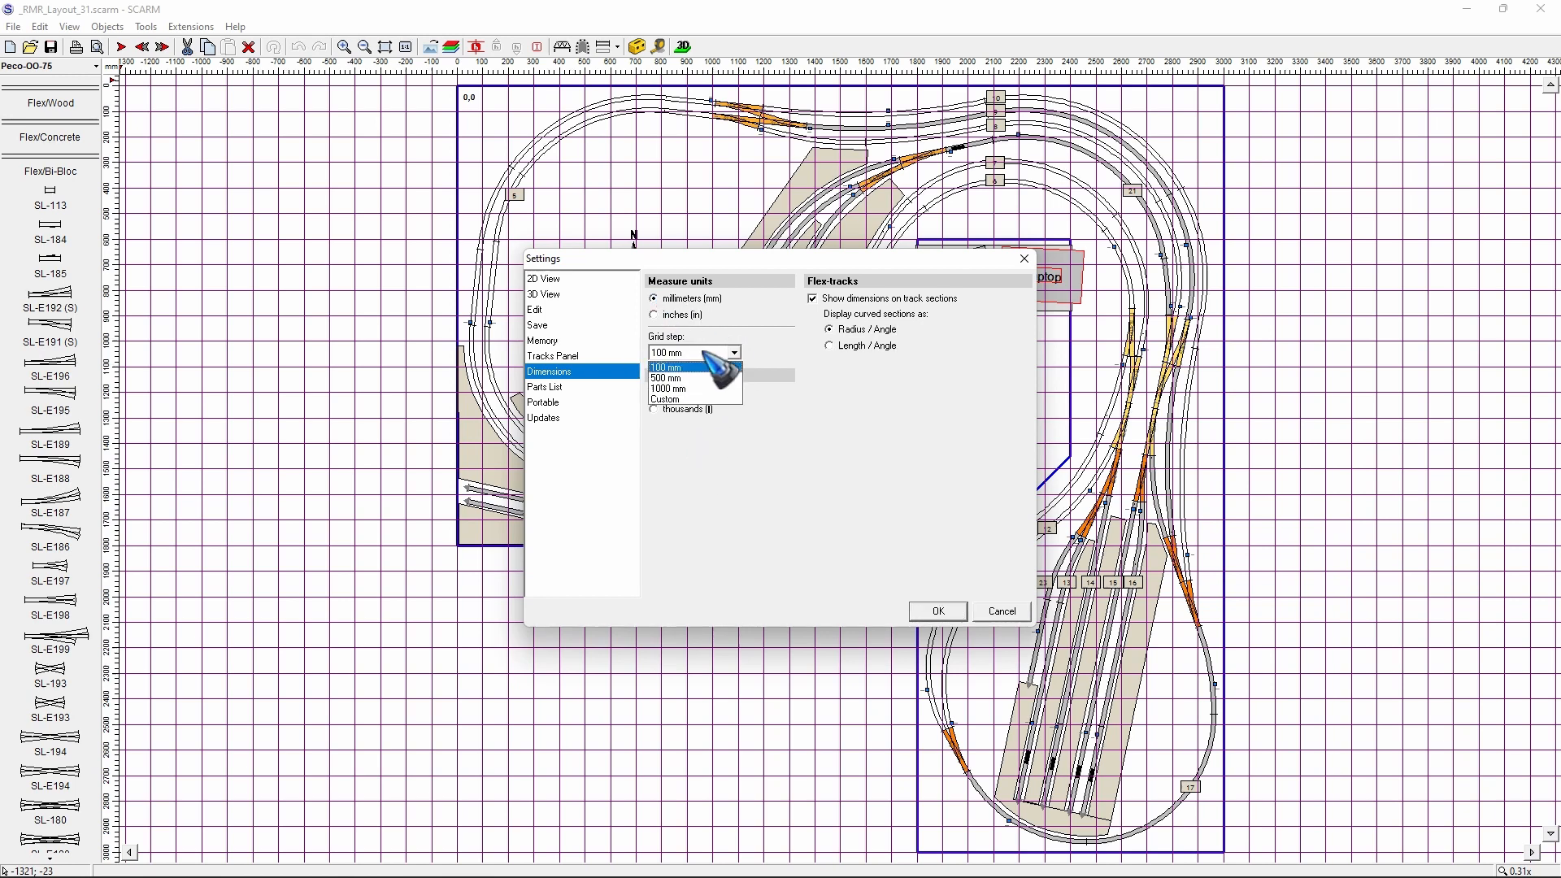
{"action": "mouse_move", "coordinate": [688, 377]}
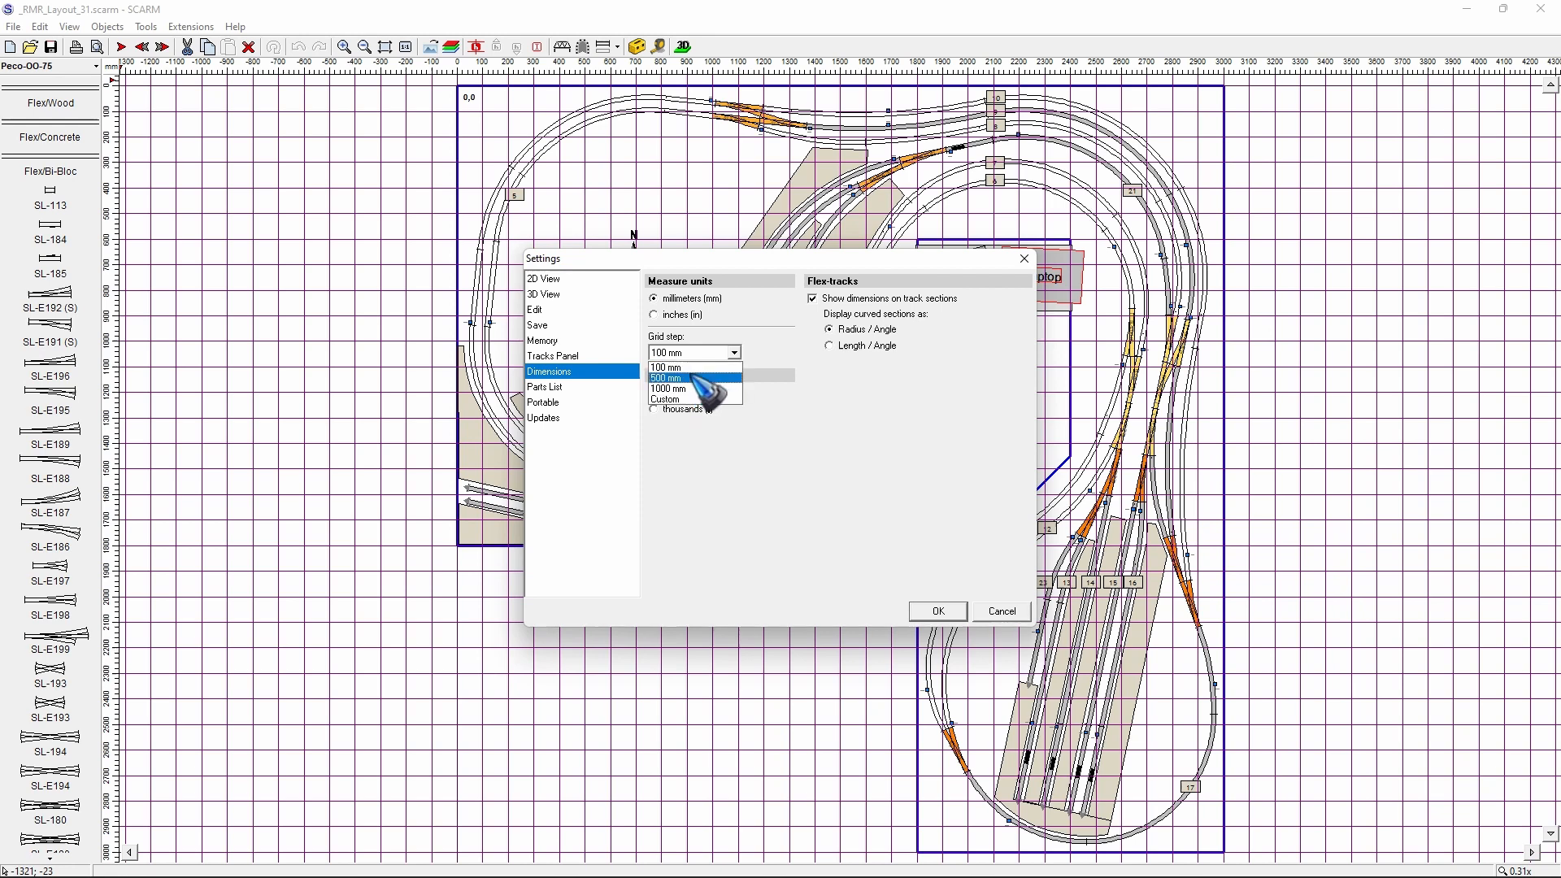
{"action": "mouse_move", "coordinate": [686, 400]}
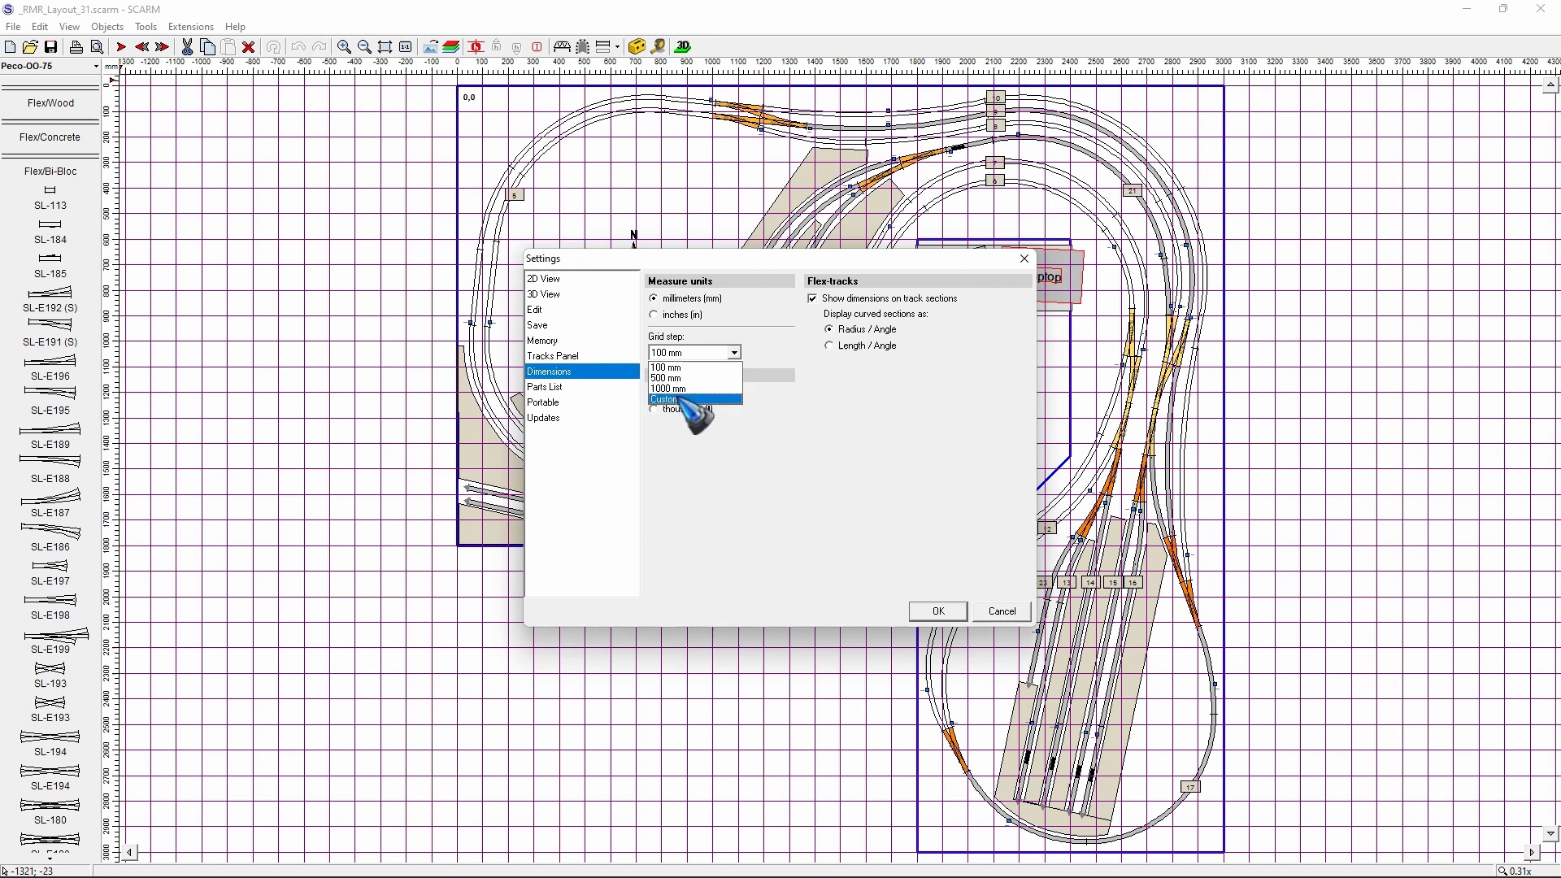
{"action": "left_click", "coordinate": [664, 398]}
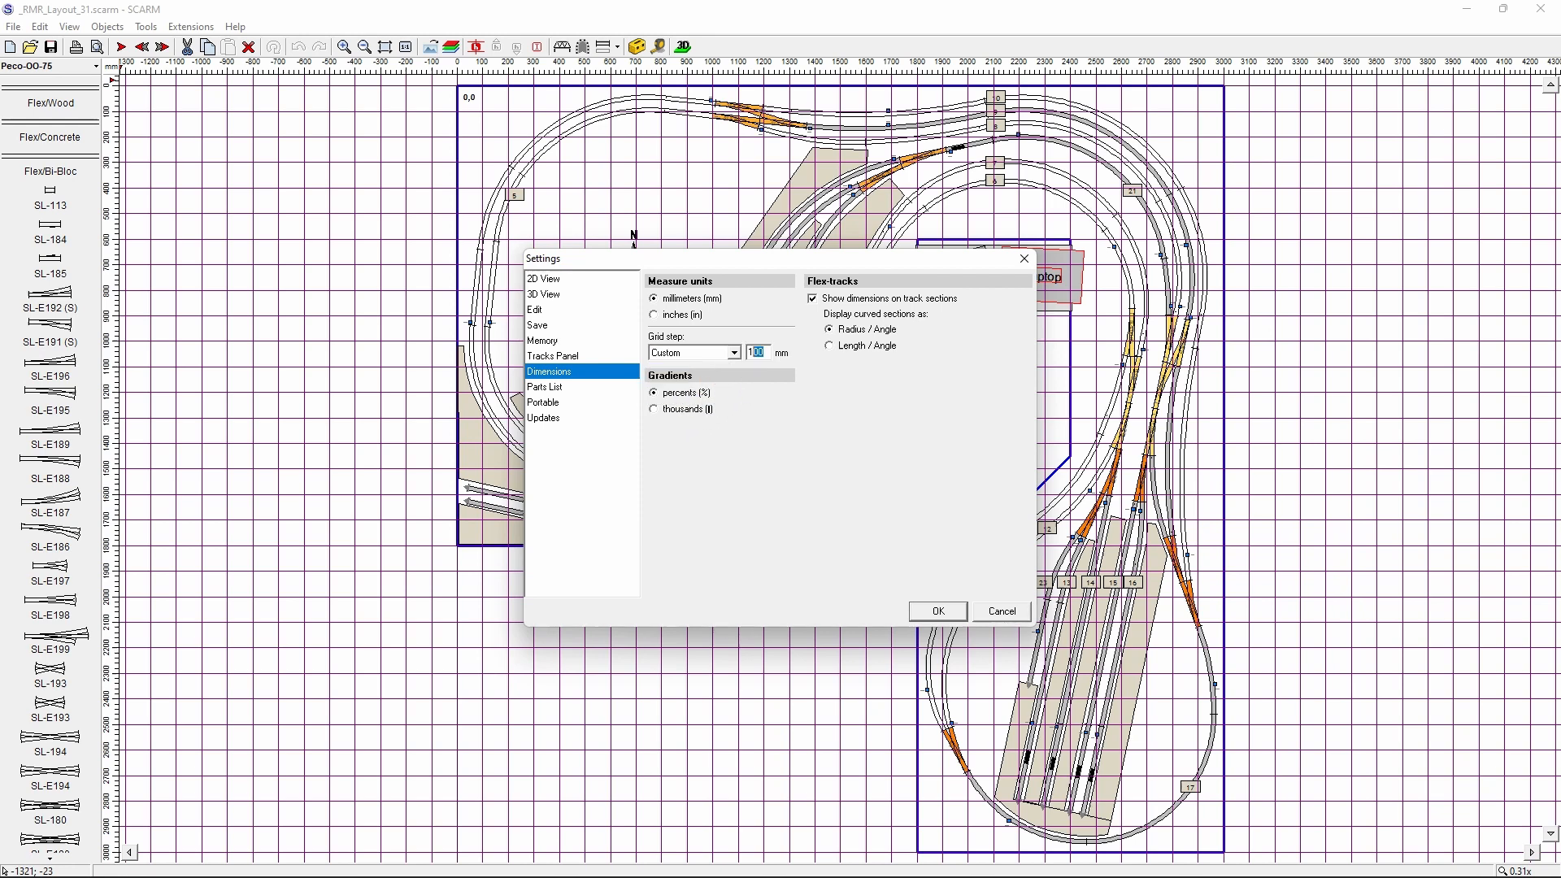
{"action": "type", "text": "333"}
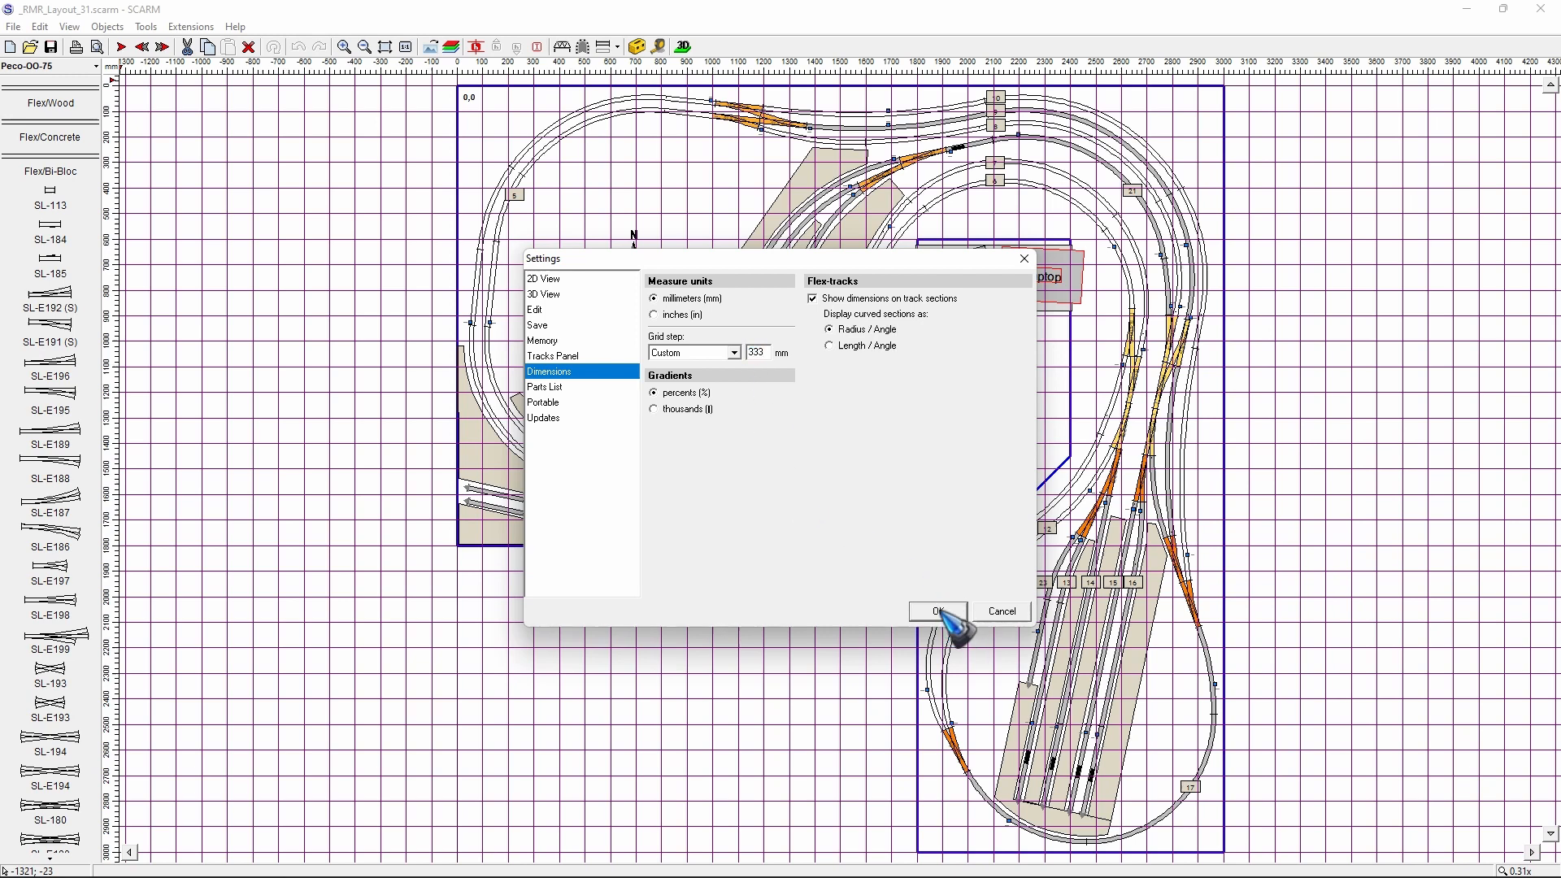
{"action": "left_click", "coordinate": [935, 611]}
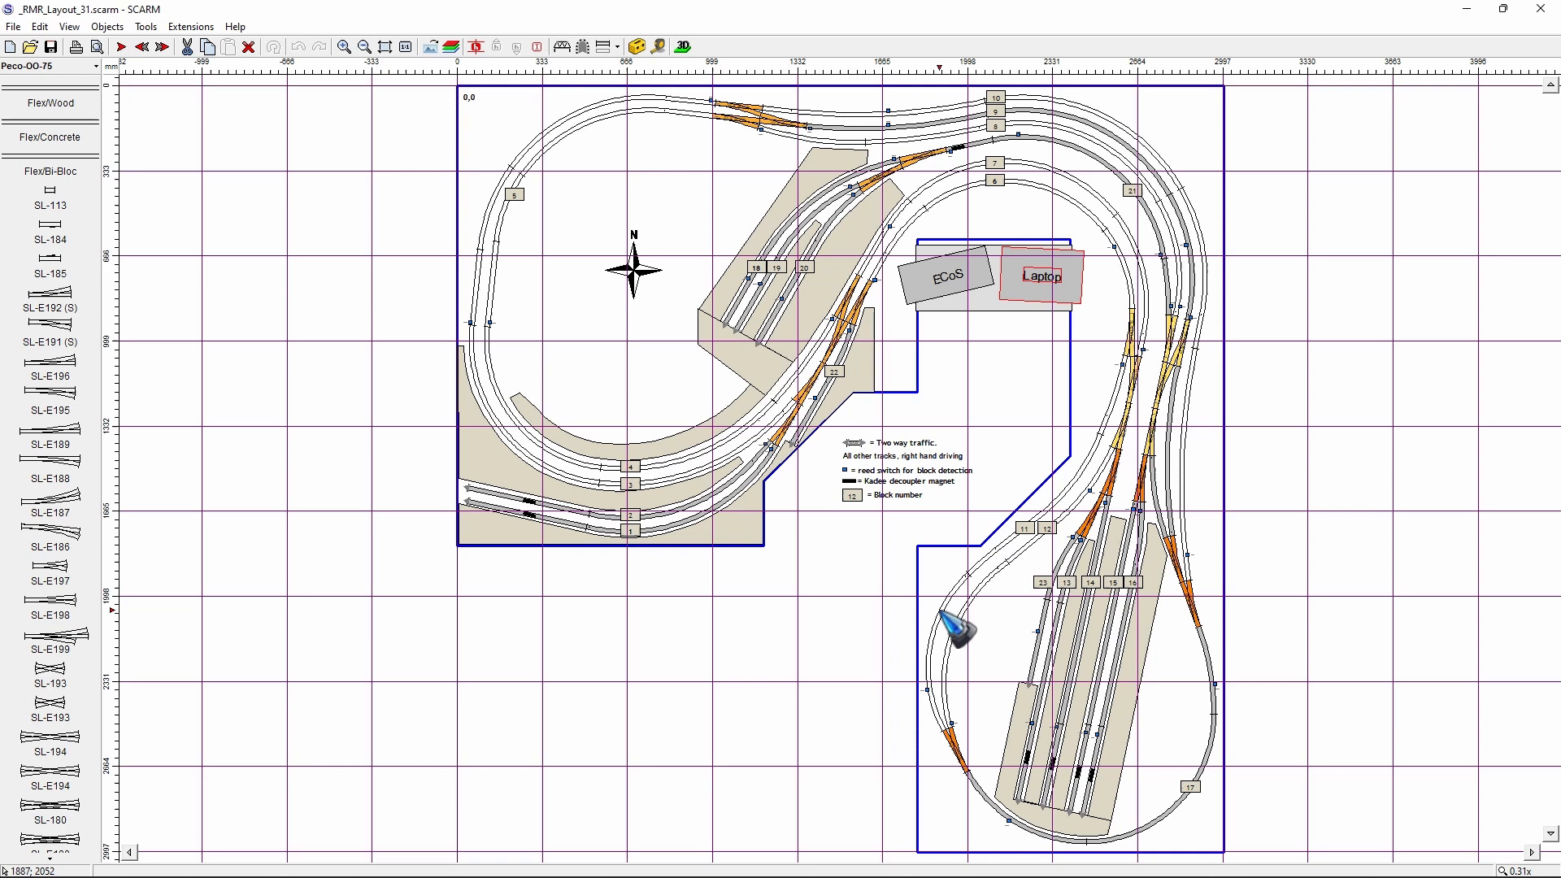
{"action": "mouse_move", "coordinate": [379, 538]}
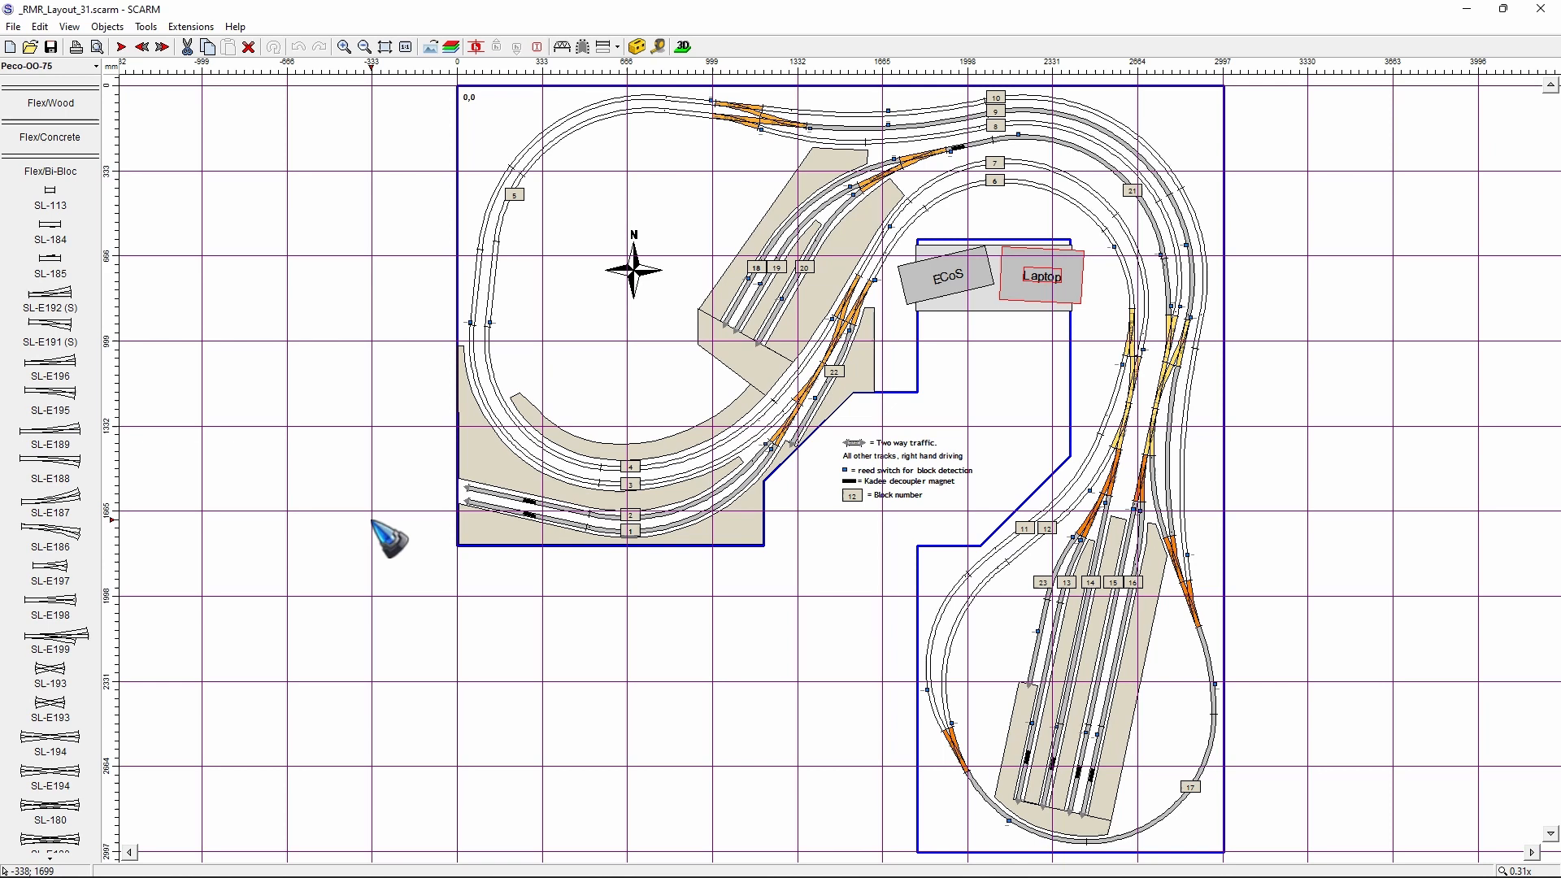
{"action": "mouse_move", "coordinate": [606, 103]}
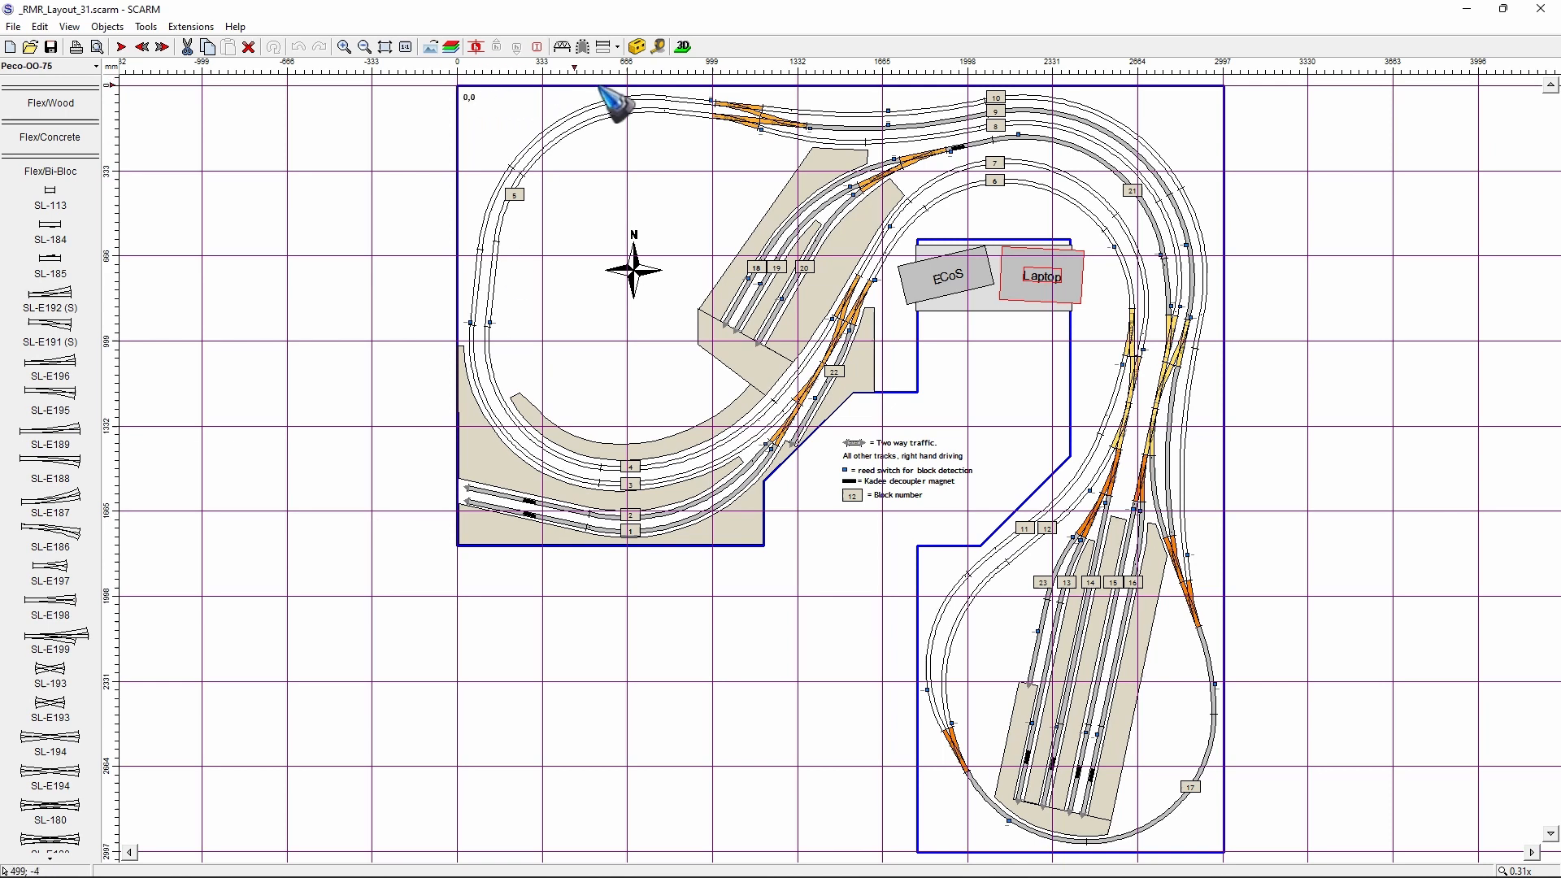